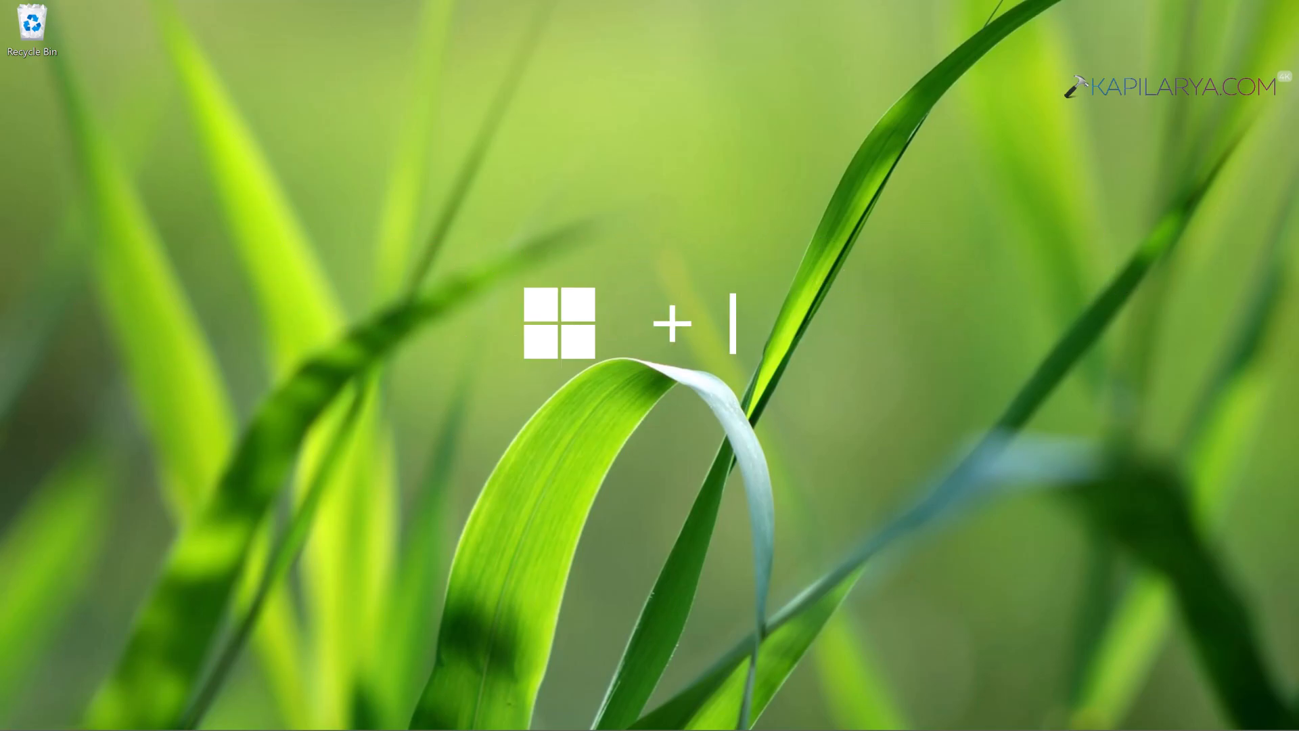
Step: Go to Accounts in Settings and reach the Windows Hello PIN sign-in option
key("Win+I")
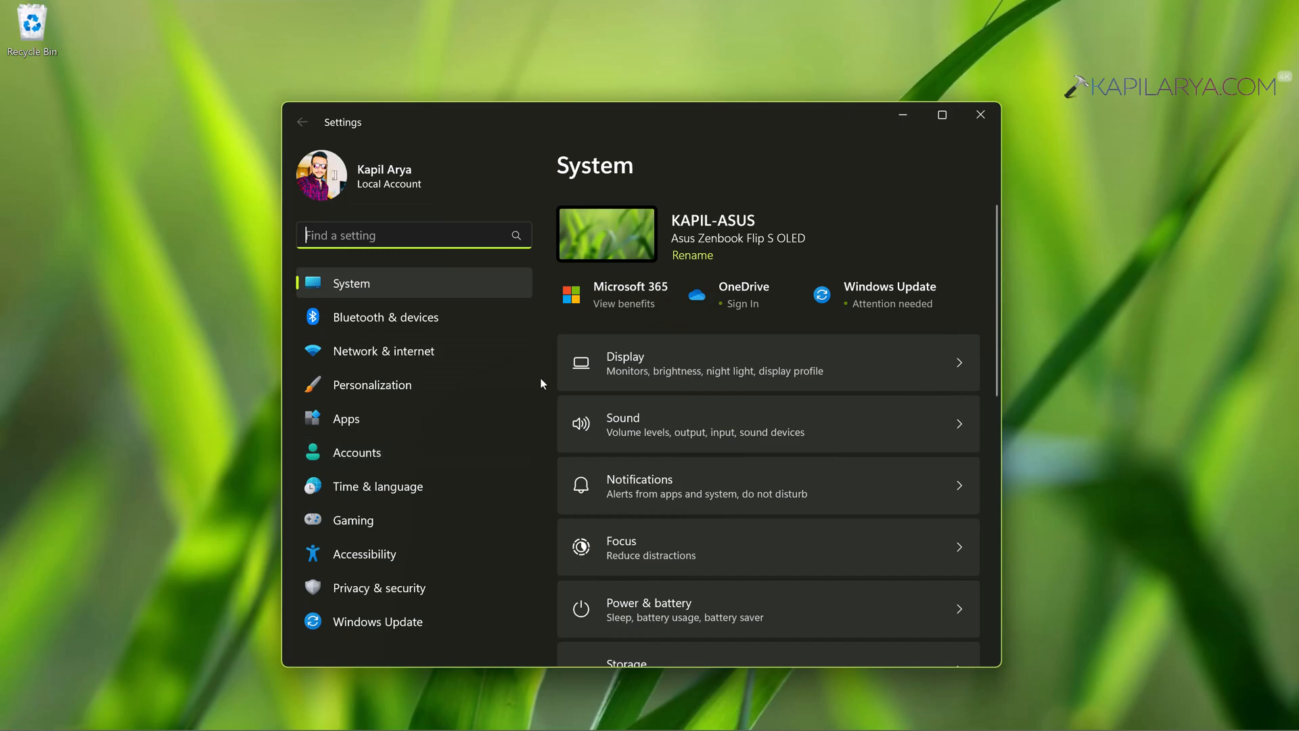
left_click(358, 452)
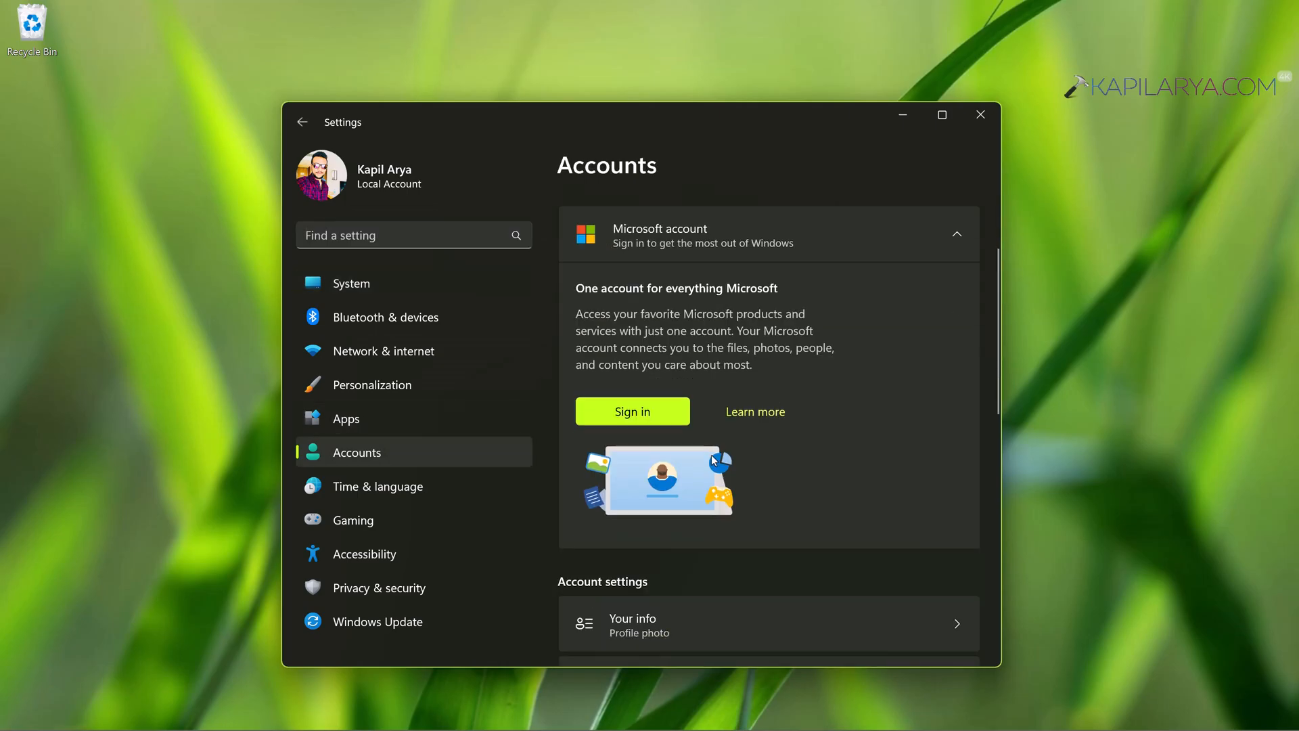
scroll("down", 3)
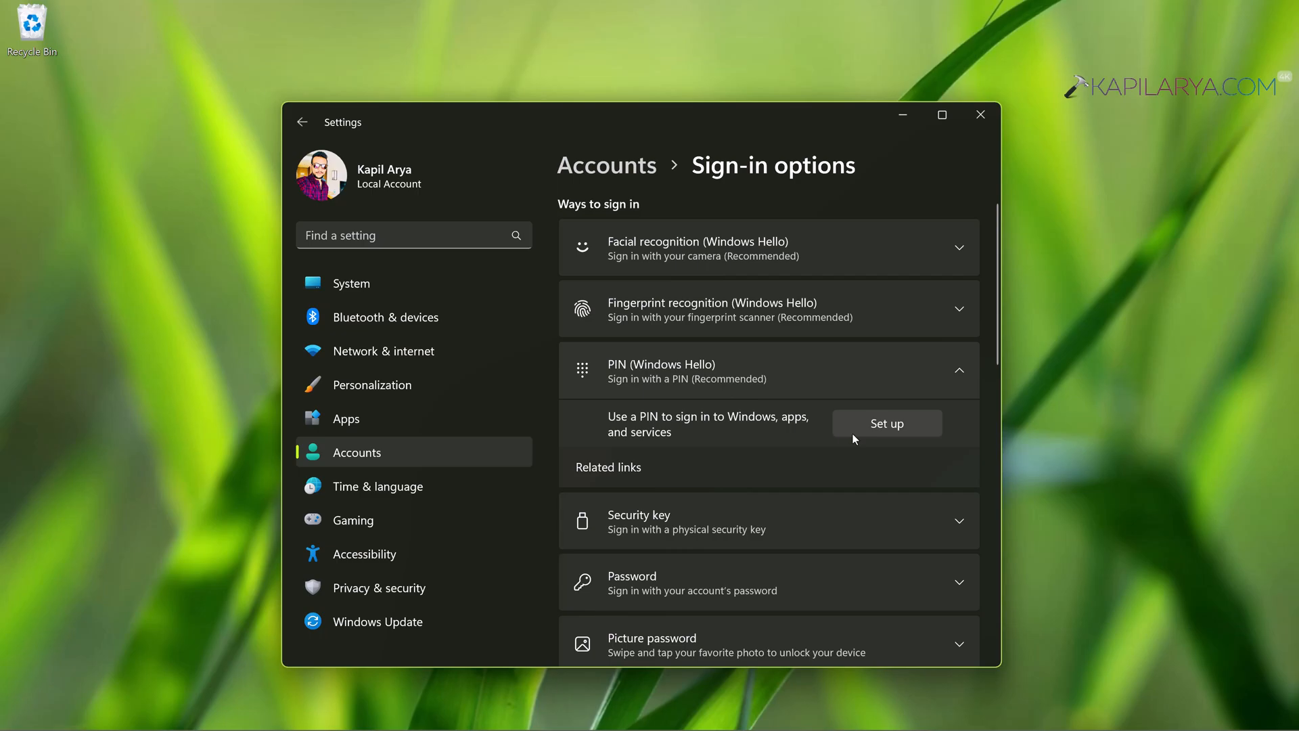
mouse_move(874, 228)
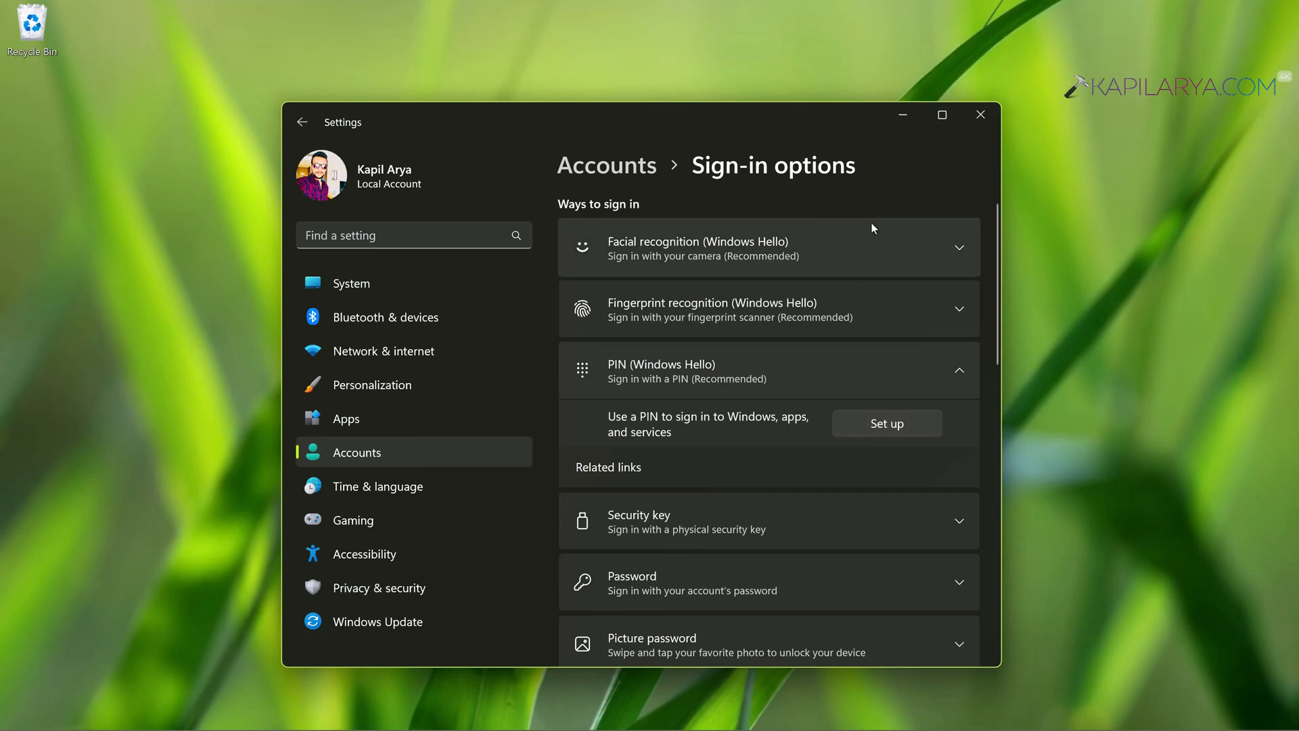
mouse_move(734, 408)
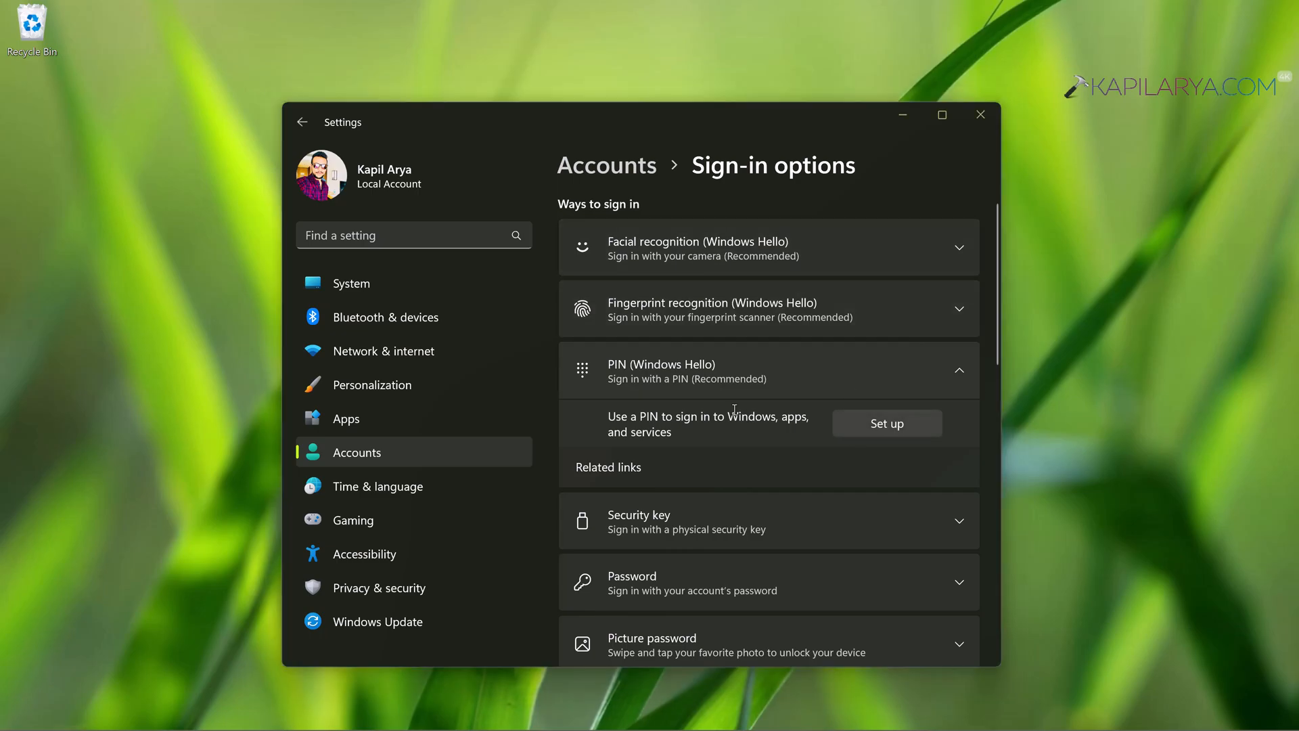
Step: Set up a new Windows Hello PIN after verifying the account password
left_click(887, 423)
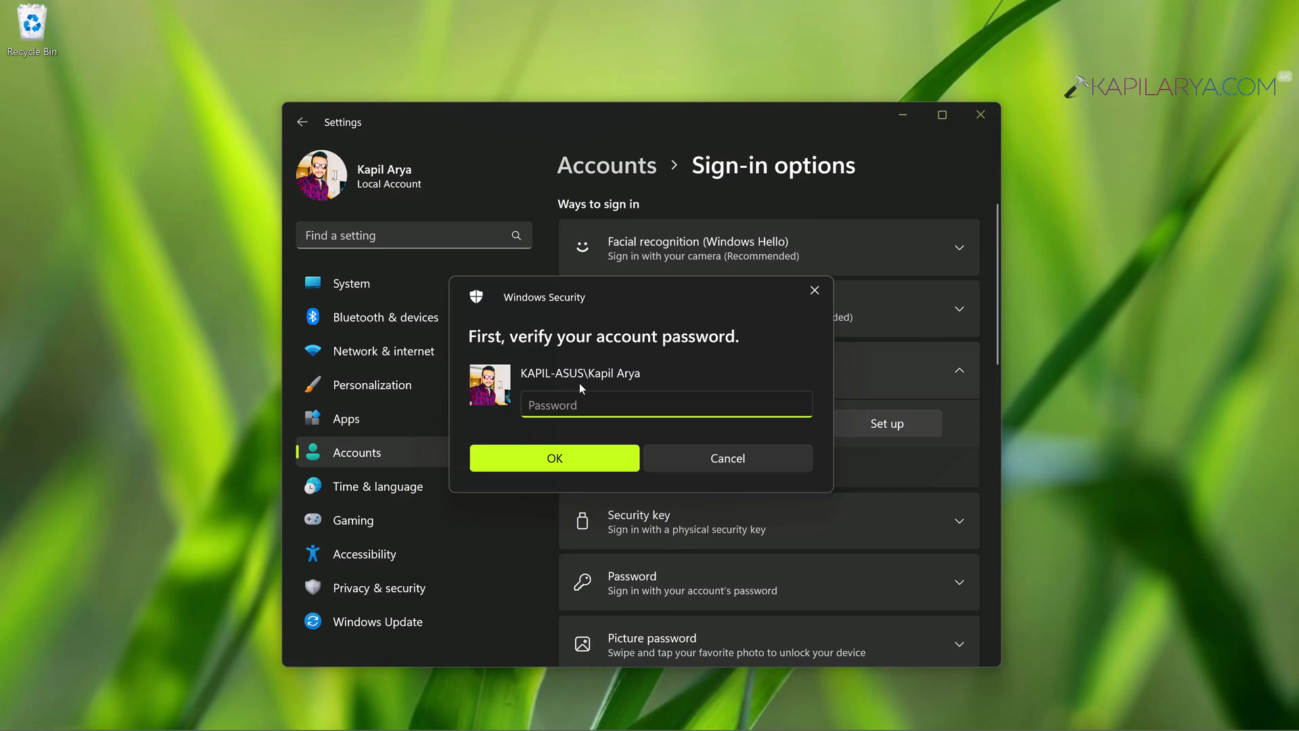
type("•••••")
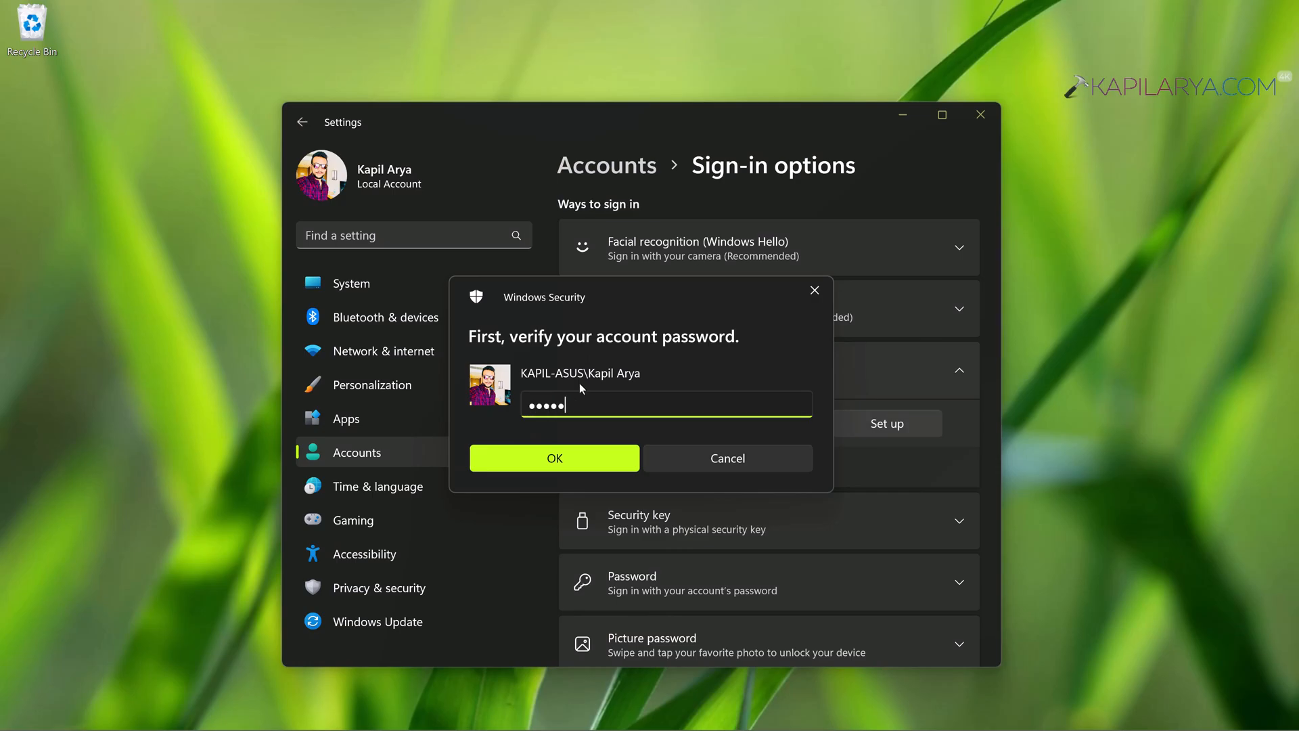
left_click(555, 458)
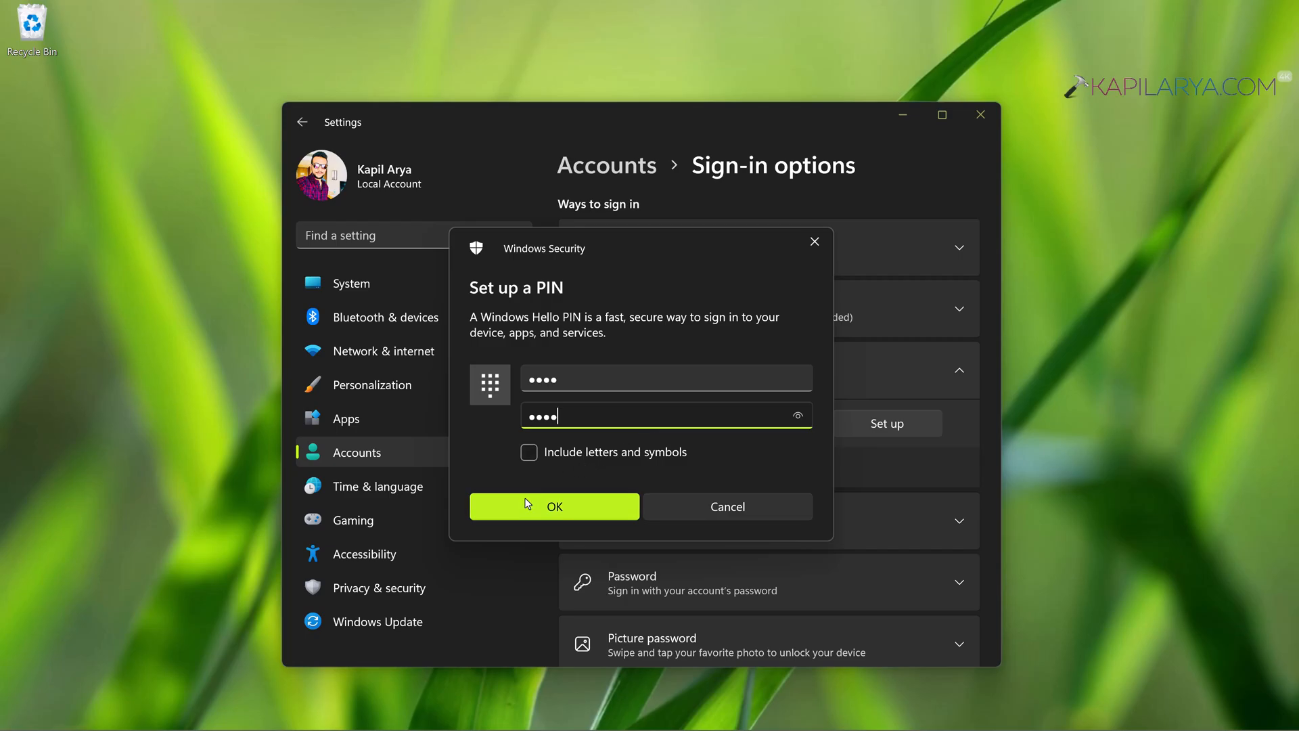
left_click(554, 506)
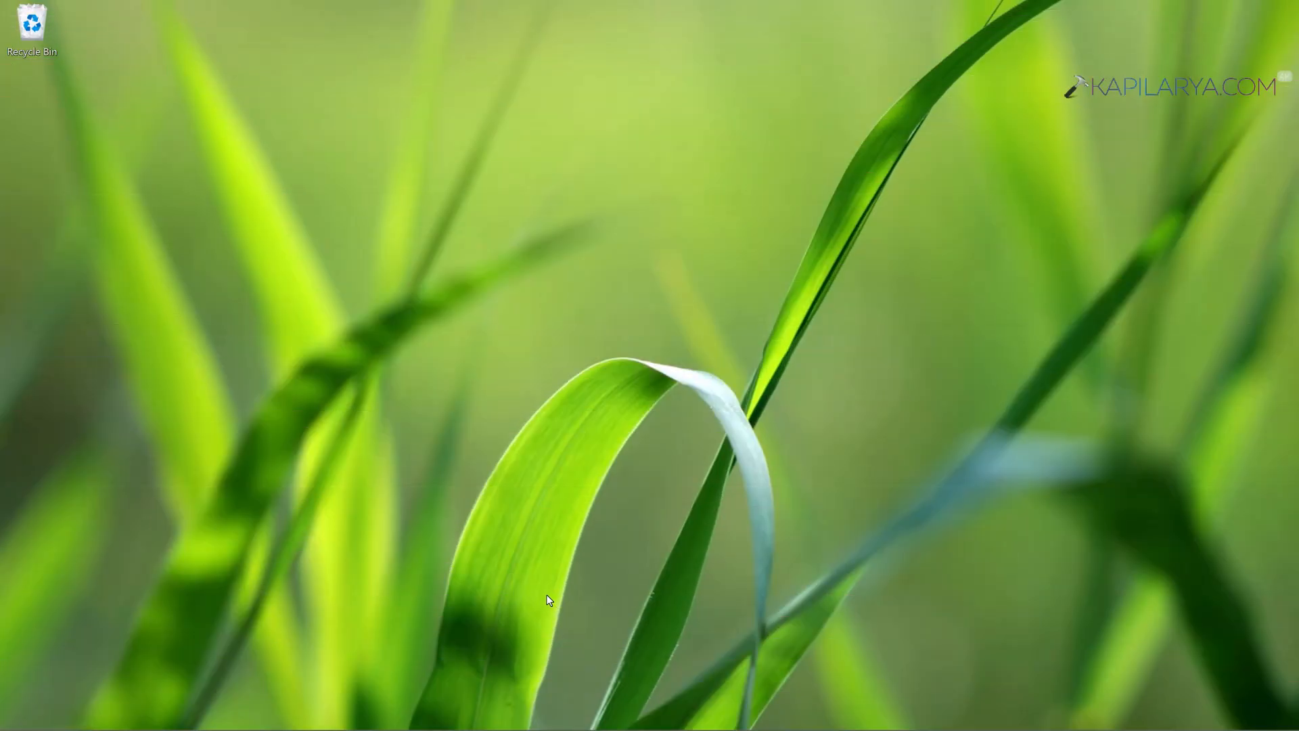
Step: Run C:\WINDOWS\ServiceProfiles\LocalService\AppData\Local\Microsoft to open that folder
key("Win+R")
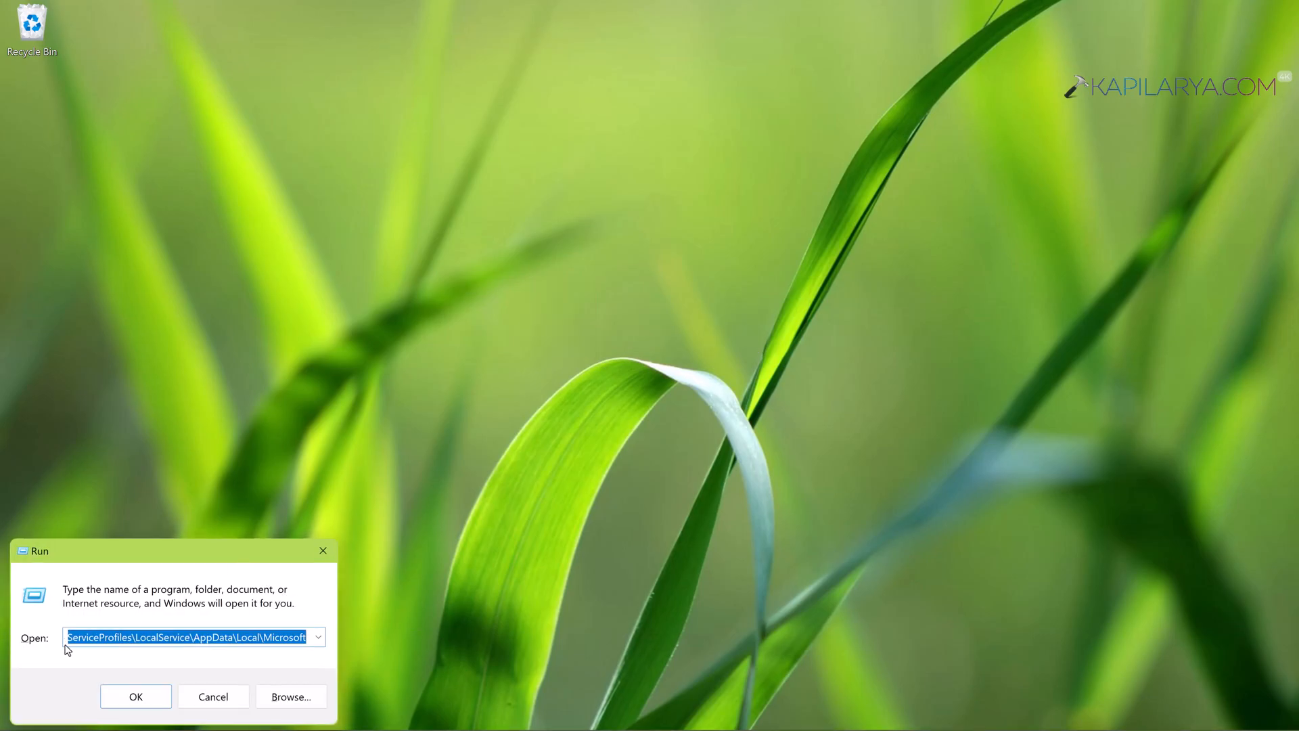
mouse_move(260, 637)
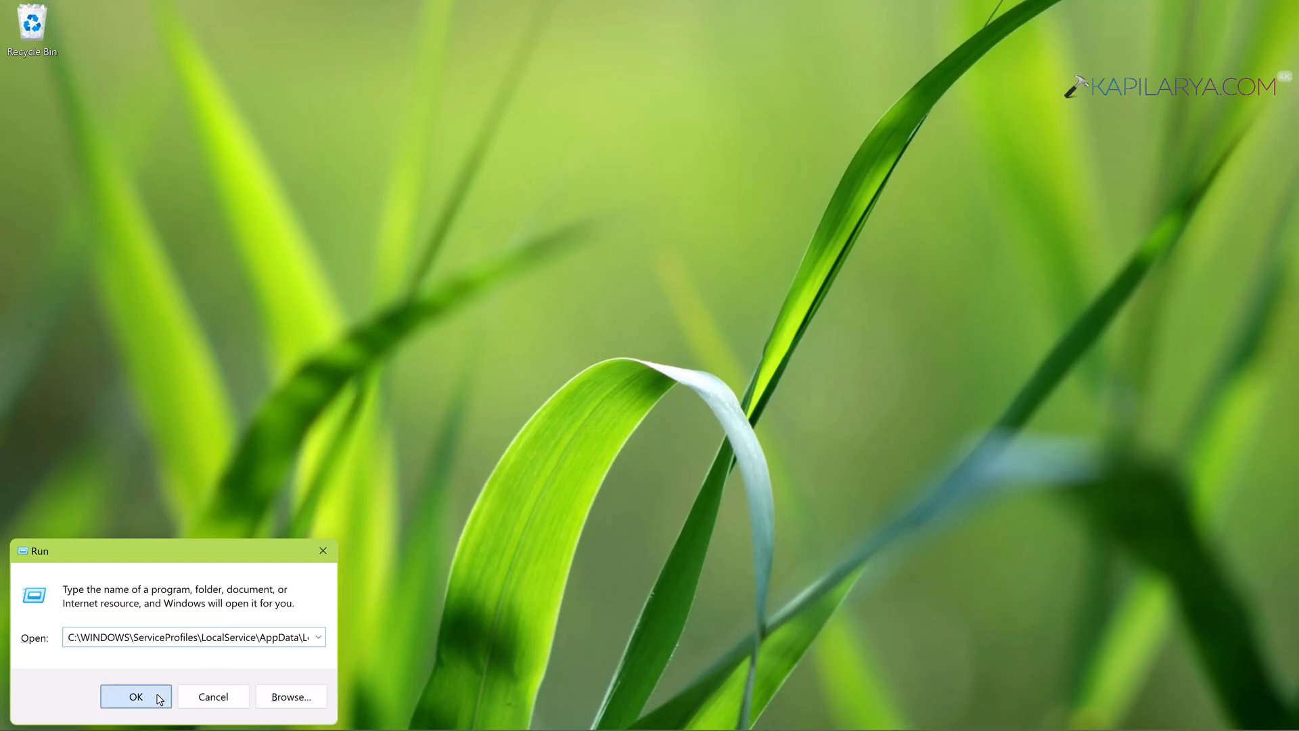
left_click(134, 697)
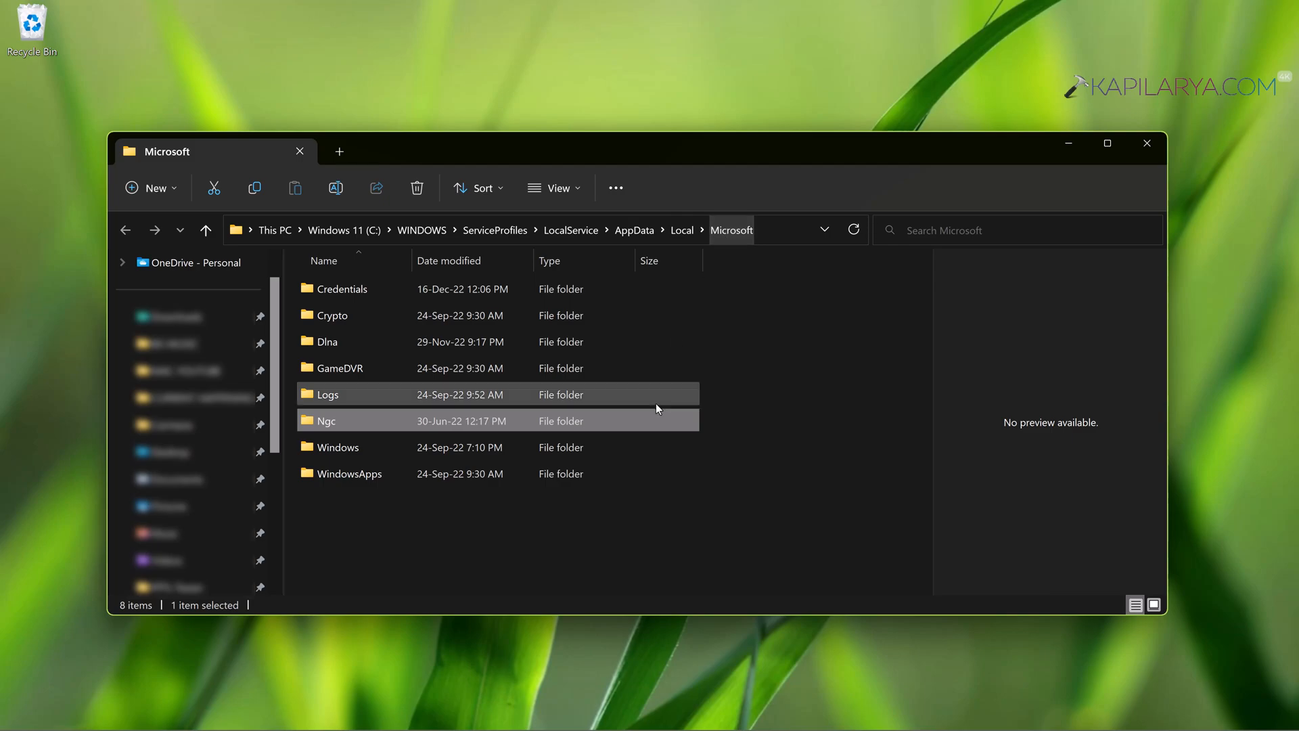
mouse_move(338, 421)
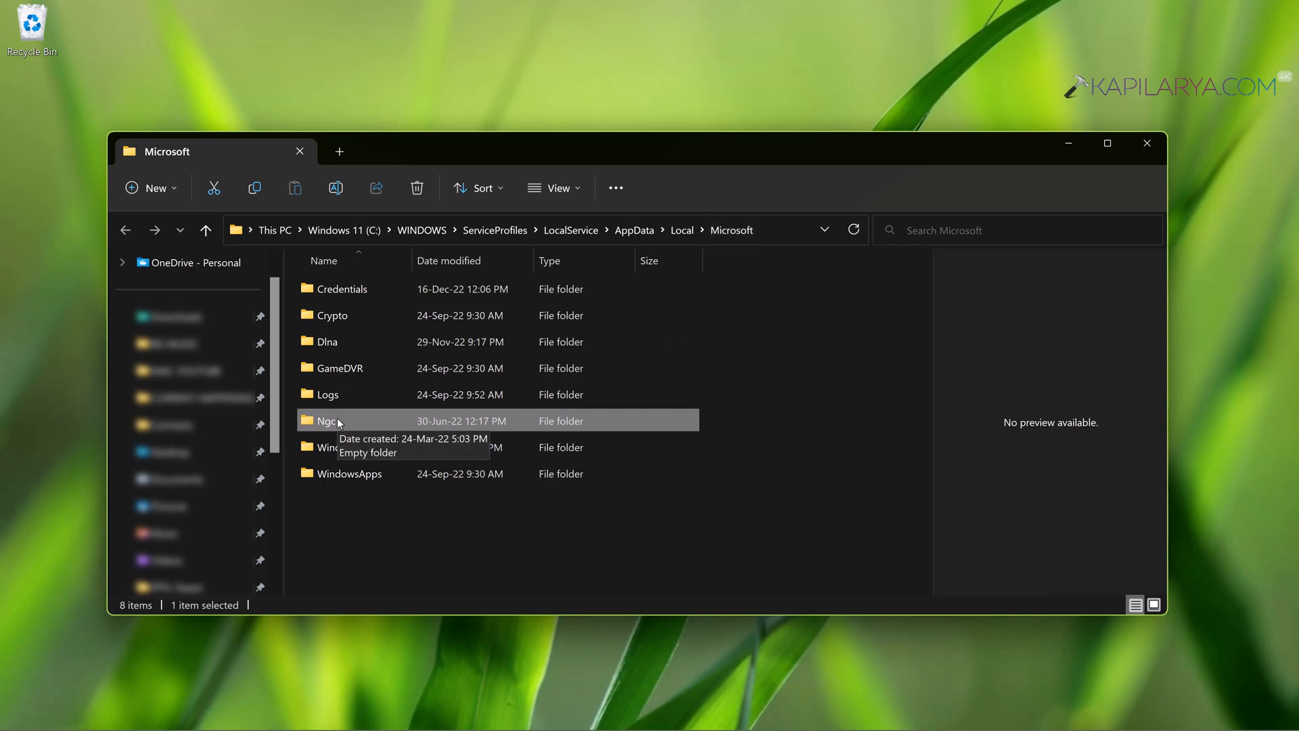
mouse_move(344, 425)
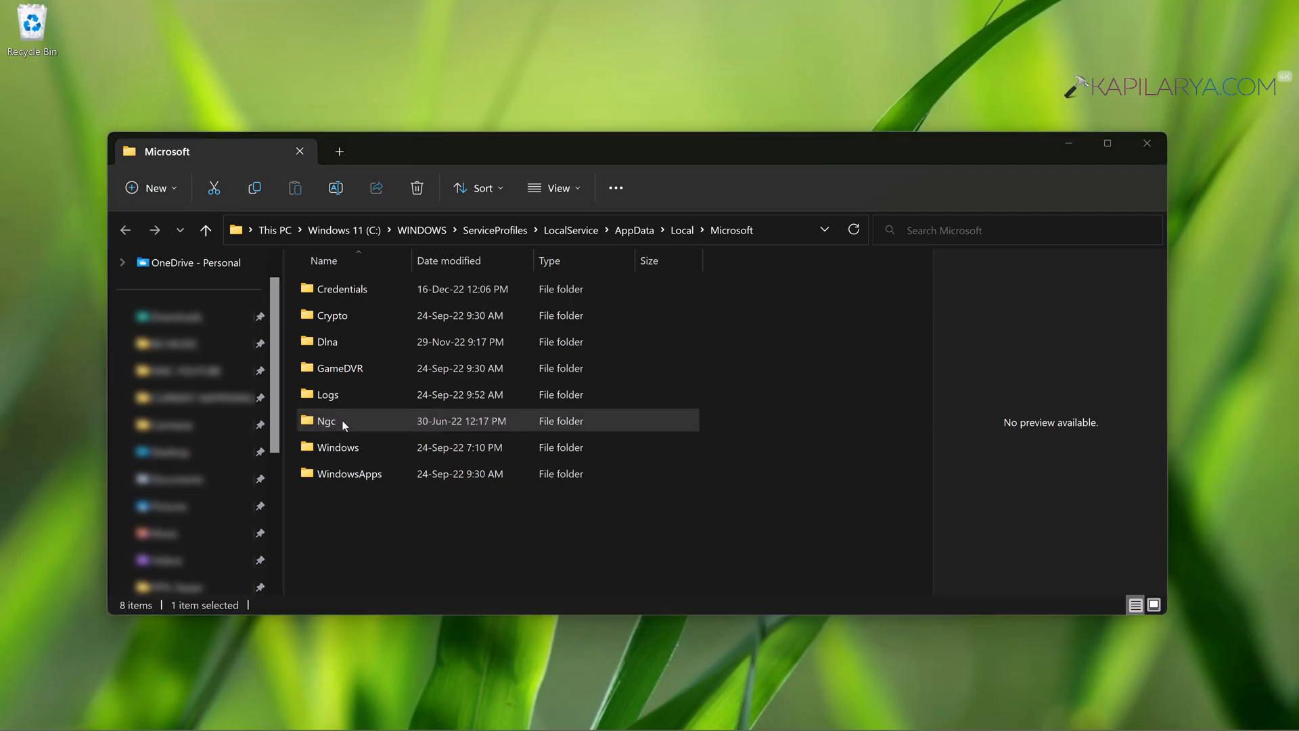
Step: Try opening the Ngc folder and reach its security settings after access is denied
double_click(326, 421)
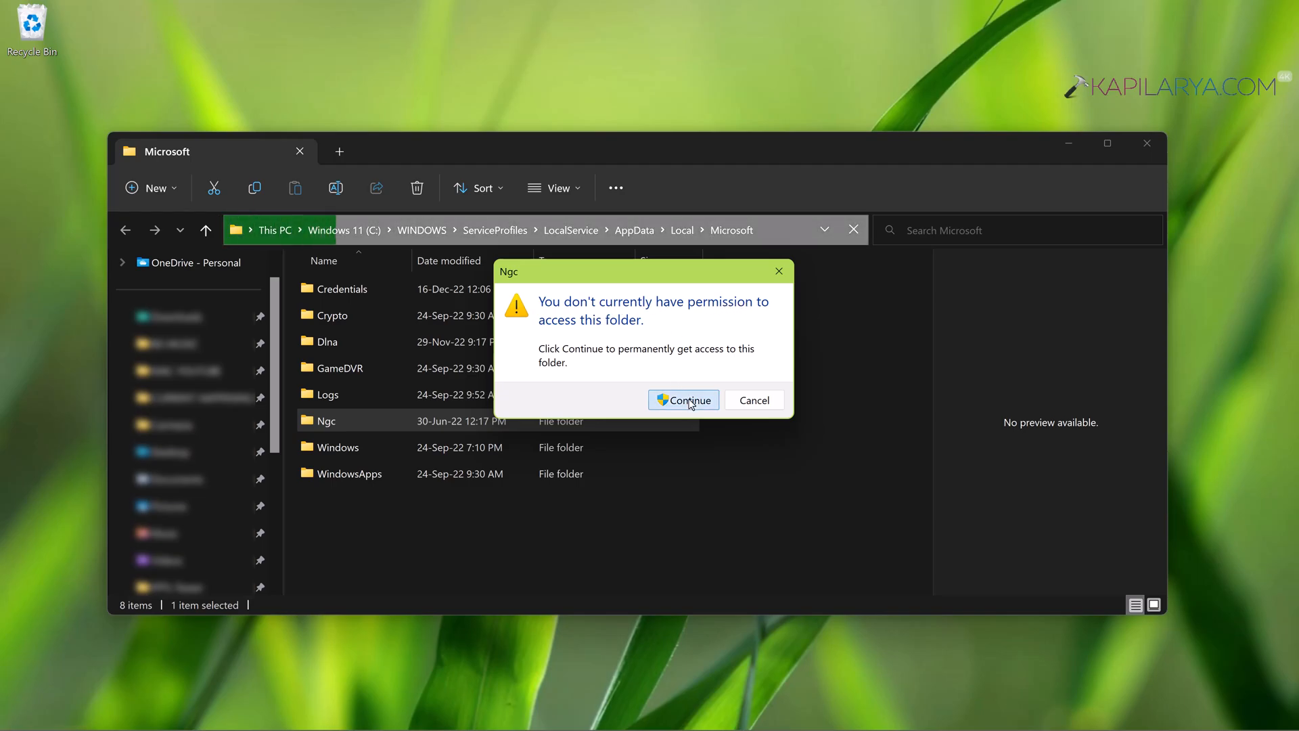
left_click(683, 400)
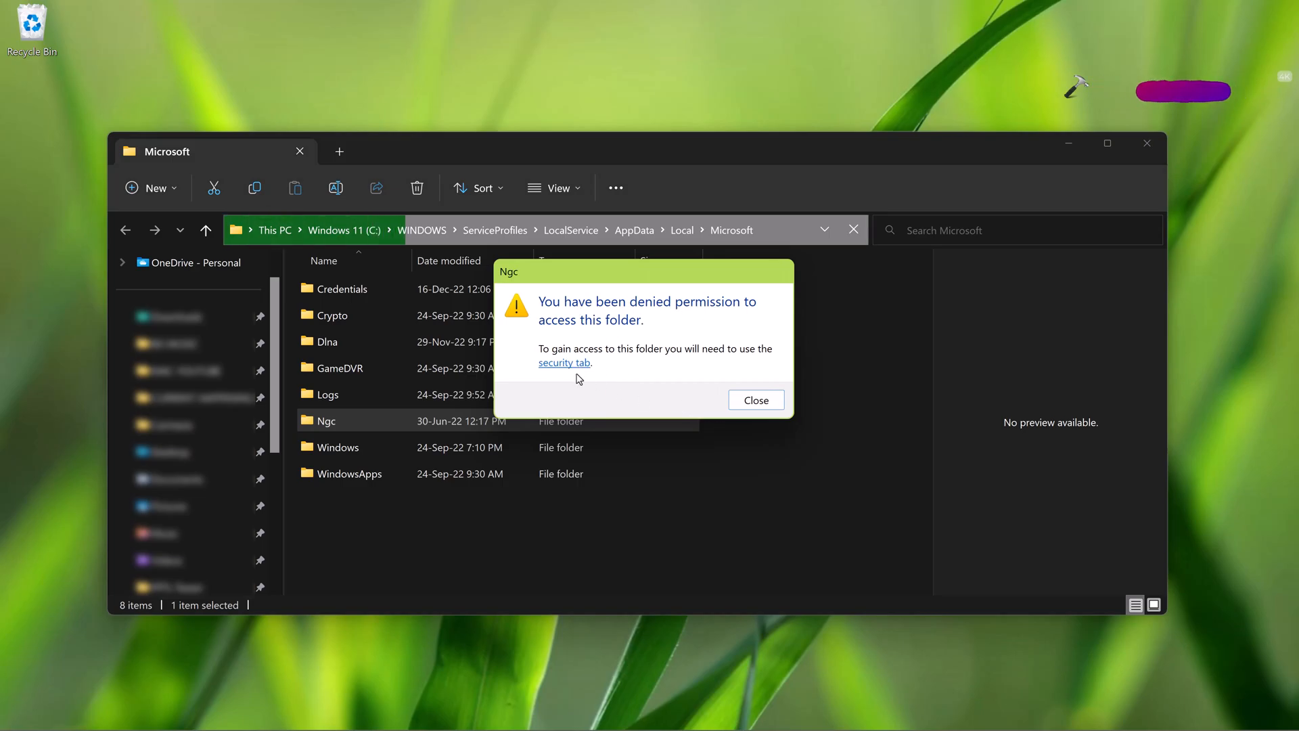
left_click(564, 363)
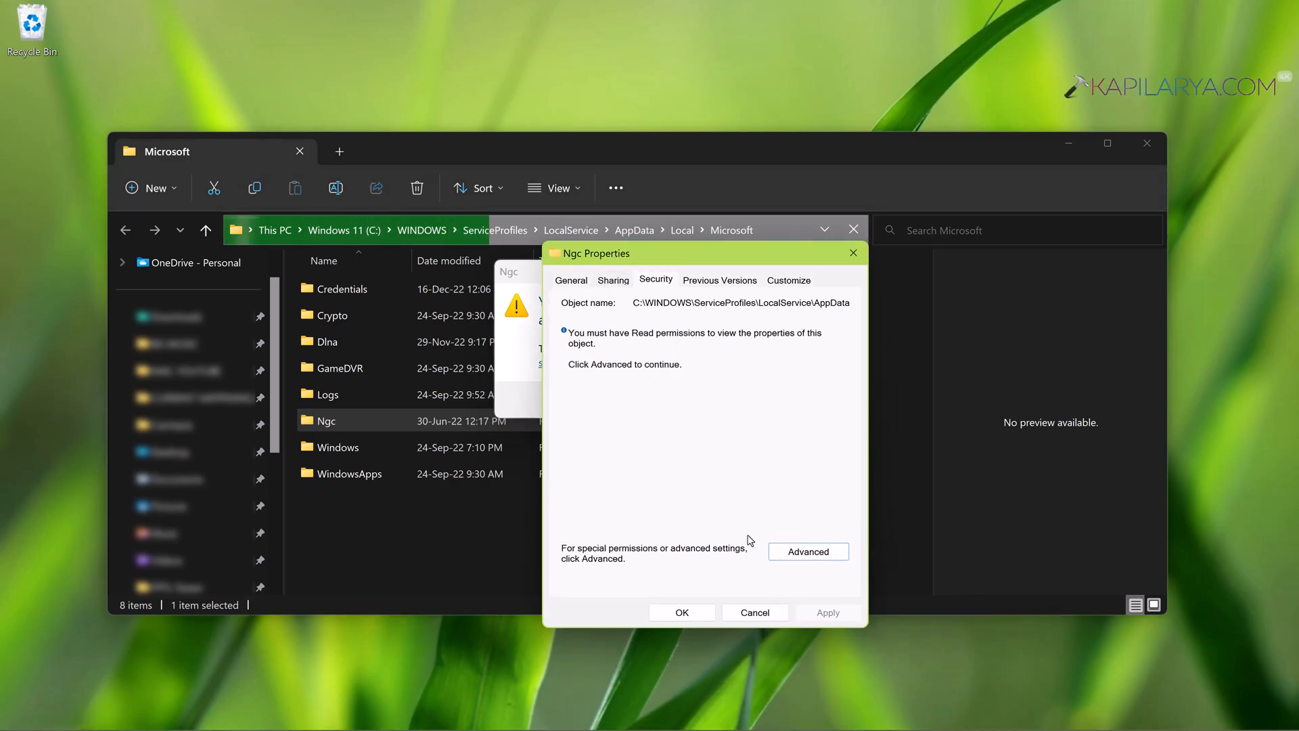
Step: Open Ngc's advanced security settings and start changing its owner
left_click(808, 551)
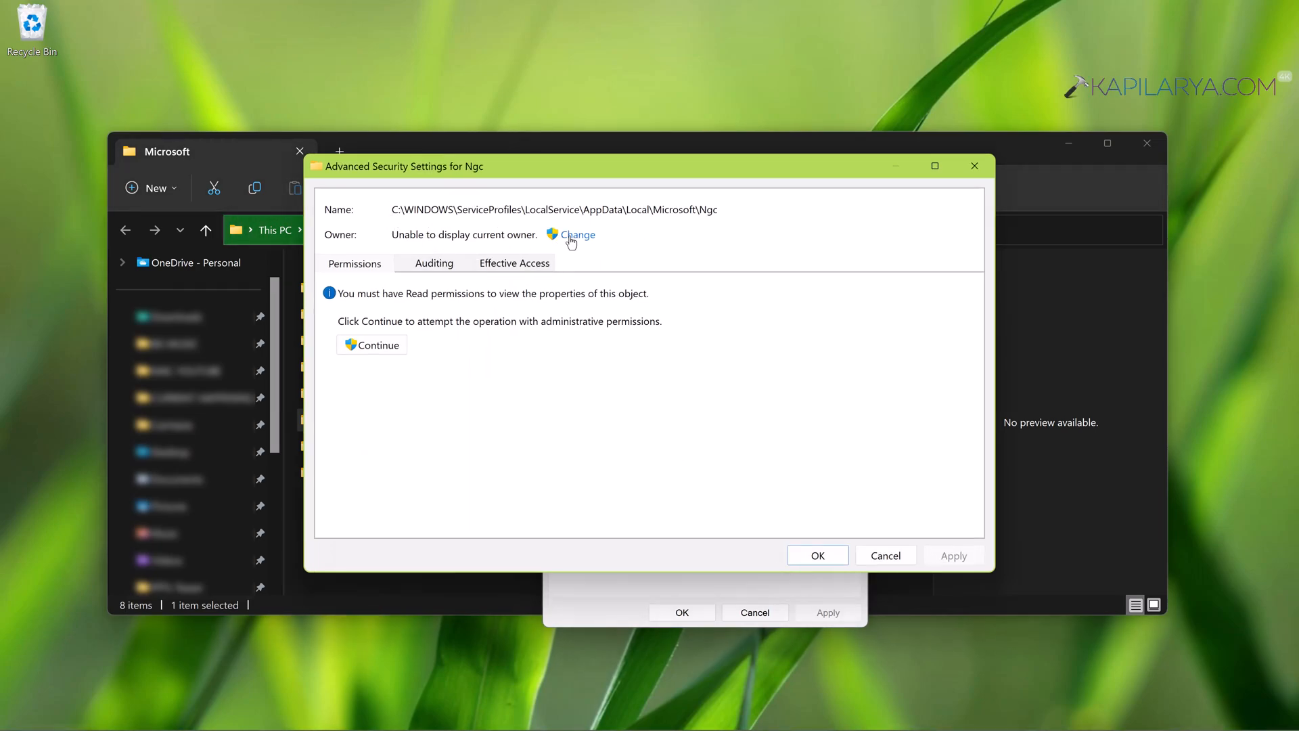
left_click(577, 234)
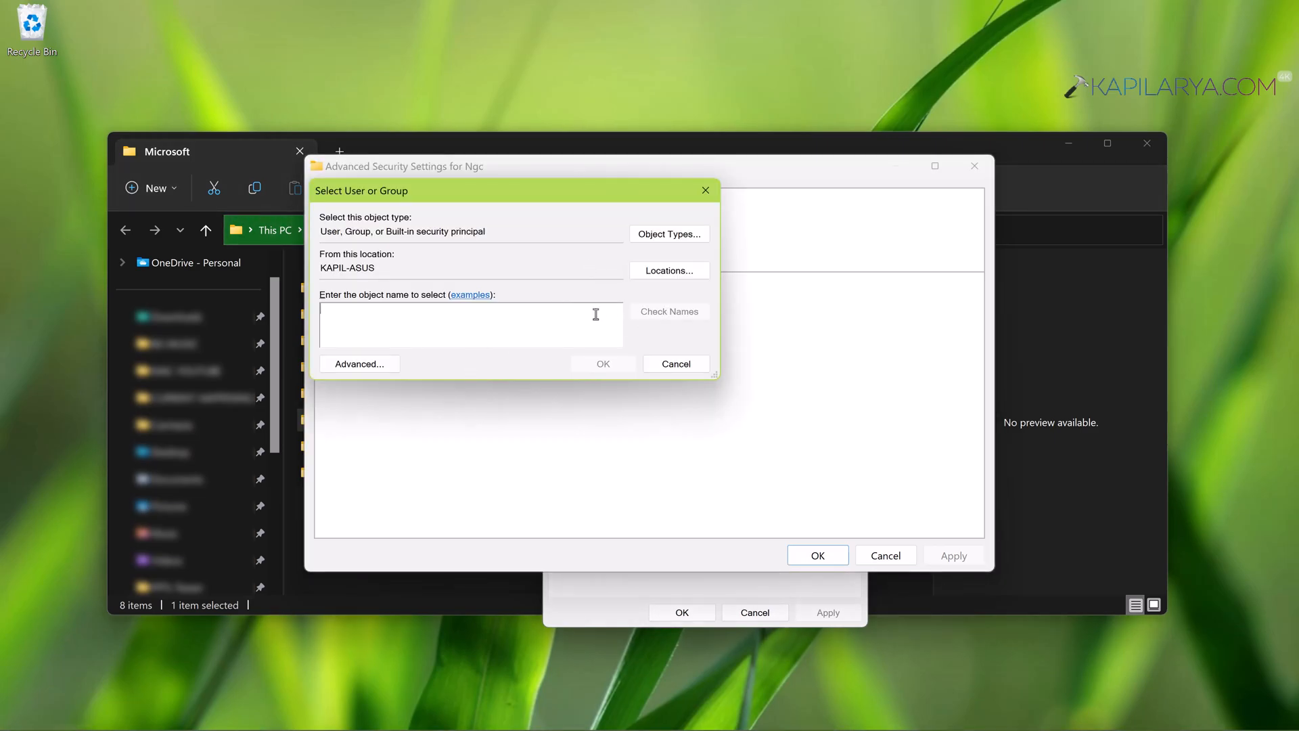
Step: Find and select your own account as the Ngc folder's owner
left_click(359, 364)
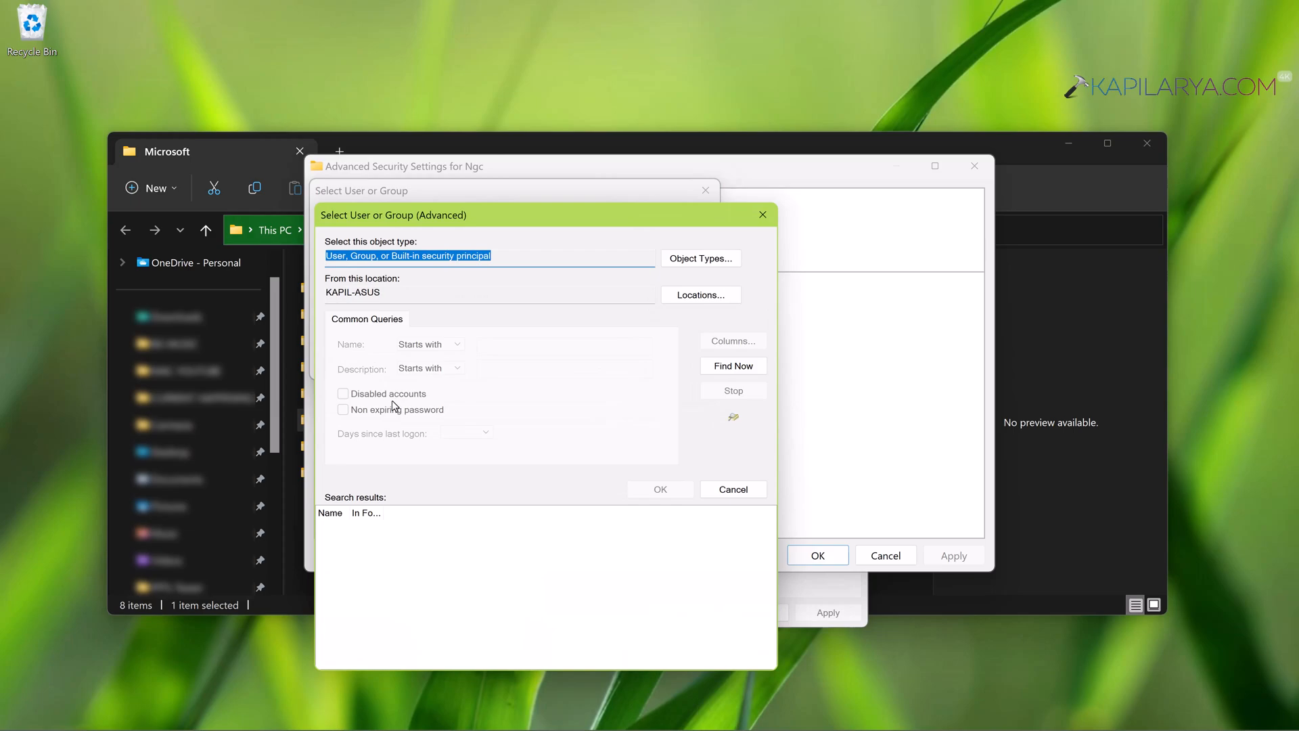
left_click(733, 365)
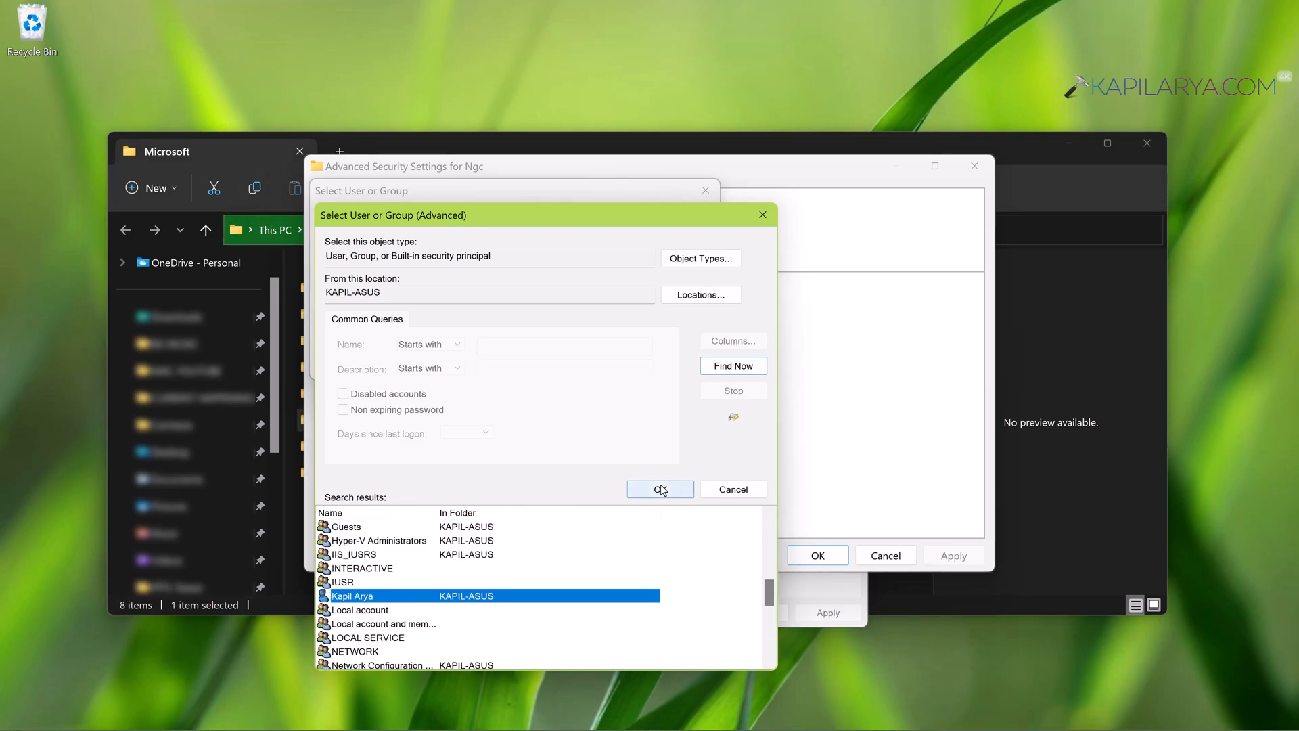
left_click(660, 490)
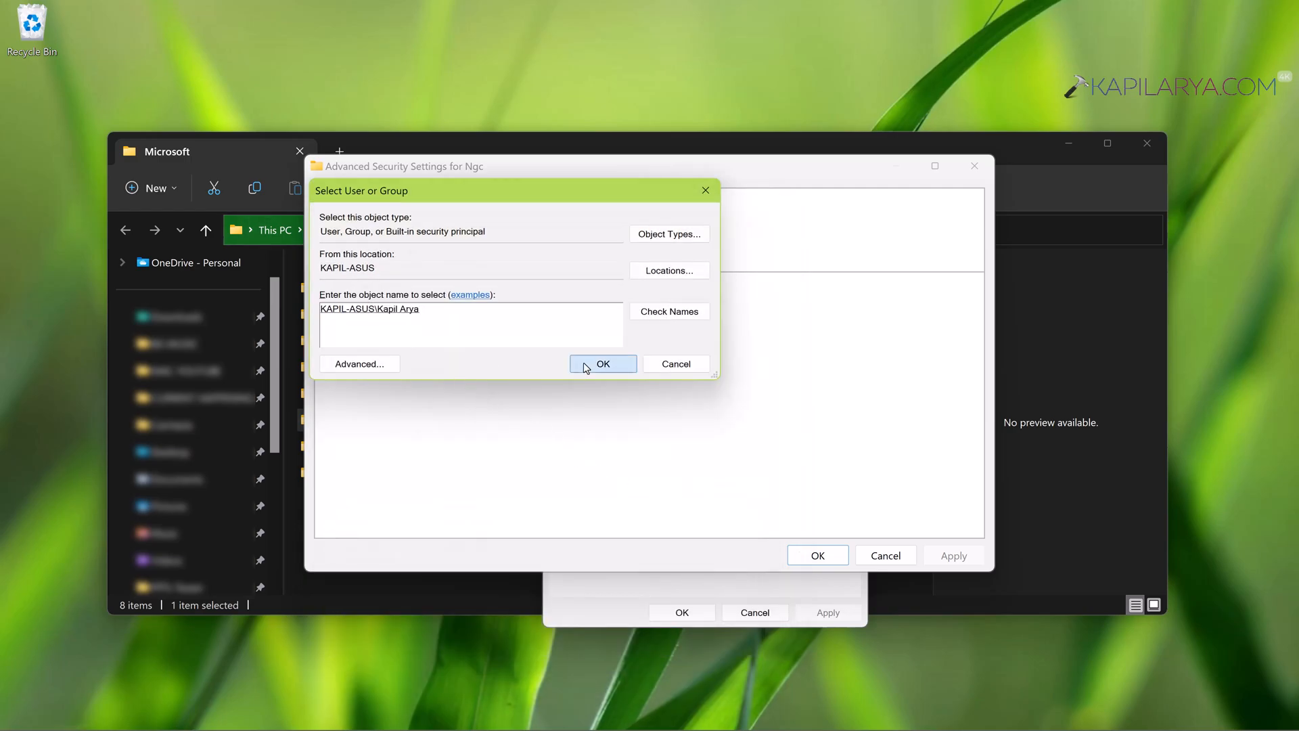
left_click(603, 364)
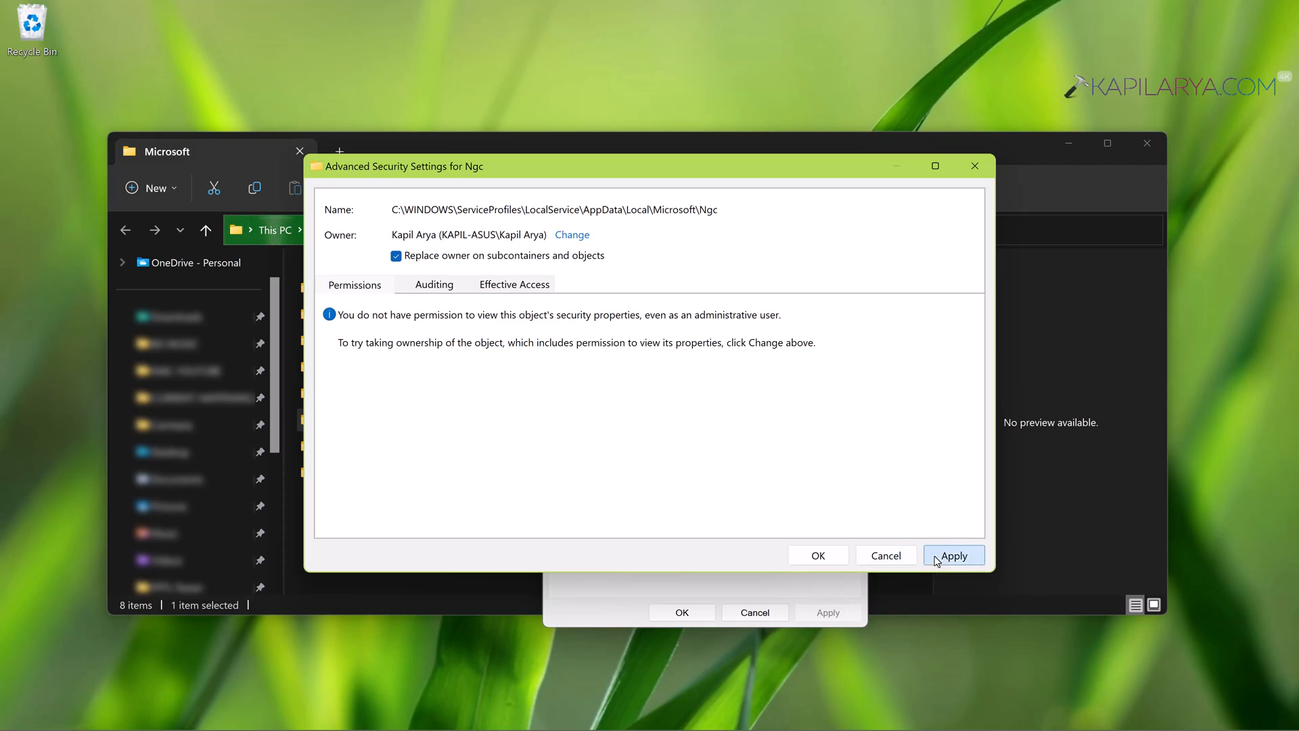
Step: Apply the new Ngc ownership, acknowledge the notice, and close advanced security settings
left_click(954, 554)
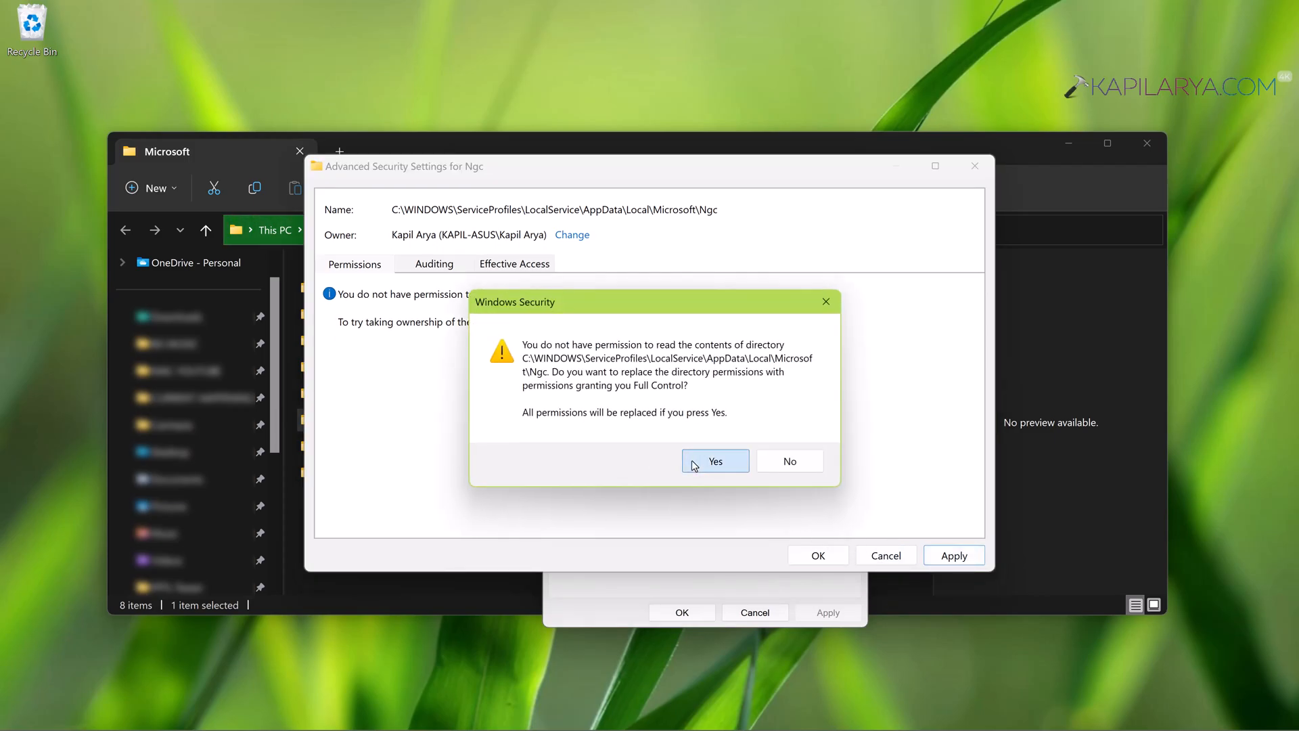
left_click(715, 461)
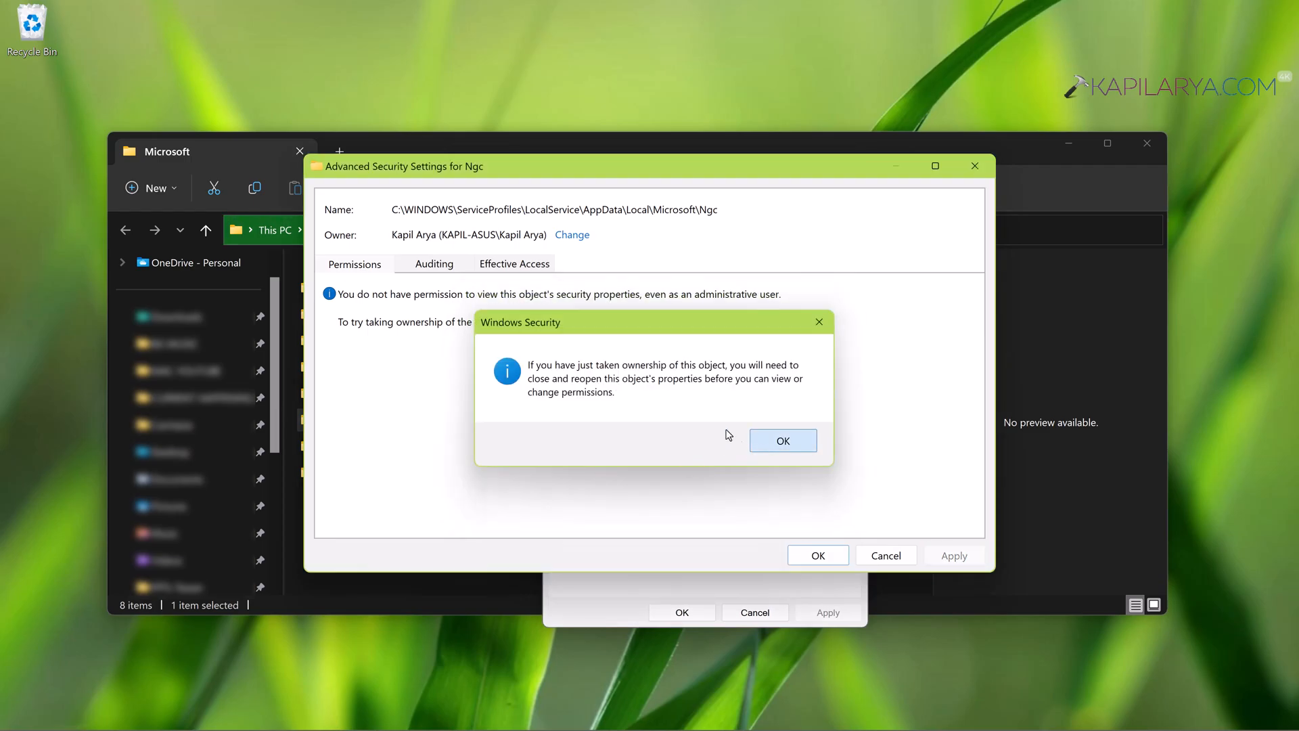
left_click(783, 440)
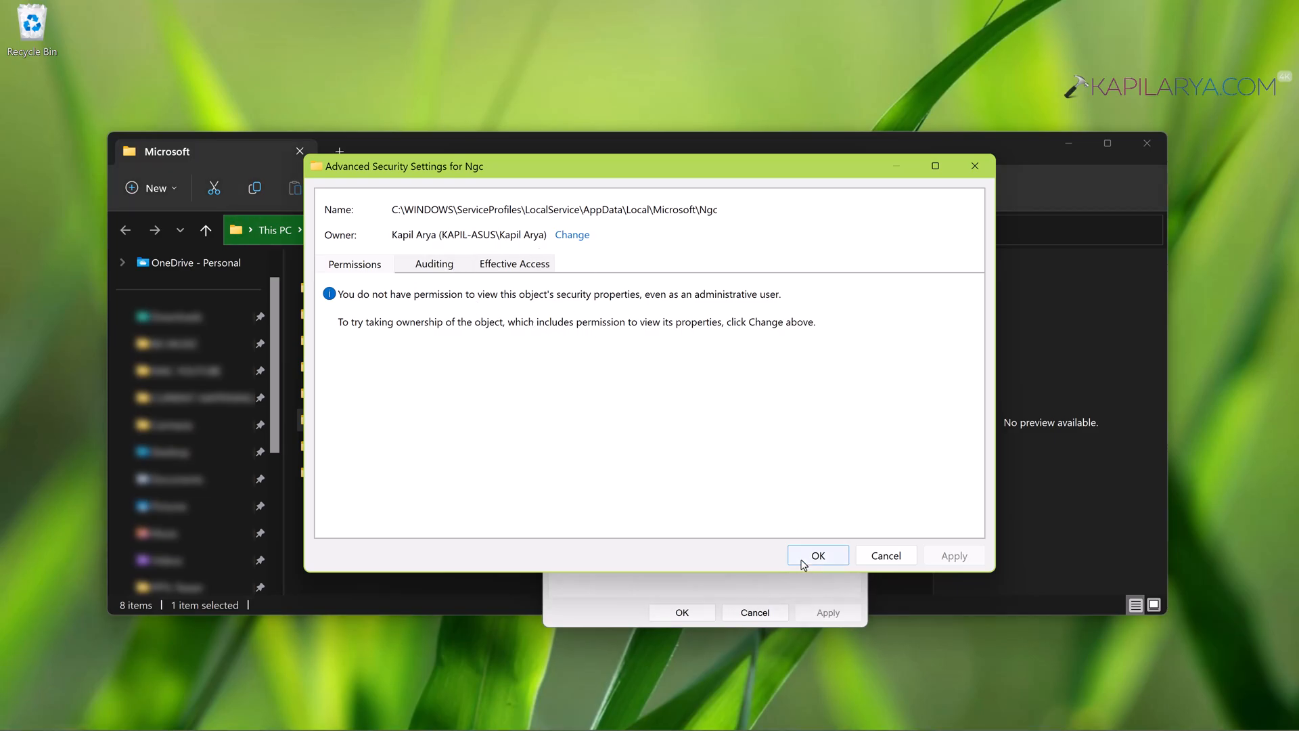
left_click(818, 554)
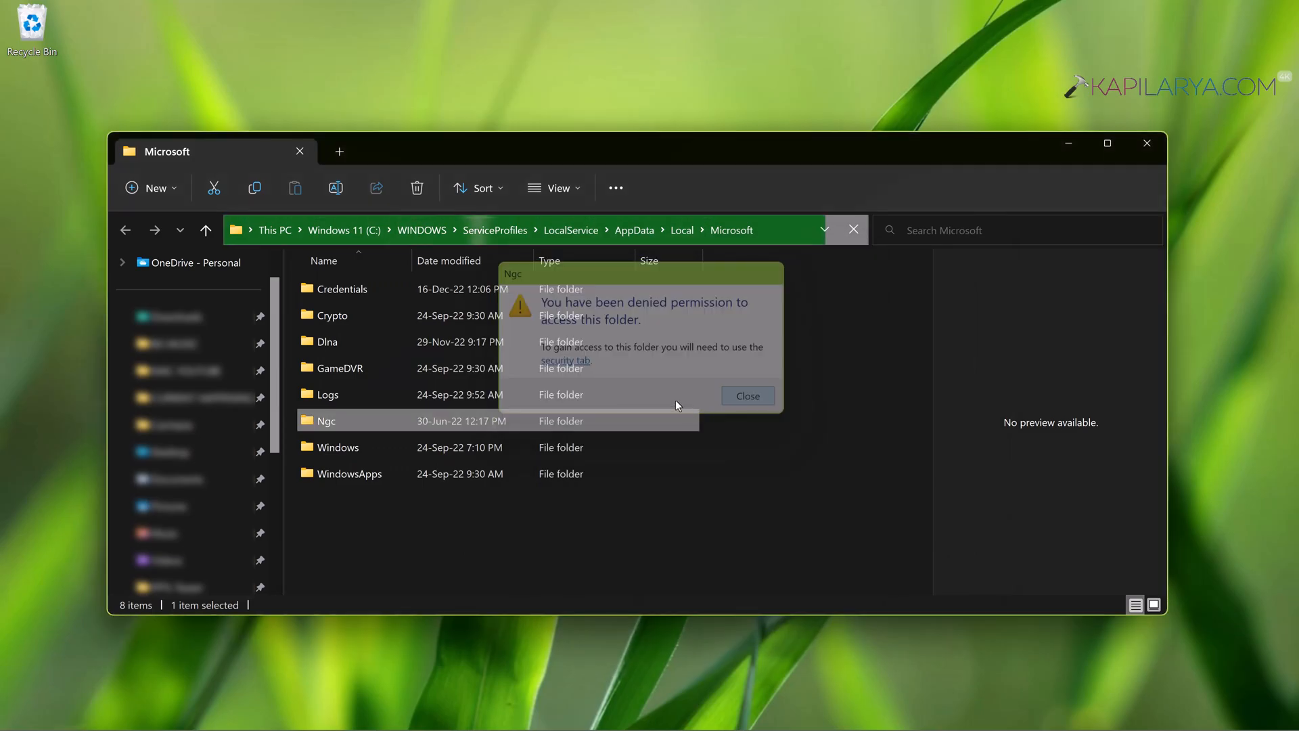
Step: Dismiss the denial message, confirm Ngc opens with two subfolders, then return to Microsoft
left_click(748, 396)
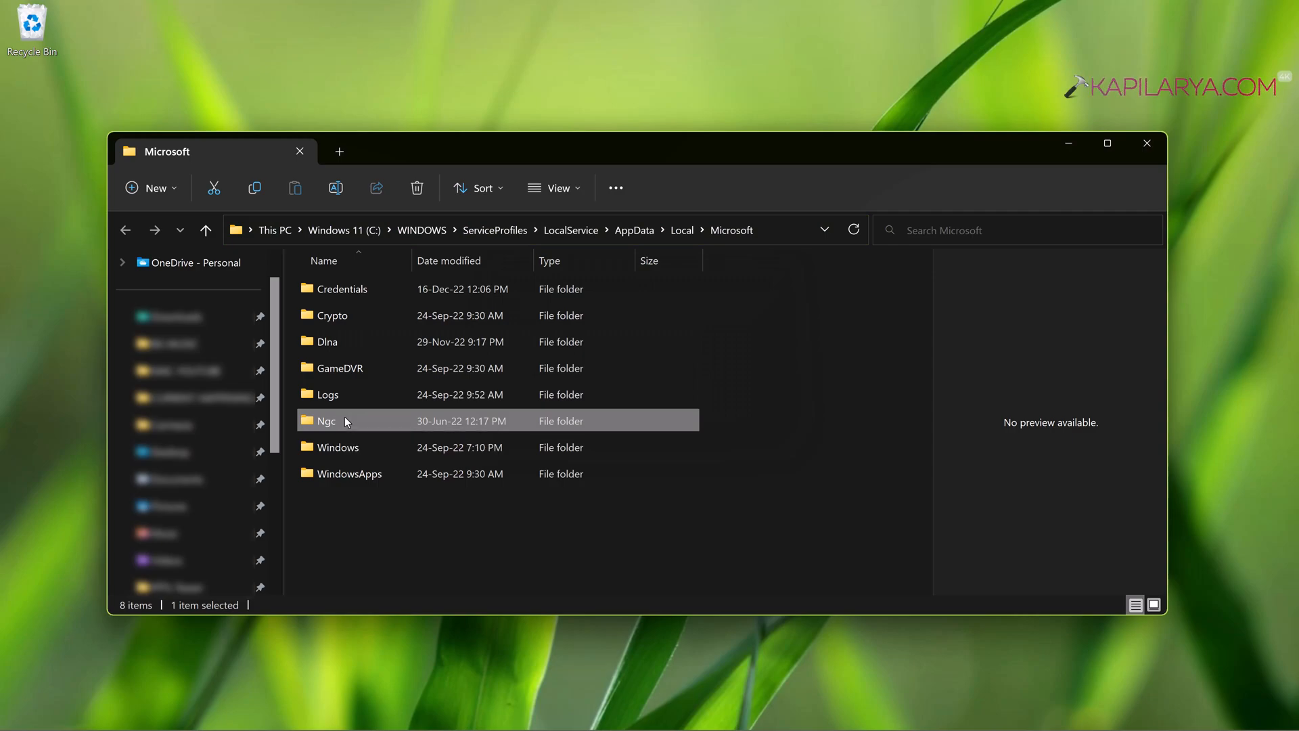
mouse_move(376, 421)
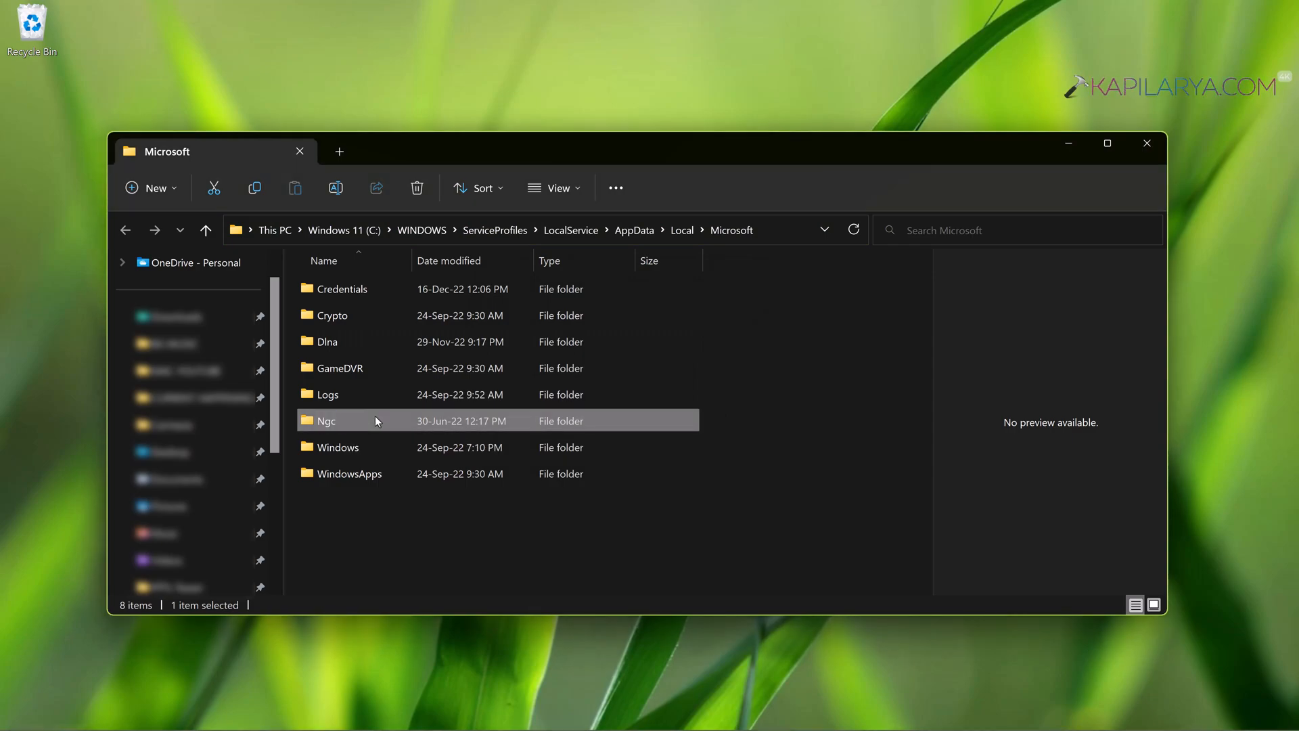
double_click(326, 421)
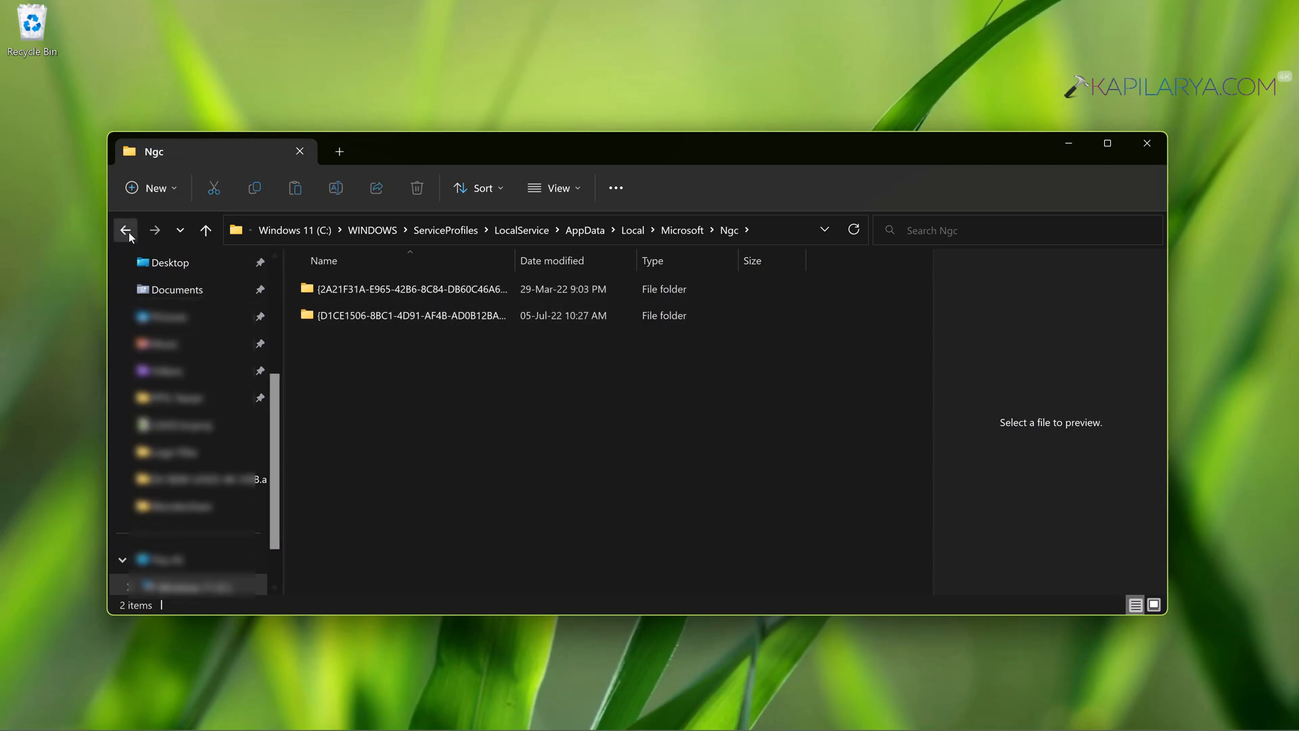
left_click(125, 230)
type("Ngc.old")
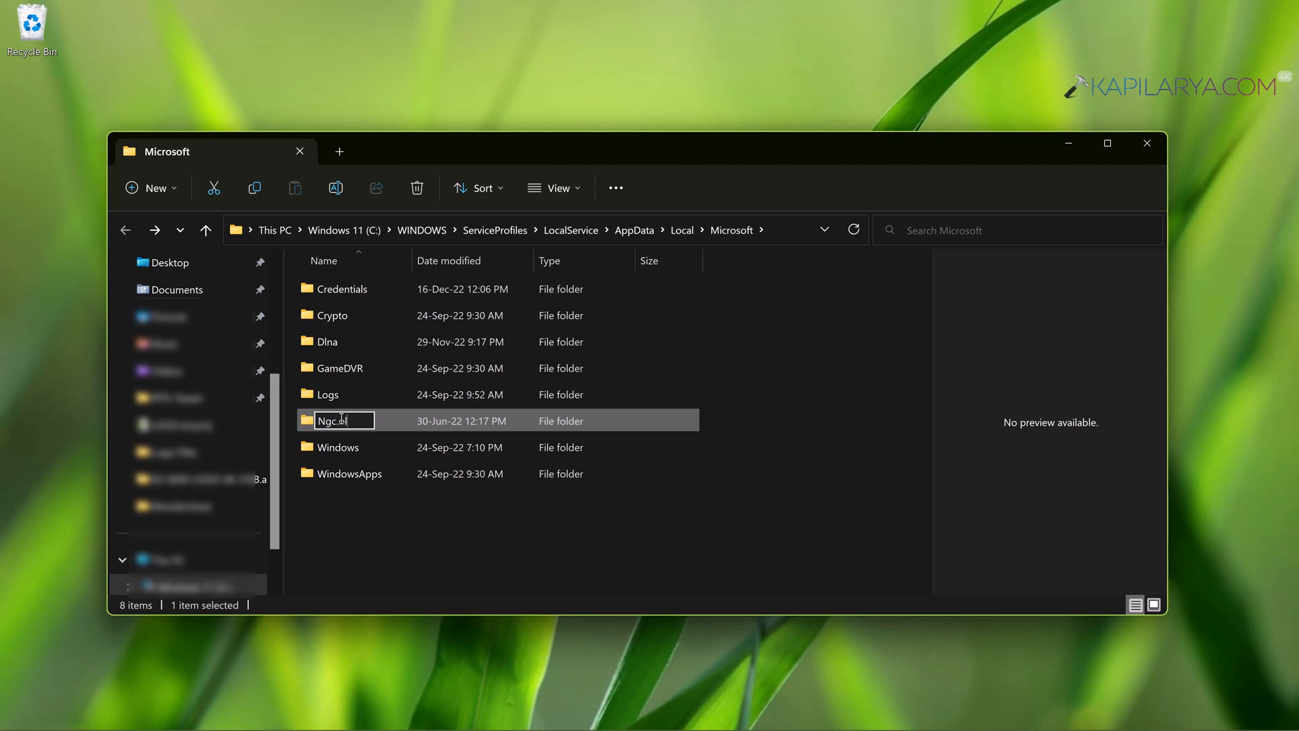
Step: Confirm the new folder name Ngc.old
key("Enter")
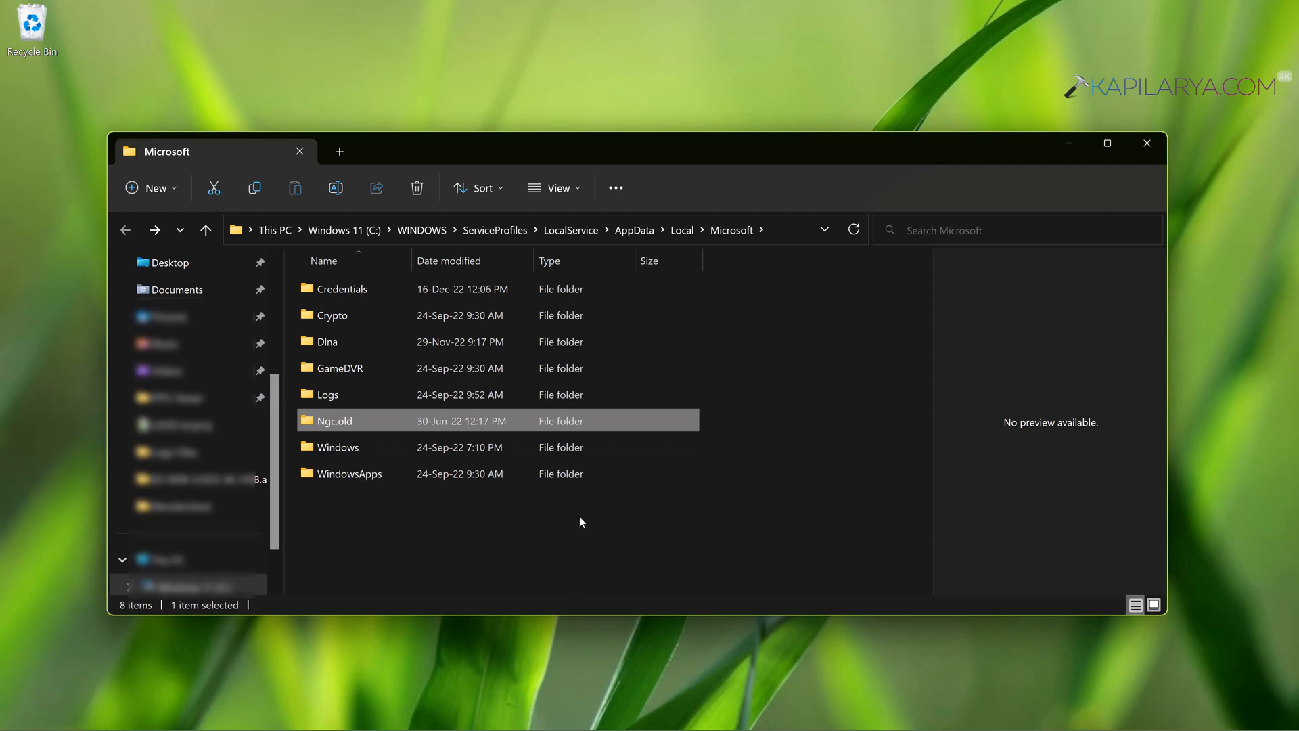
mouse_move(1148, 142)
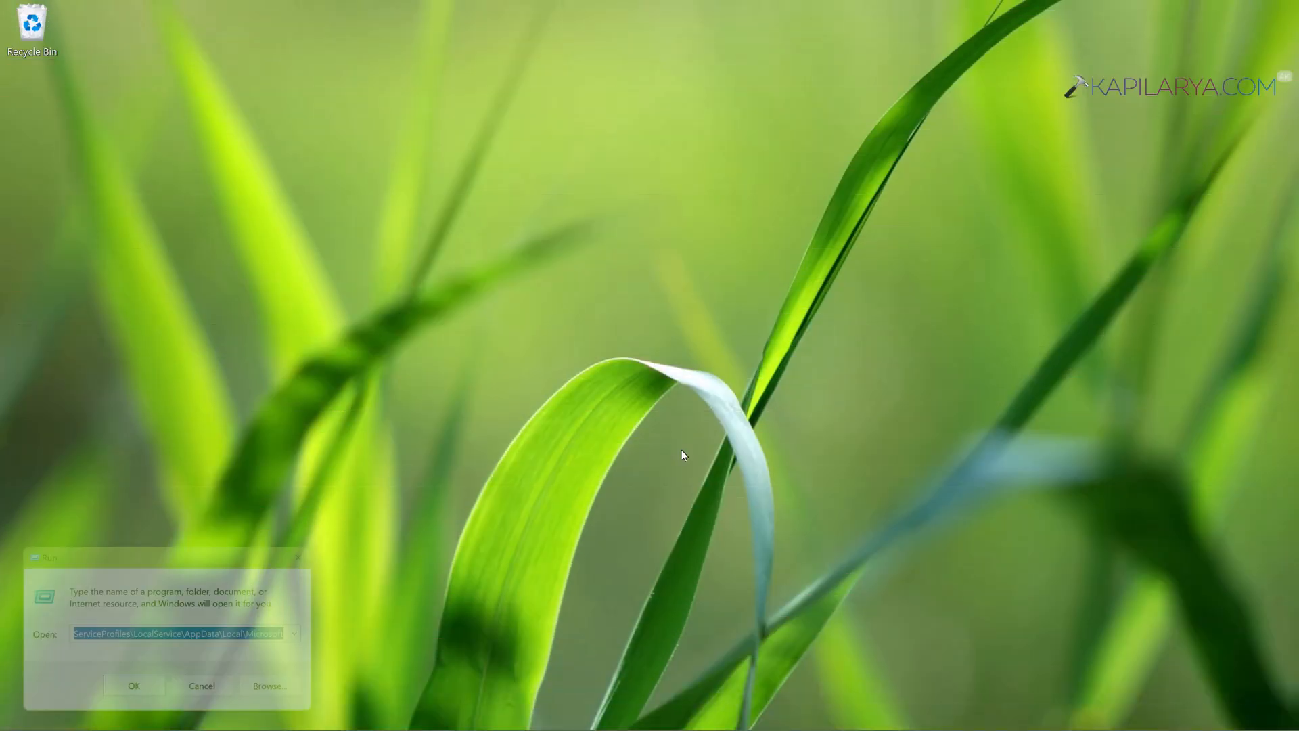
Step: Launch gpedit.msc from the Run box
key("Win+R")
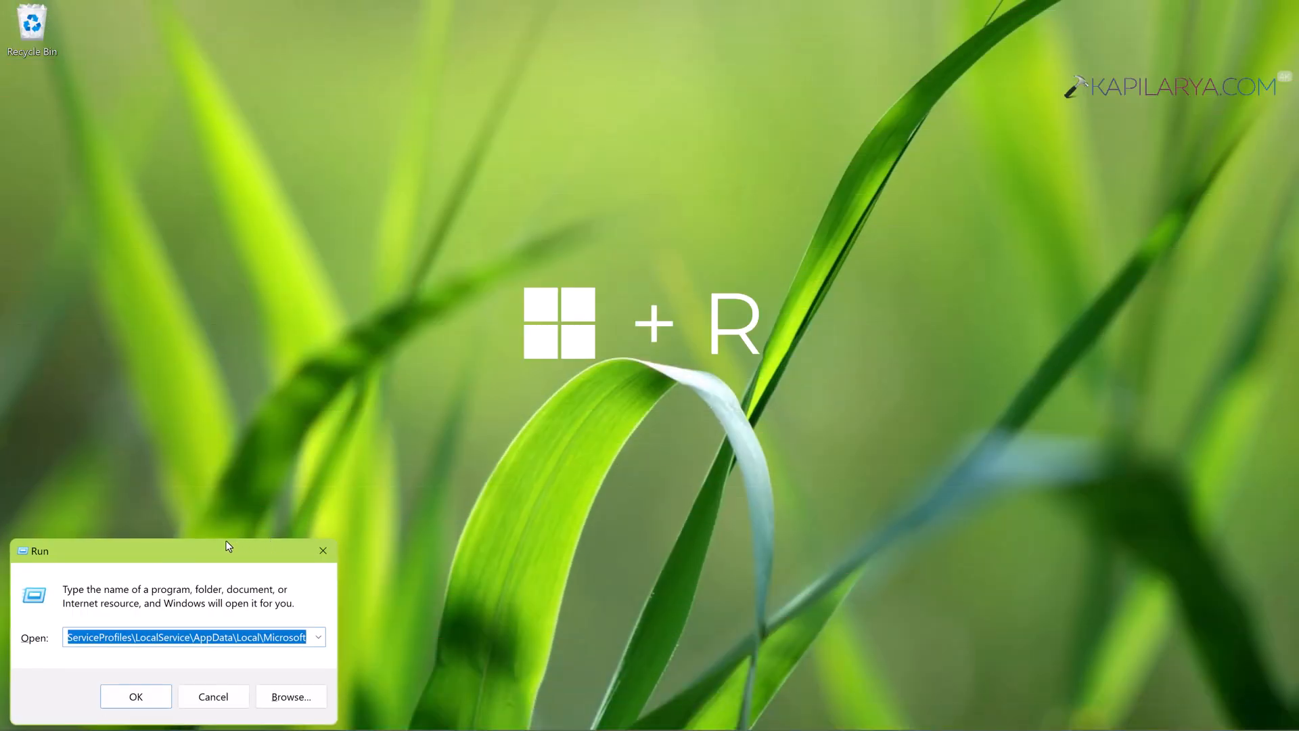
type("gpedit.msc")
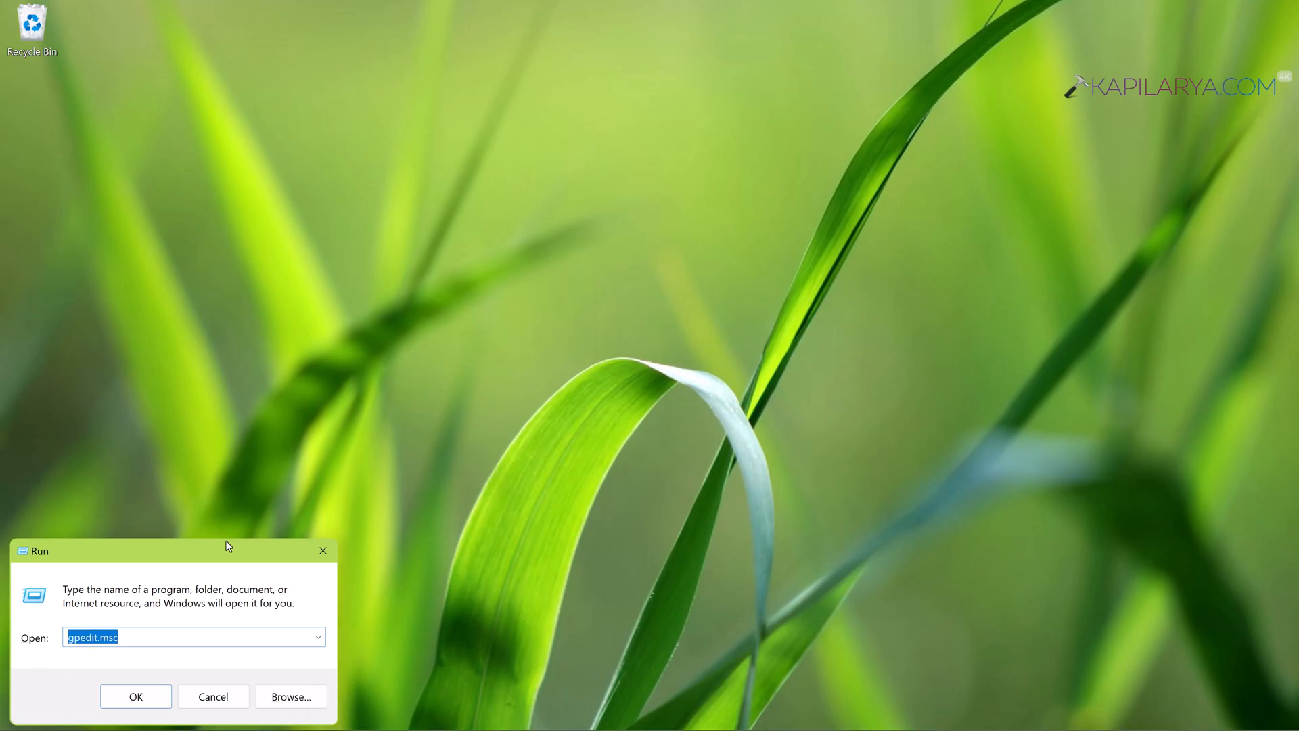
left_click(135, 696)
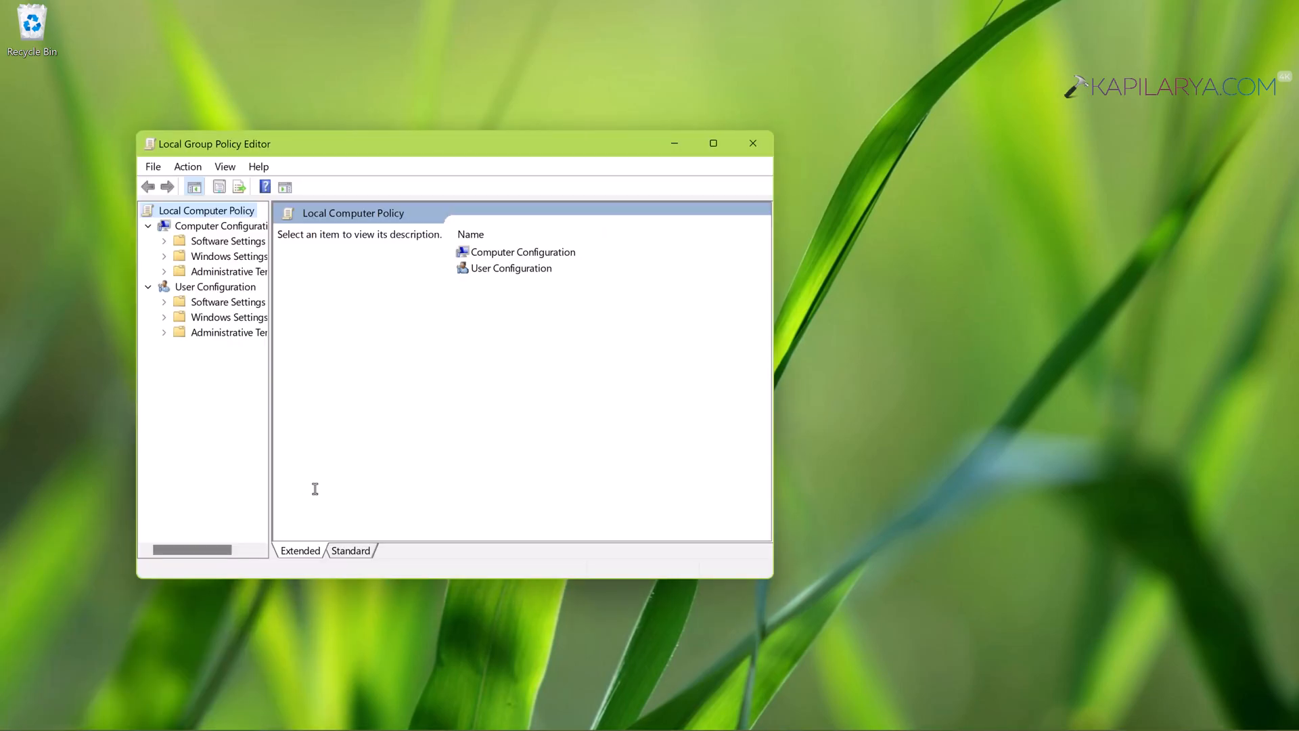
mouse_move(294, 307)
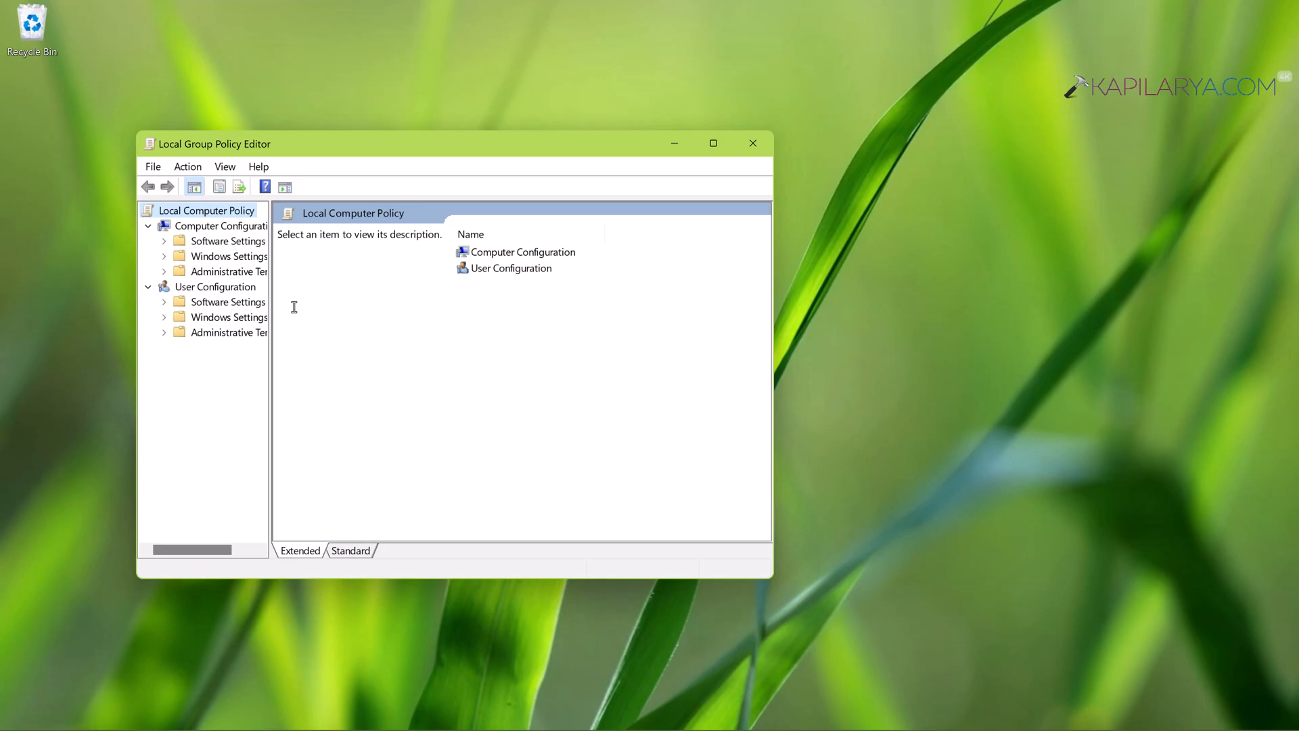
mouse_move(247, 274)
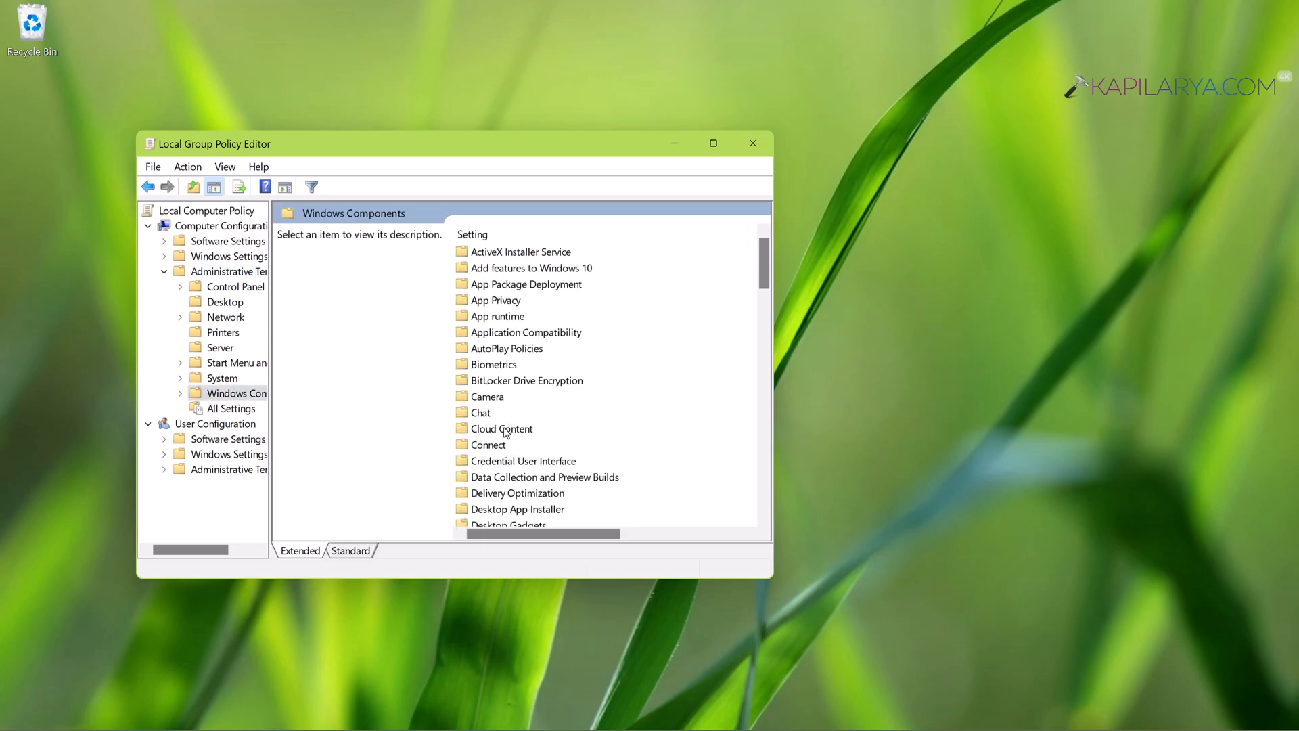
Step: Open Windows Components > Biometrics in Standard view and select Allow the use of biometrics
scroll("down", 3)
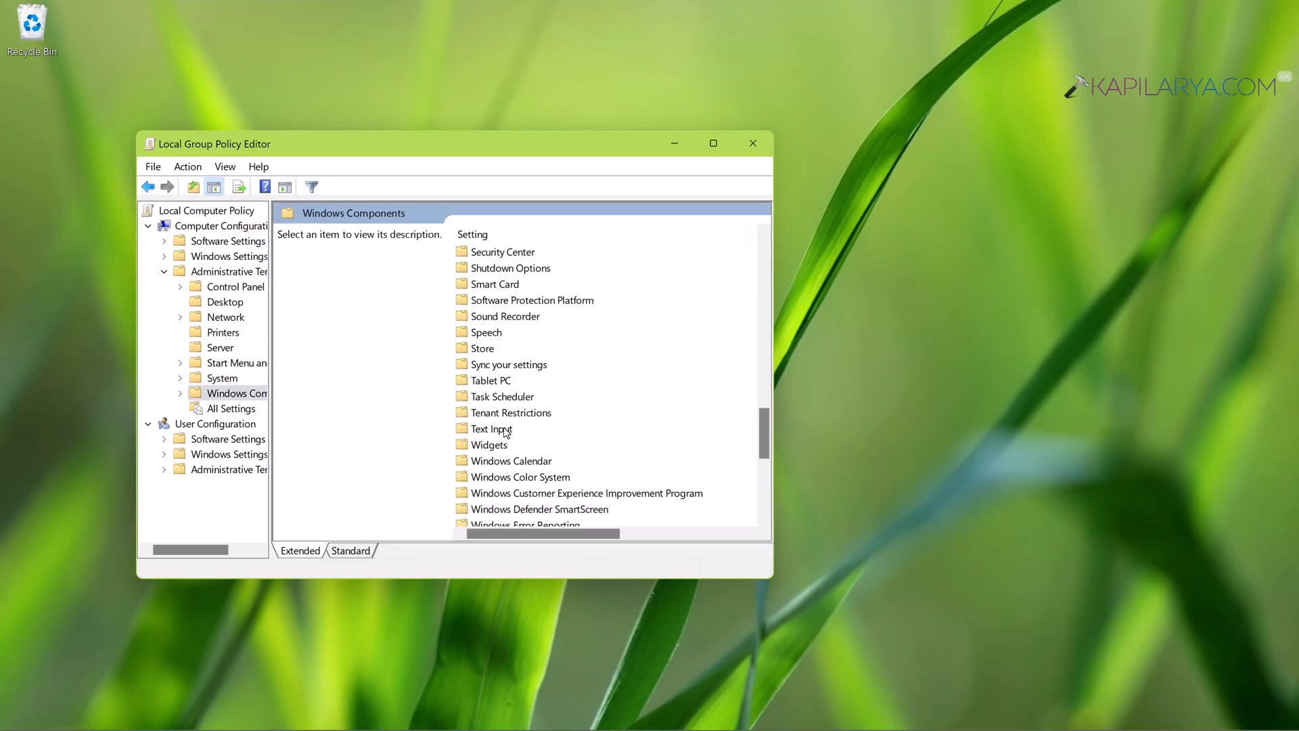
scroll("down", 3)
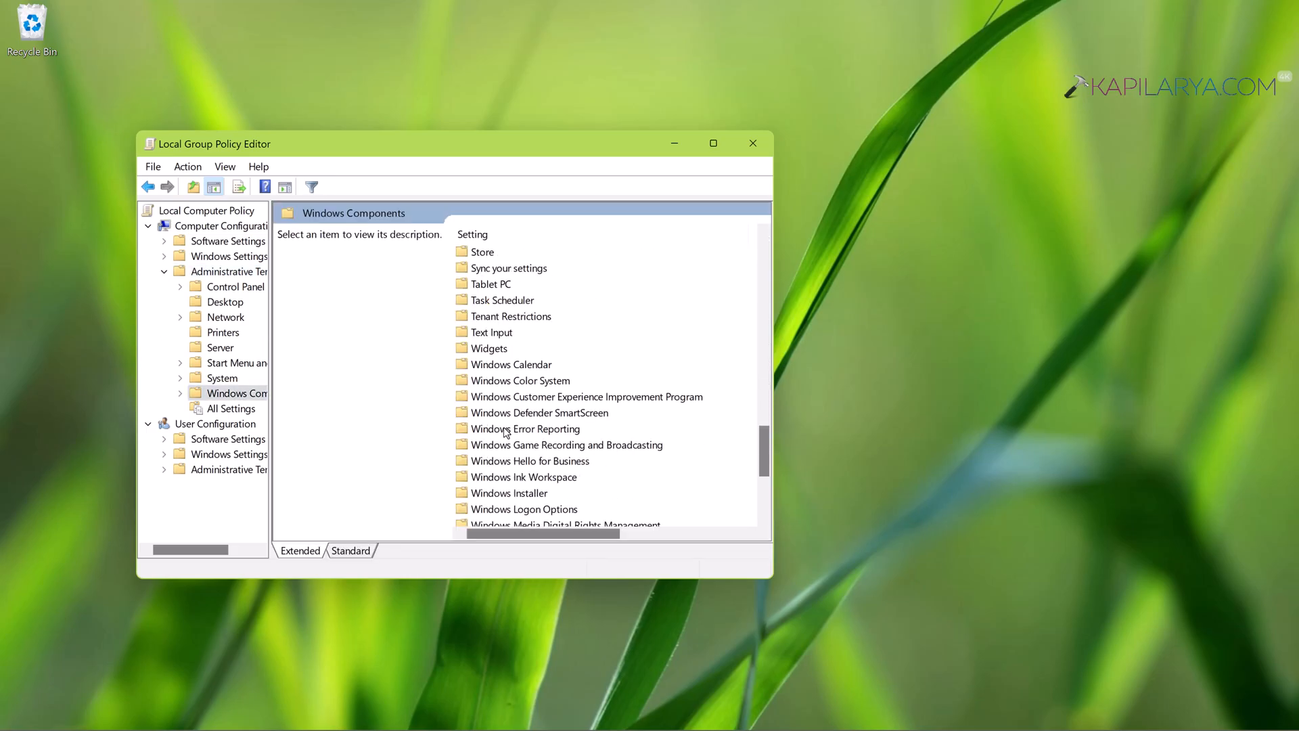
scroll("down", 3)
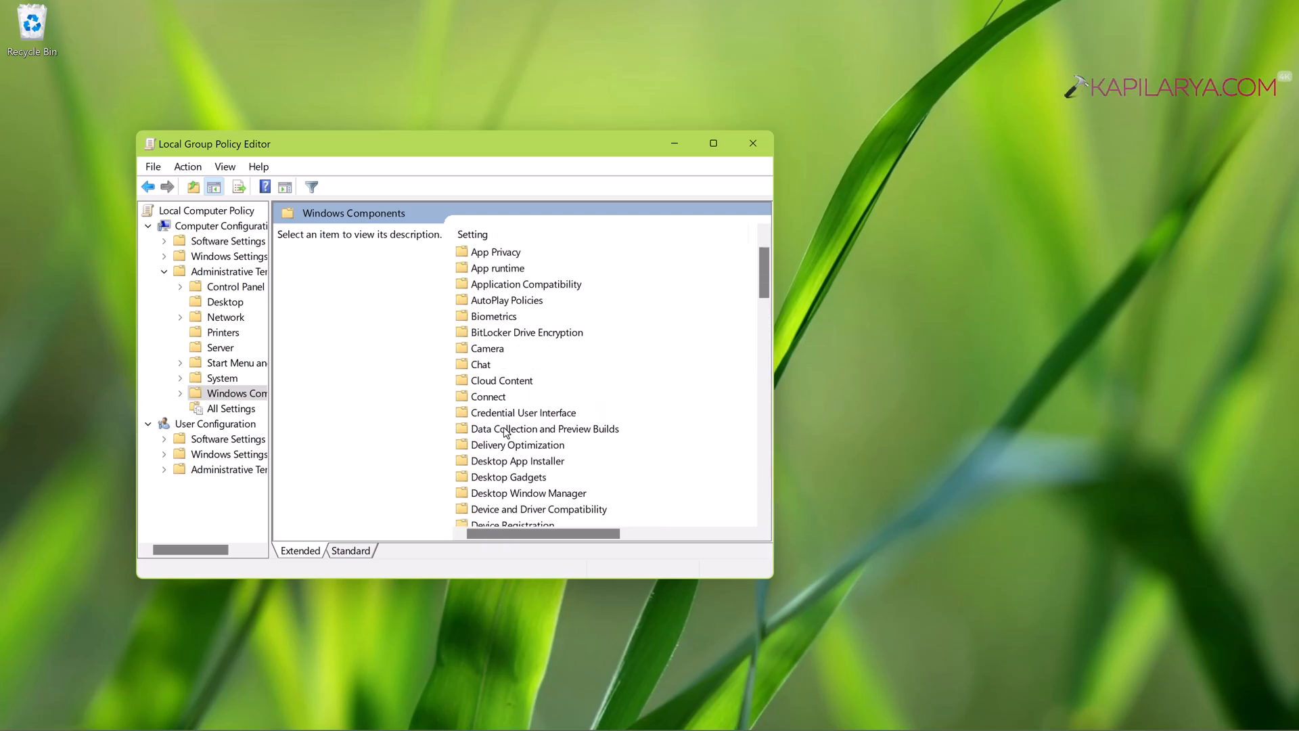
left_click(493, 316)
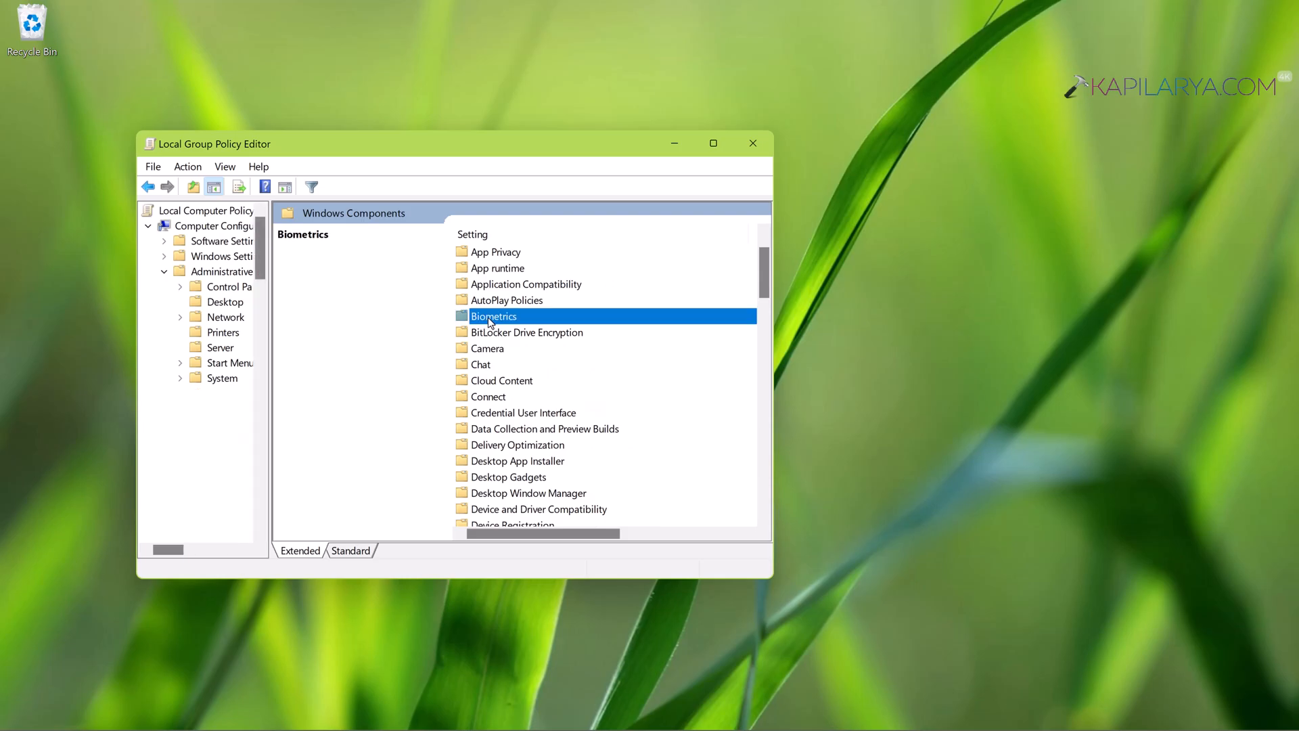
double_click(493, 316)
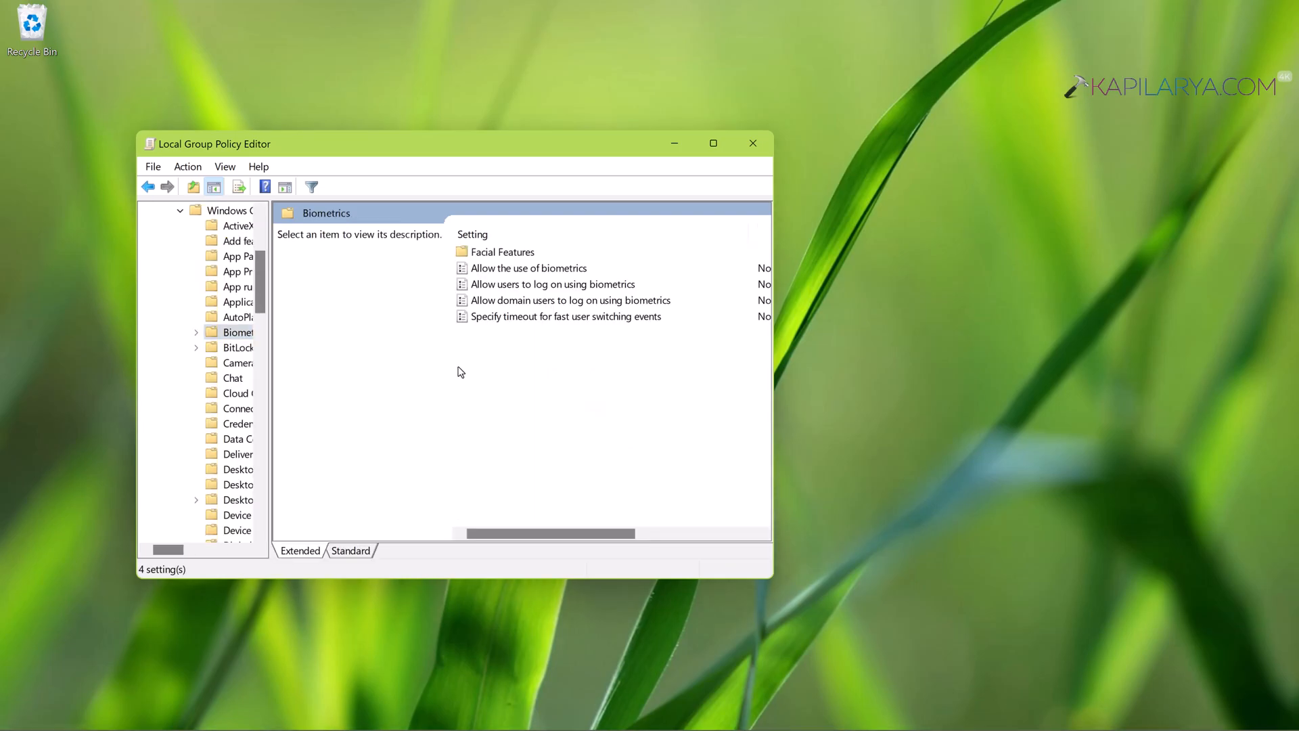
left_click(350, 550)
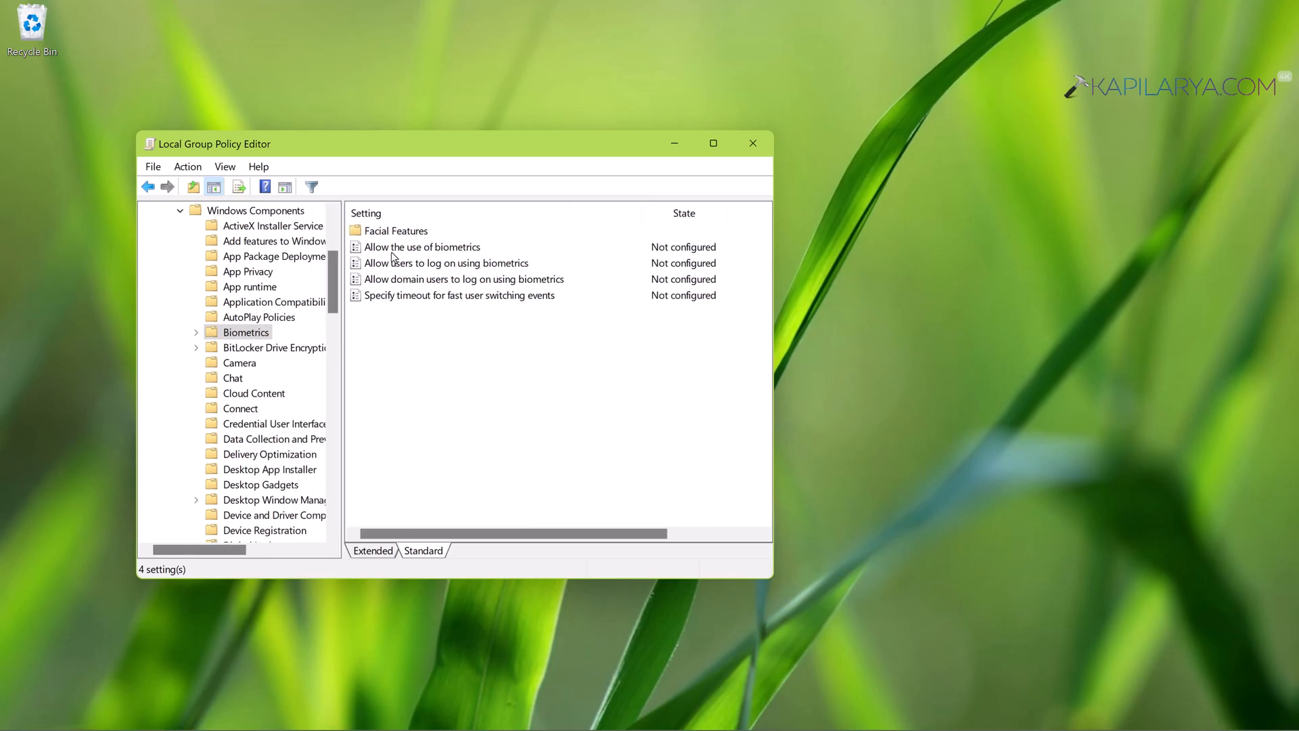
left_click(422, 247)
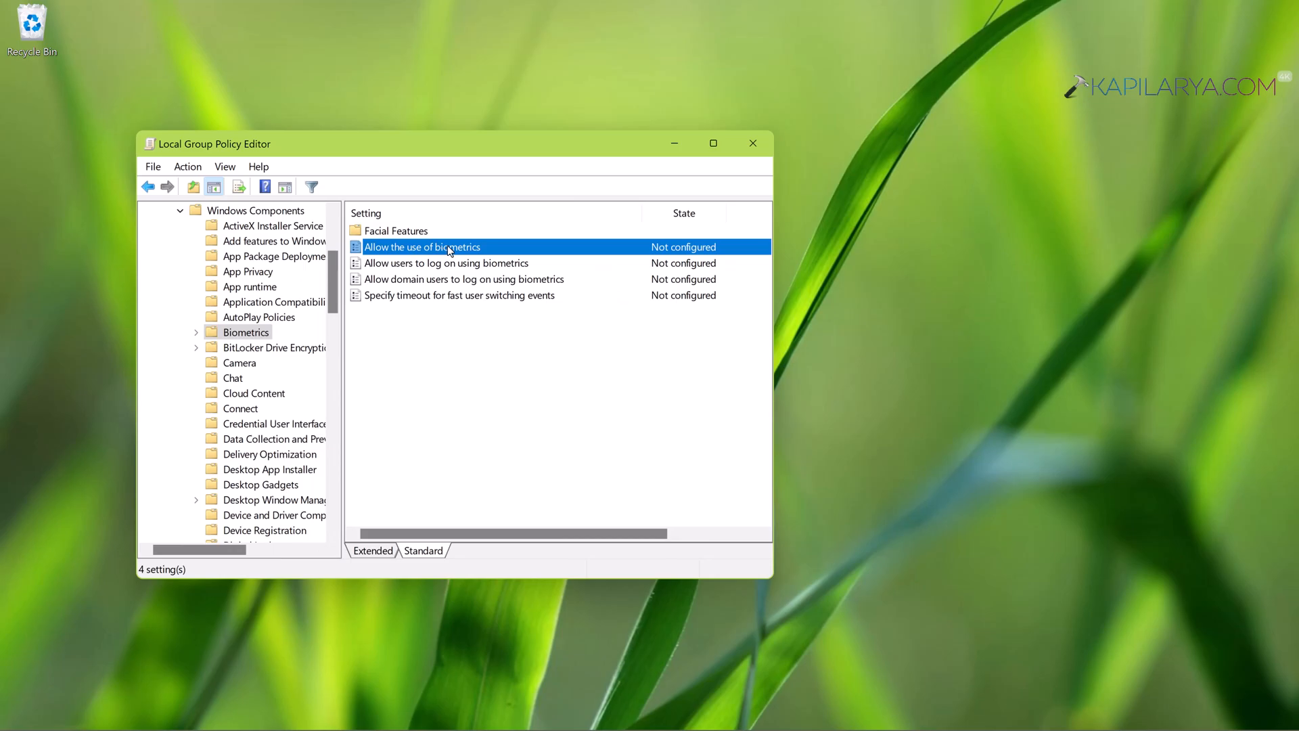
Step: Set Allow the use of biometrics to Enabled, apply it, and close the Group Policy Editor
double_click(449, 247)
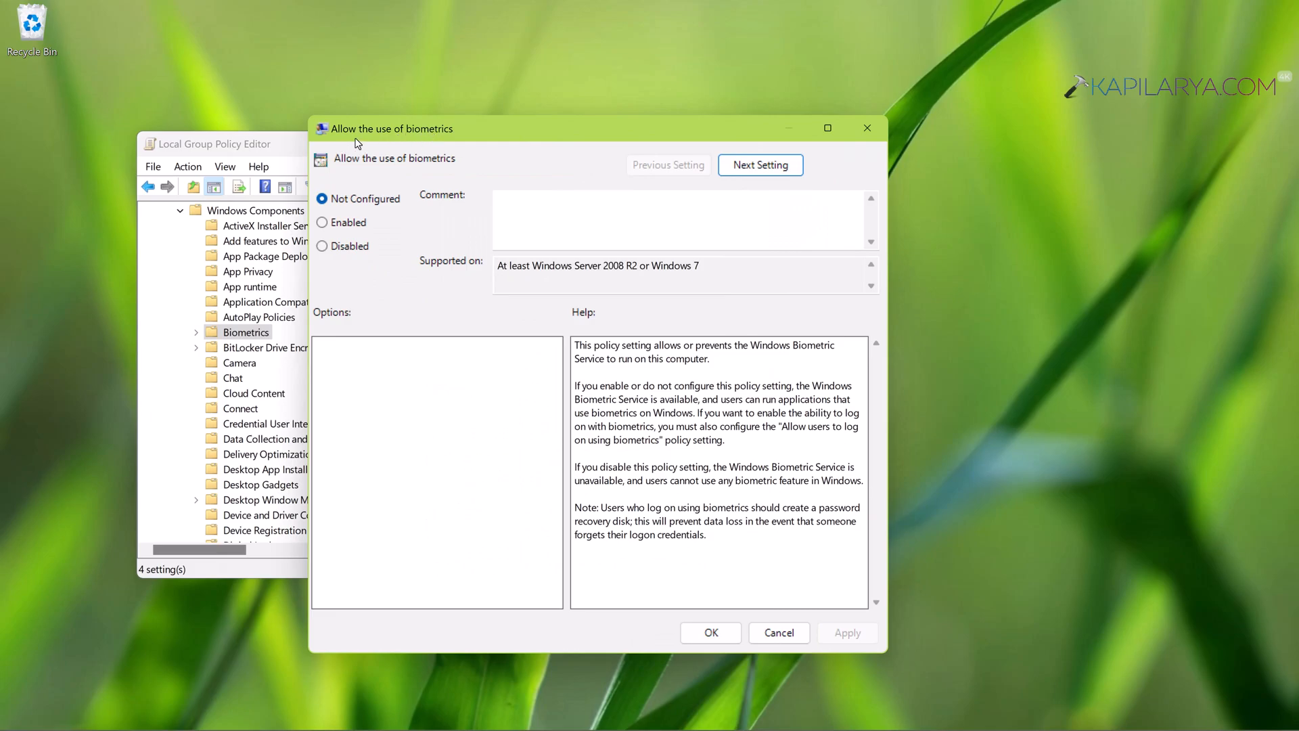
mouse_move(403, 239)
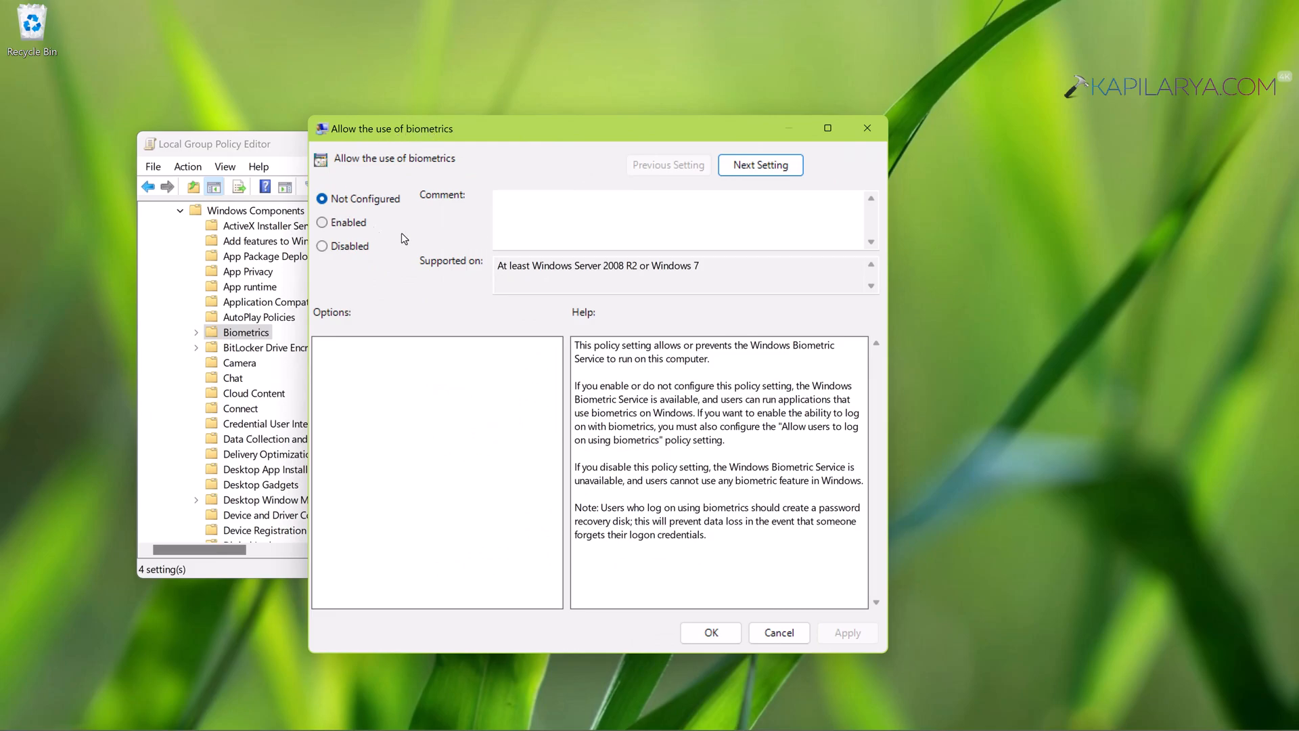
mouse_move(574, 346)
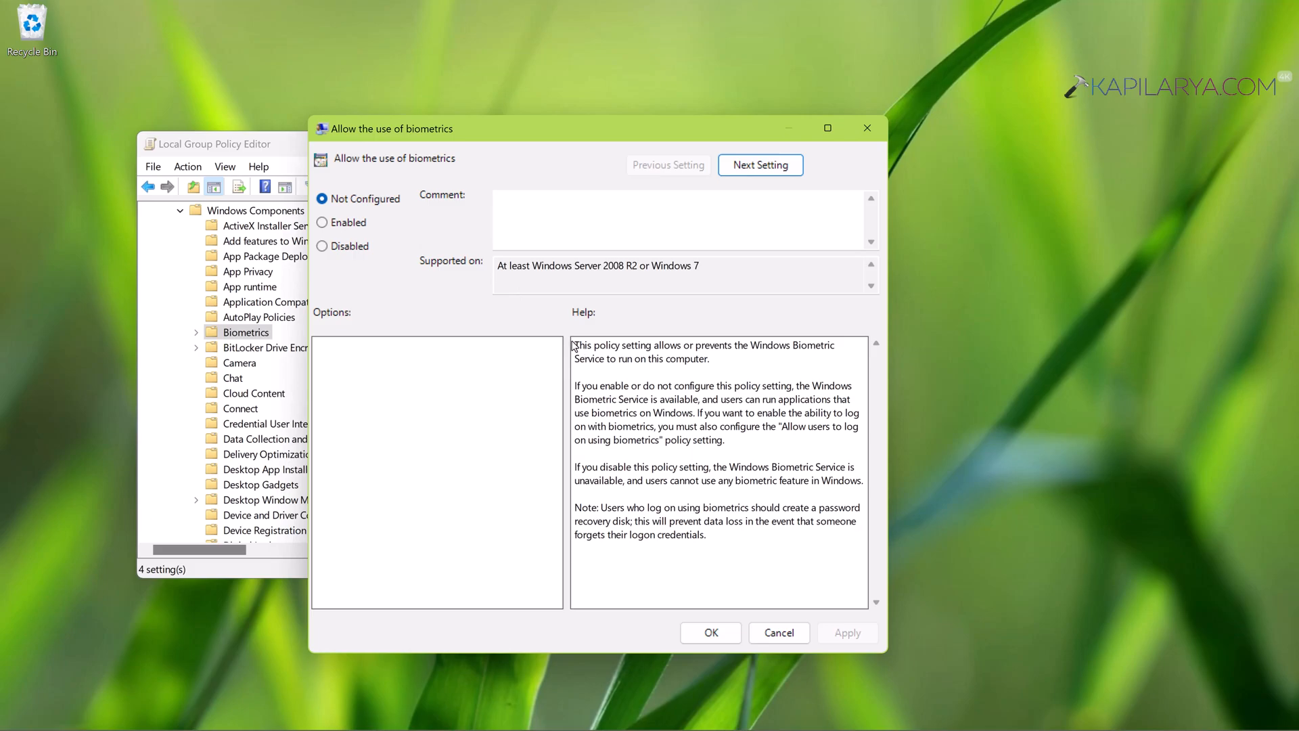
mouse_move(587, 391)
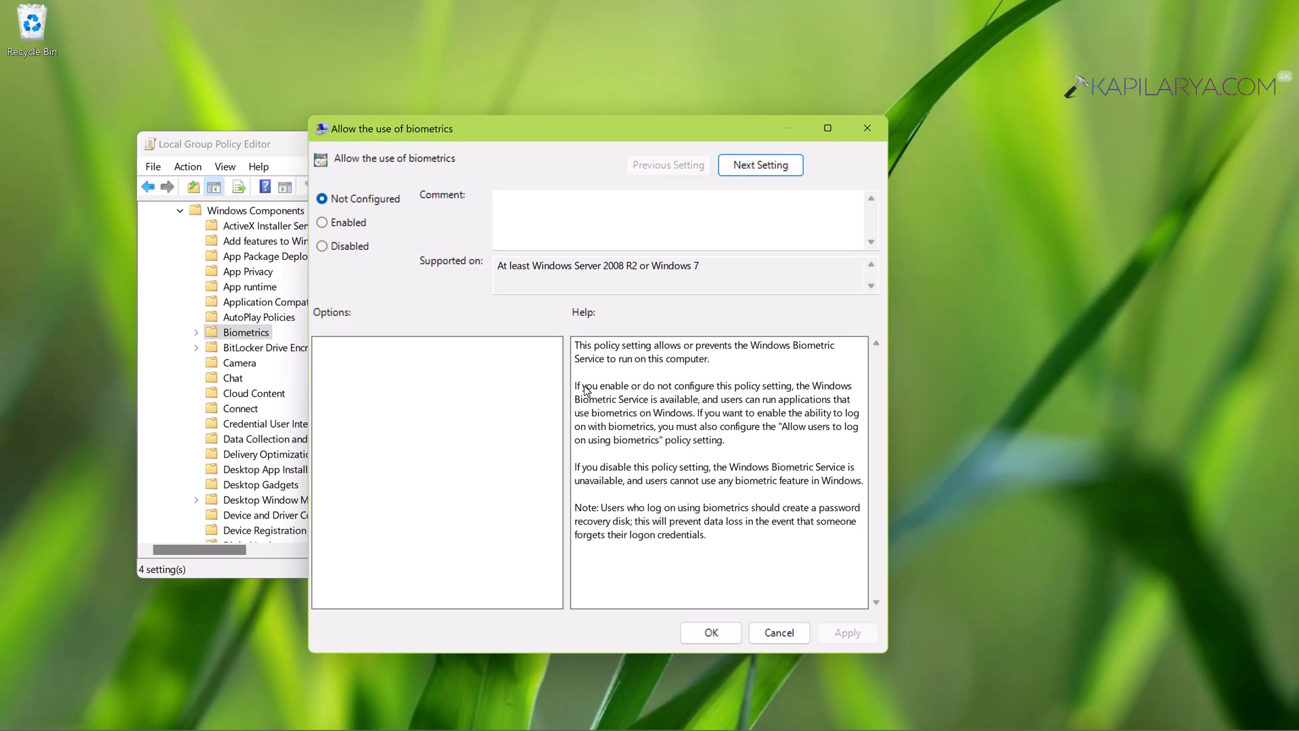
mouse_move(688, 392)
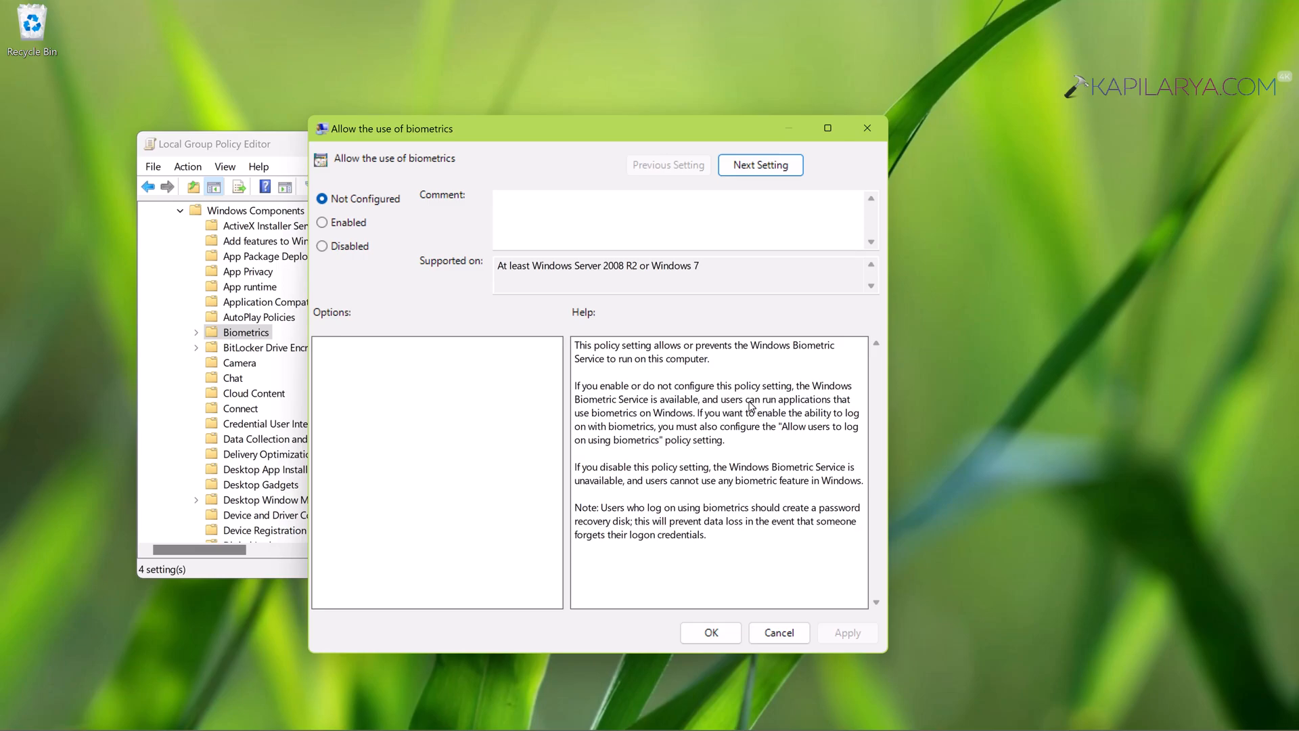
mouse_move(685, 418)
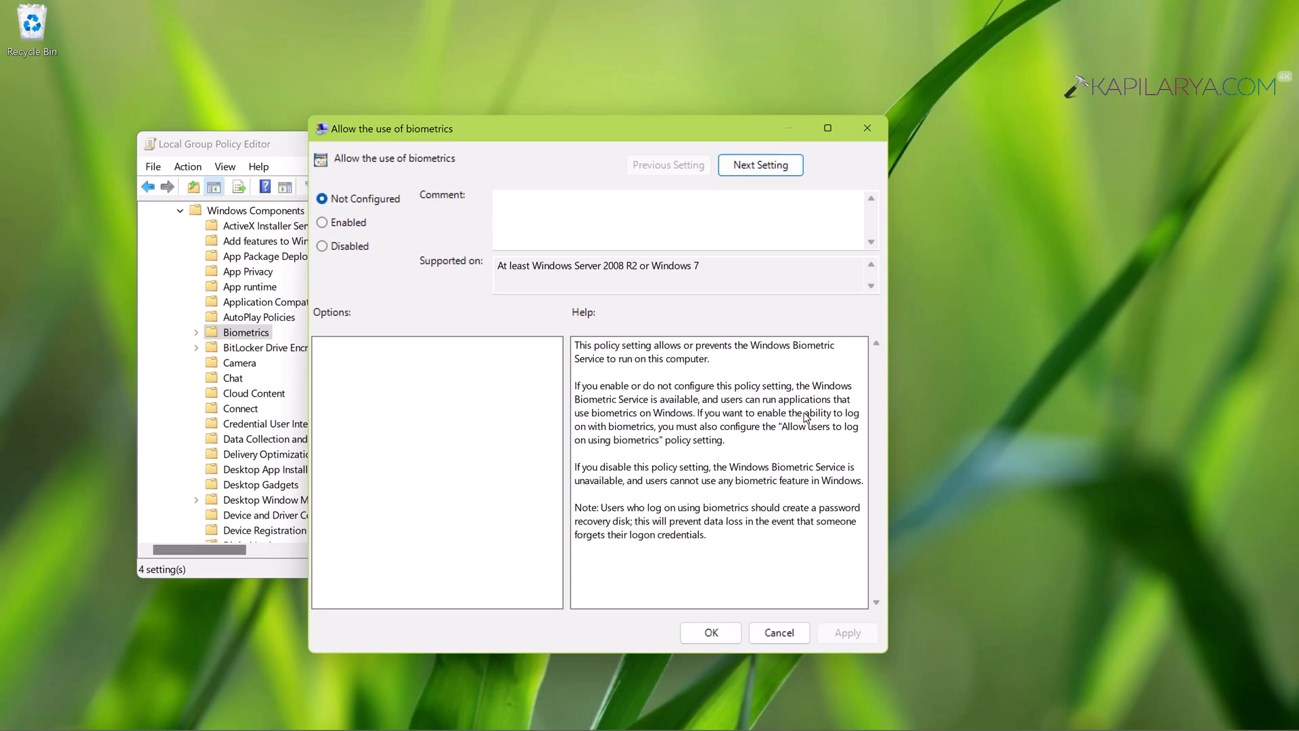
mouse_move(603, 451)
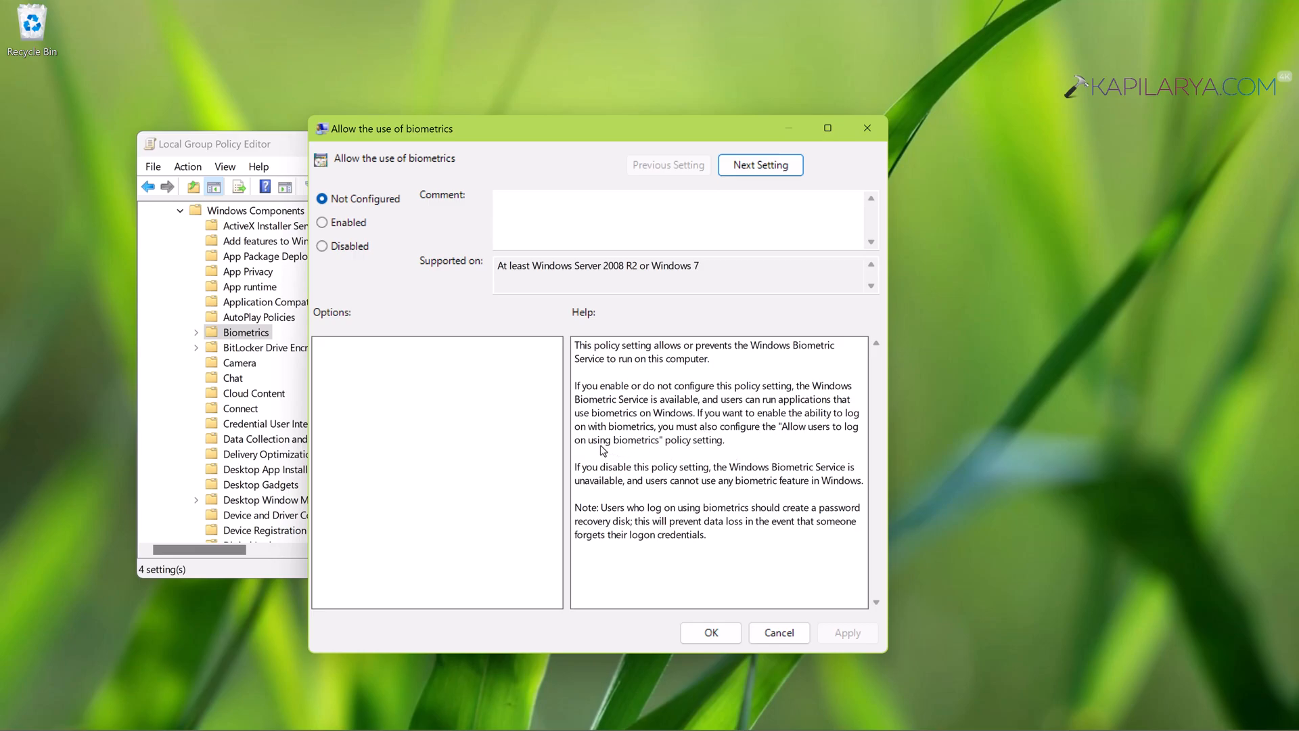
mouse_move(681, 445)
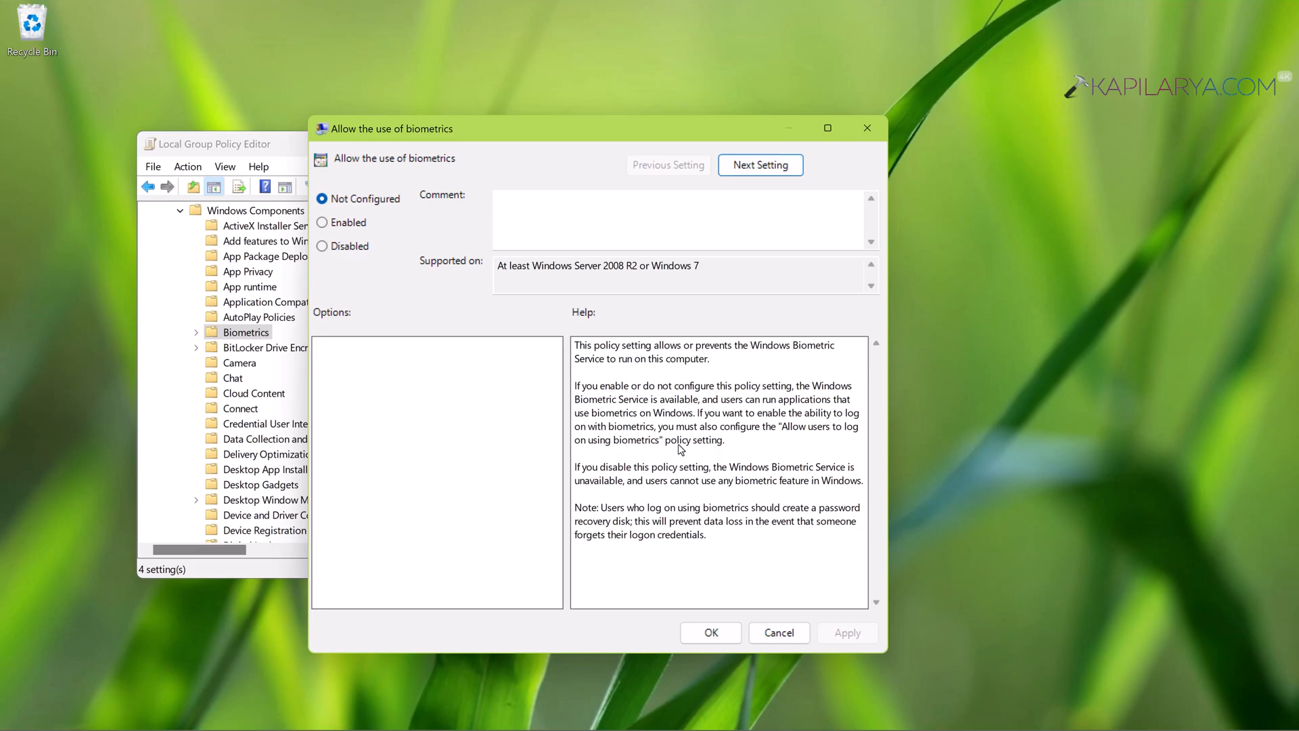
mouse_move(664, 453)
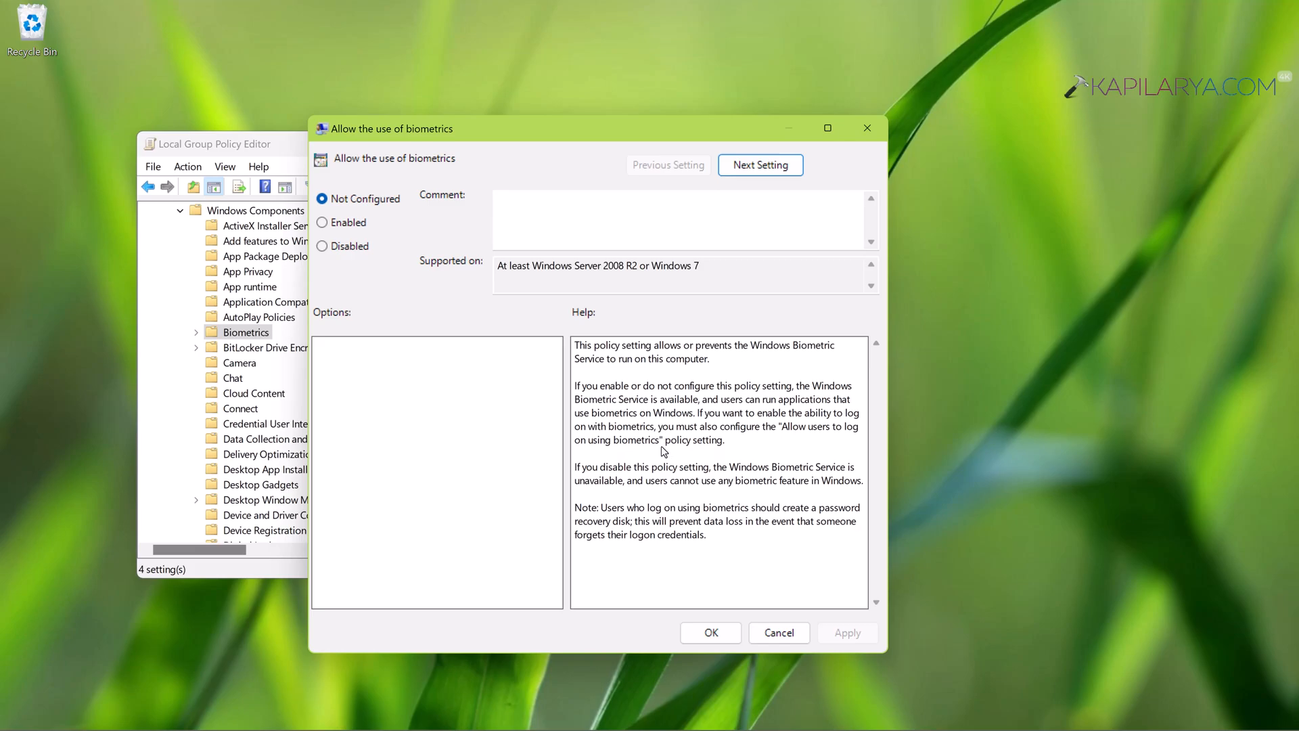
left_click(322, 222)
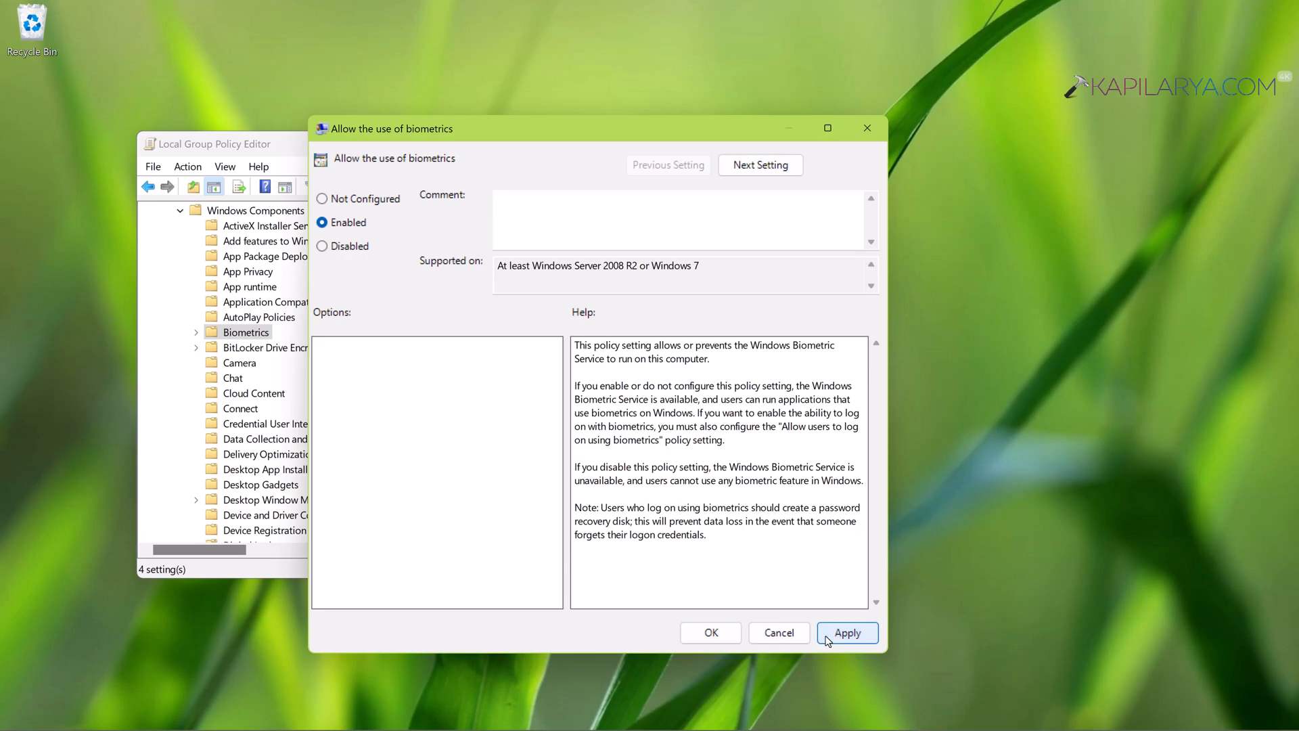
left_click(847, 632)
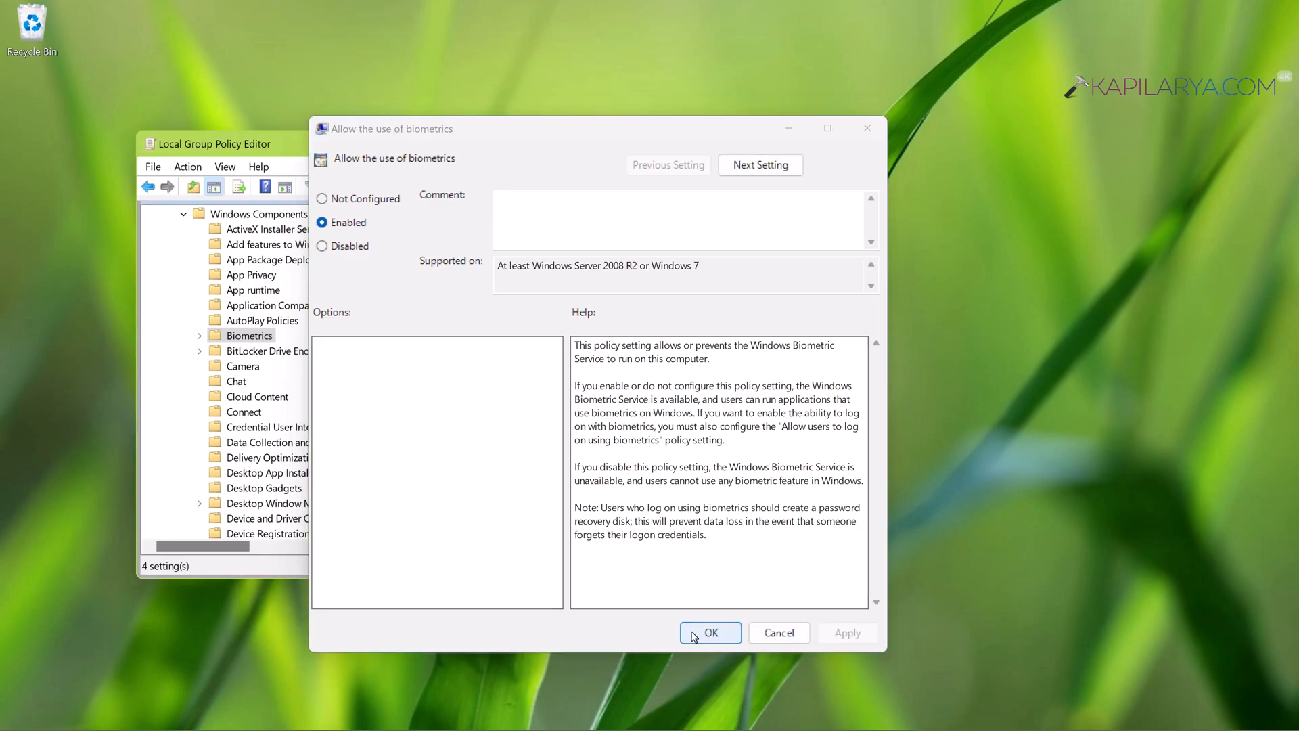
left_click(710, 632)
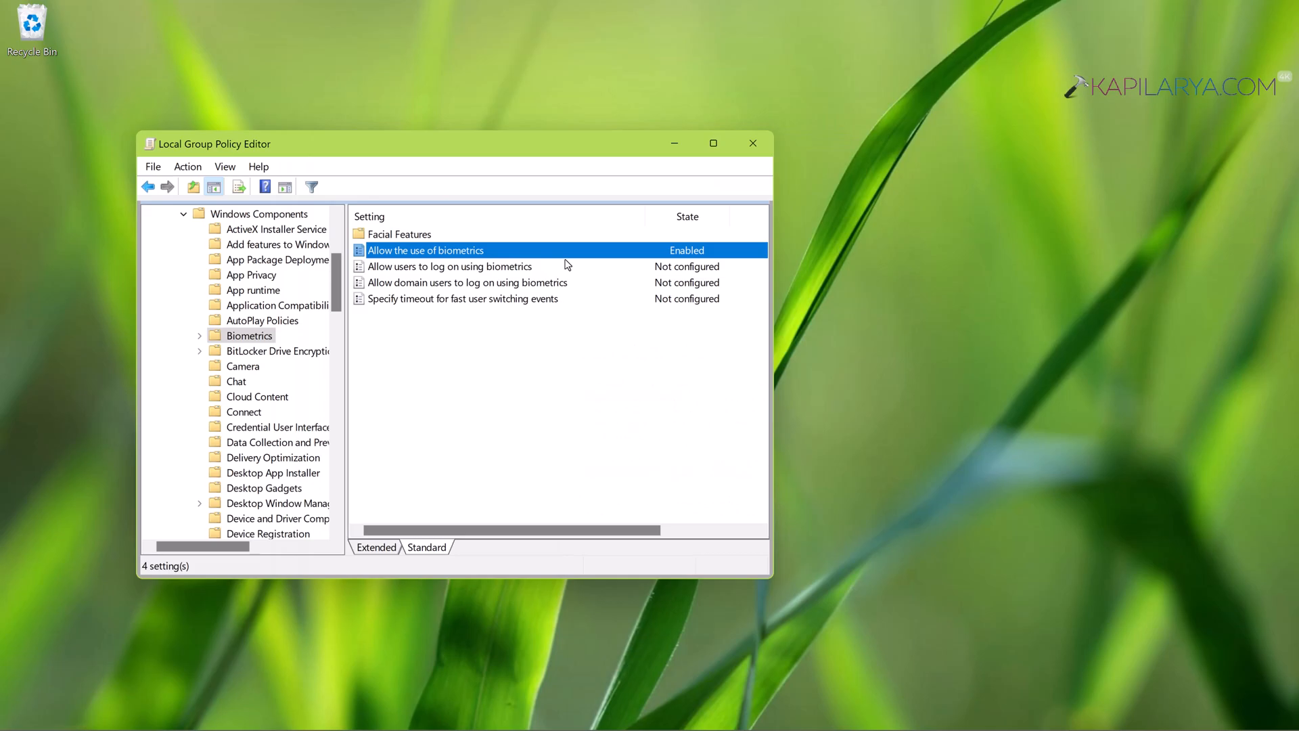
mouse_move(748, 145)
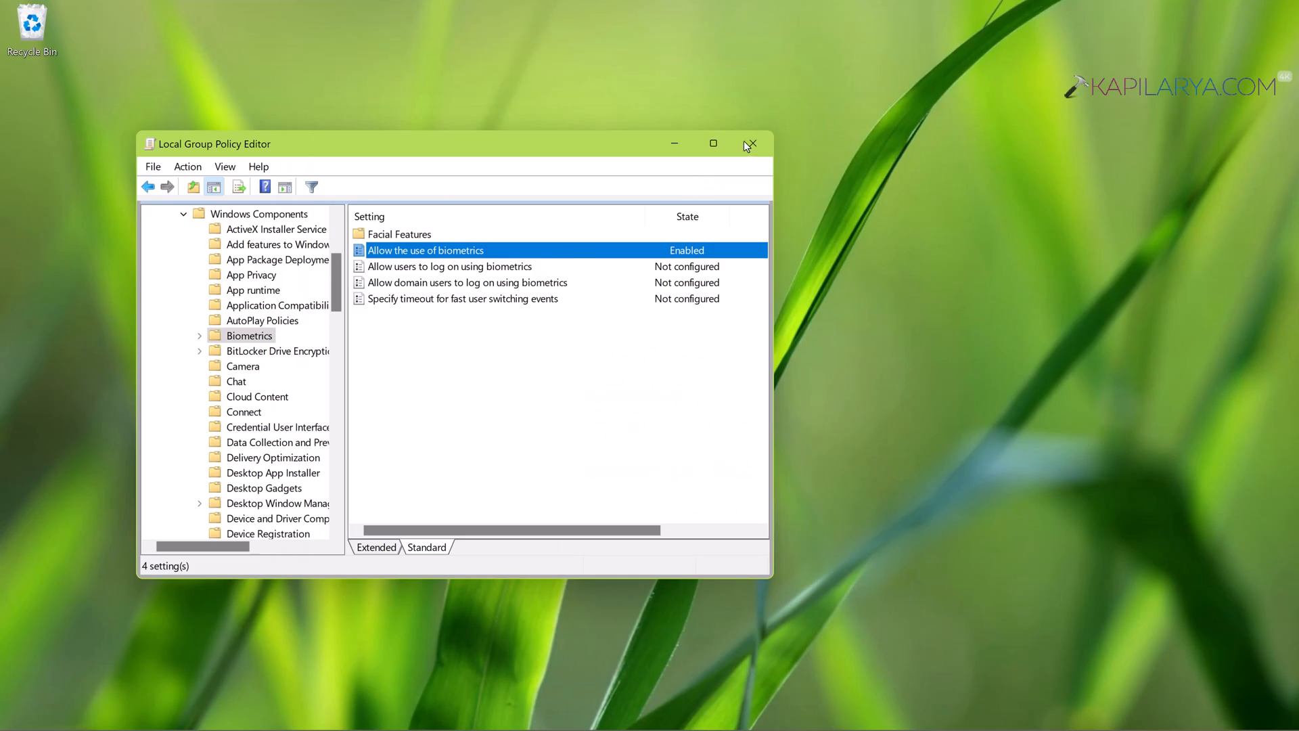
left_click(753, 143)
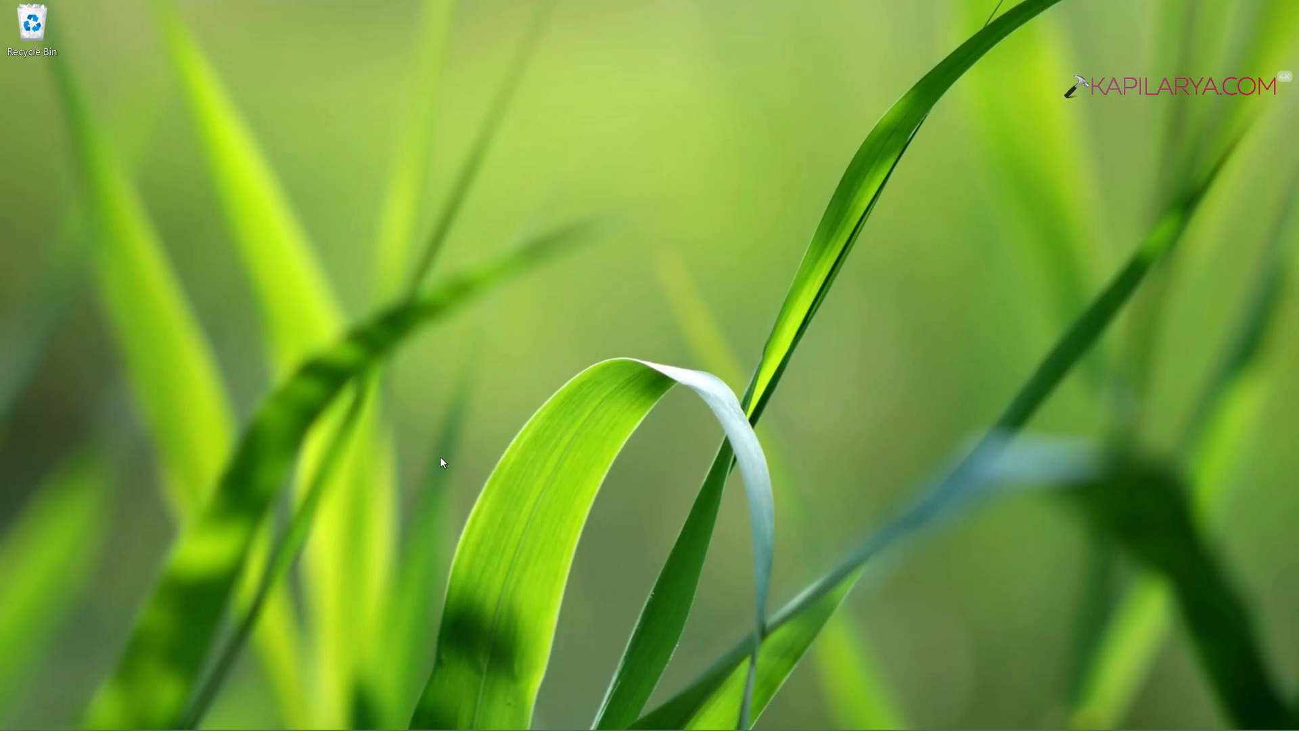
Step: Run gpupdate /force and close the console once the policy update succeeds
type("gpedit.msc")
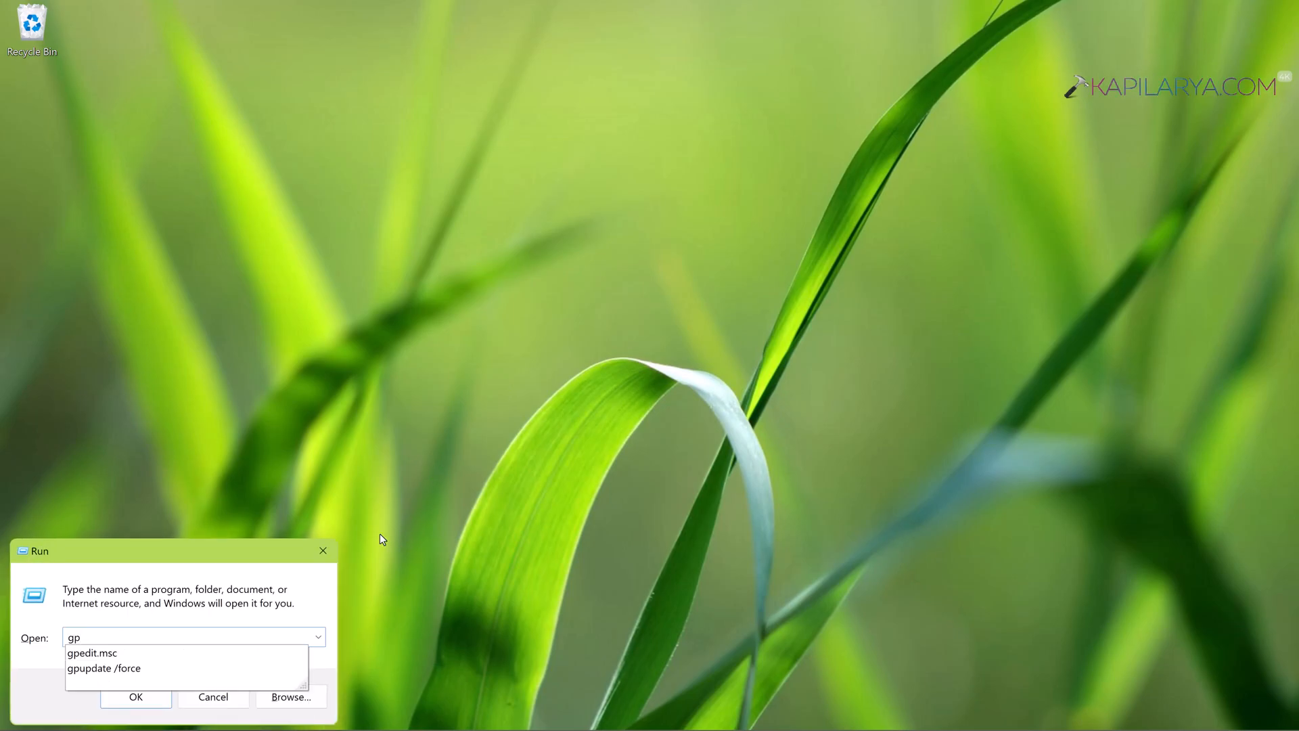
left_click(135, 698)
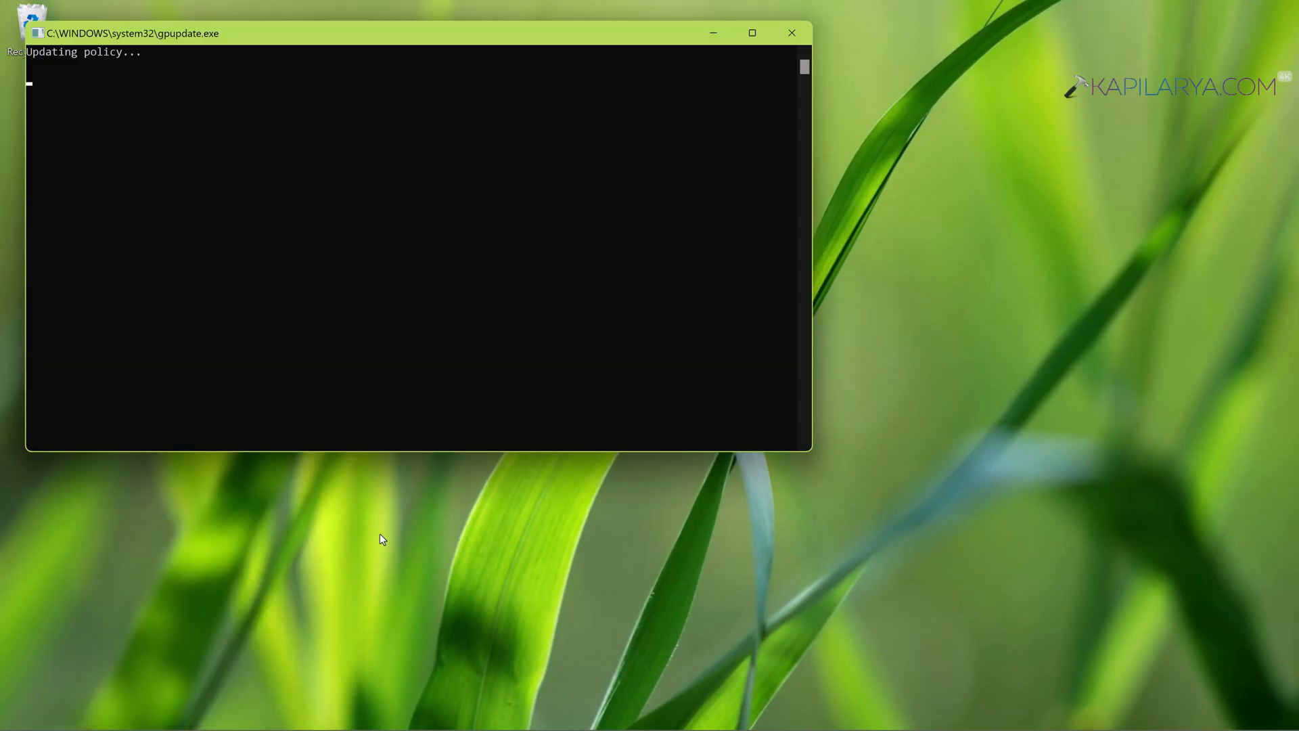
mouse_move(626, 37)
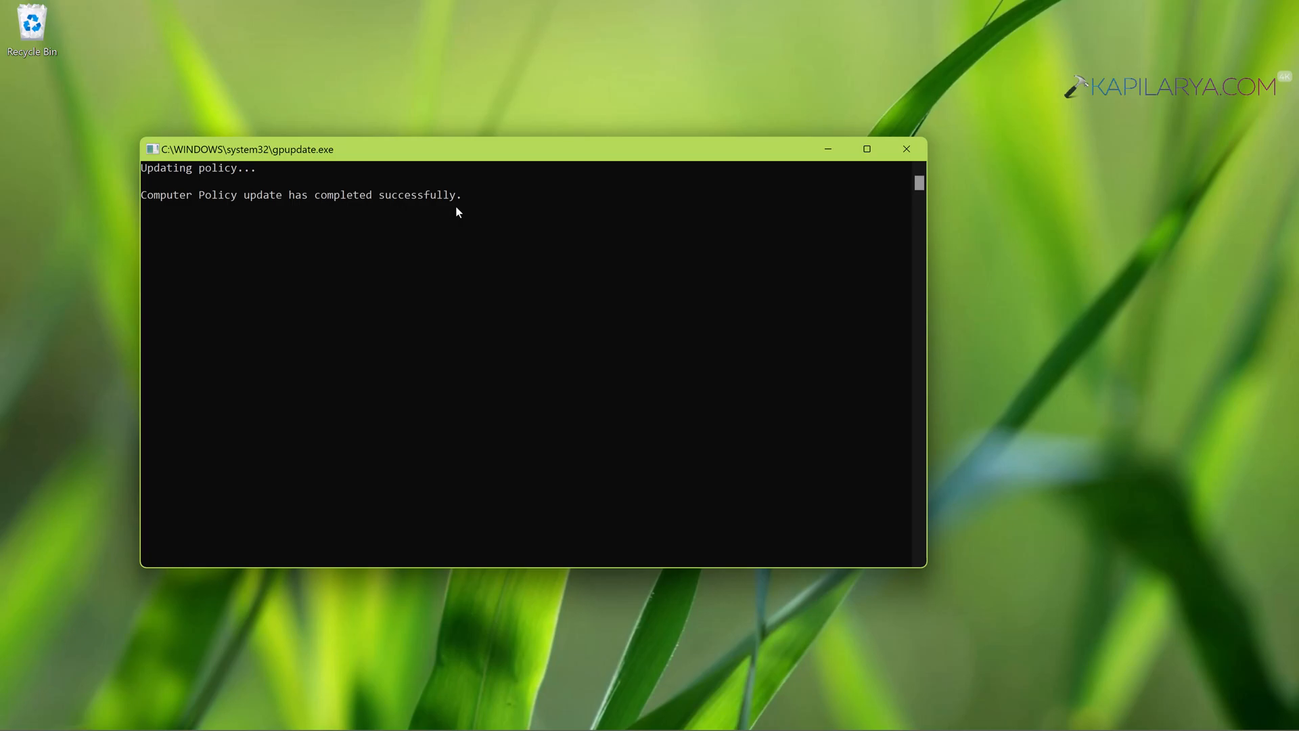
left_click(906, 148)
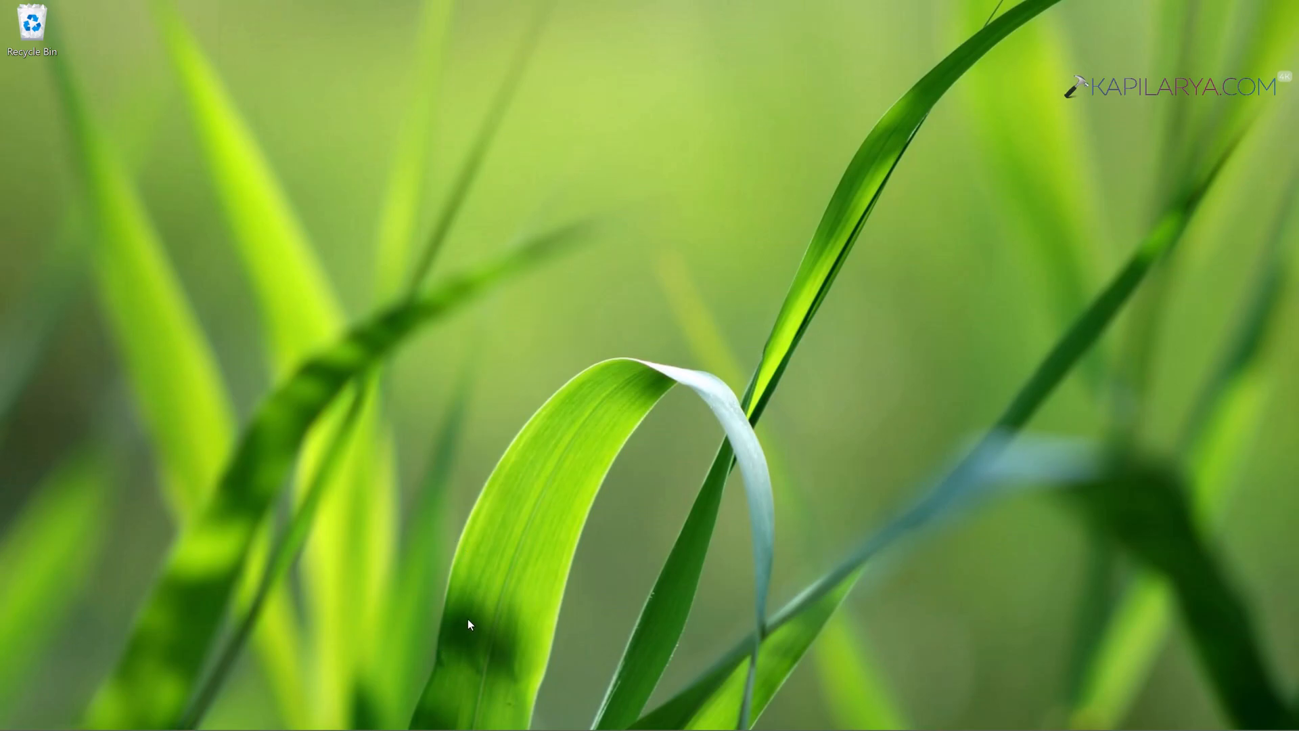
mouse_move(339, 606)
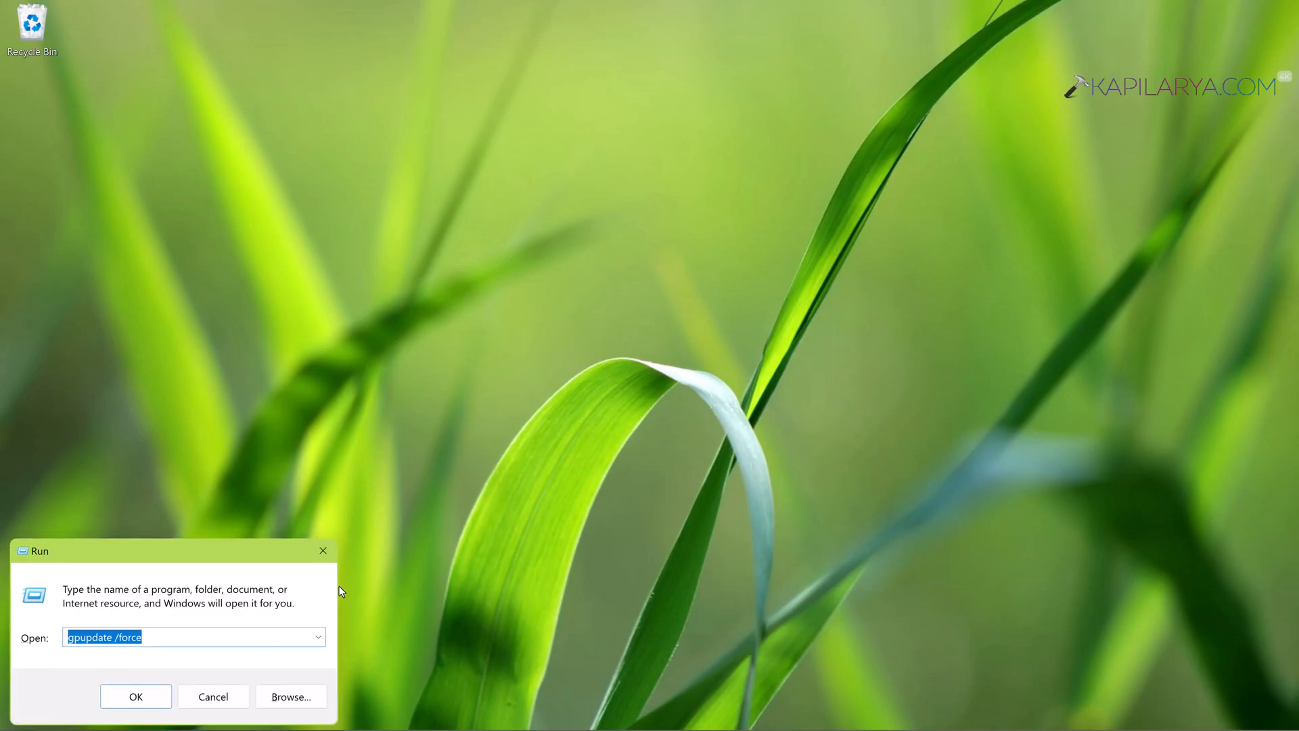
Step: Launch Device Manager and expand Biometric devices to show the fingerprint and facial recognition devices
type("dev")
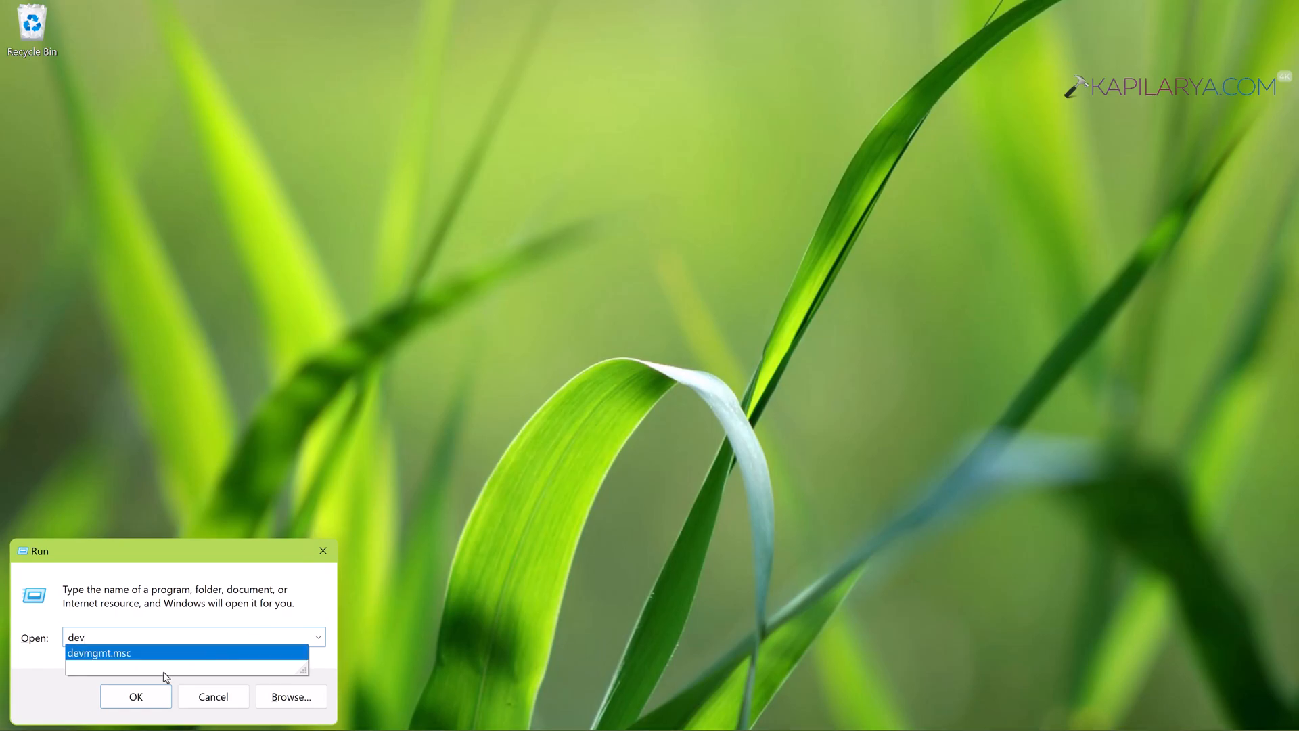
left_click(98, 653)
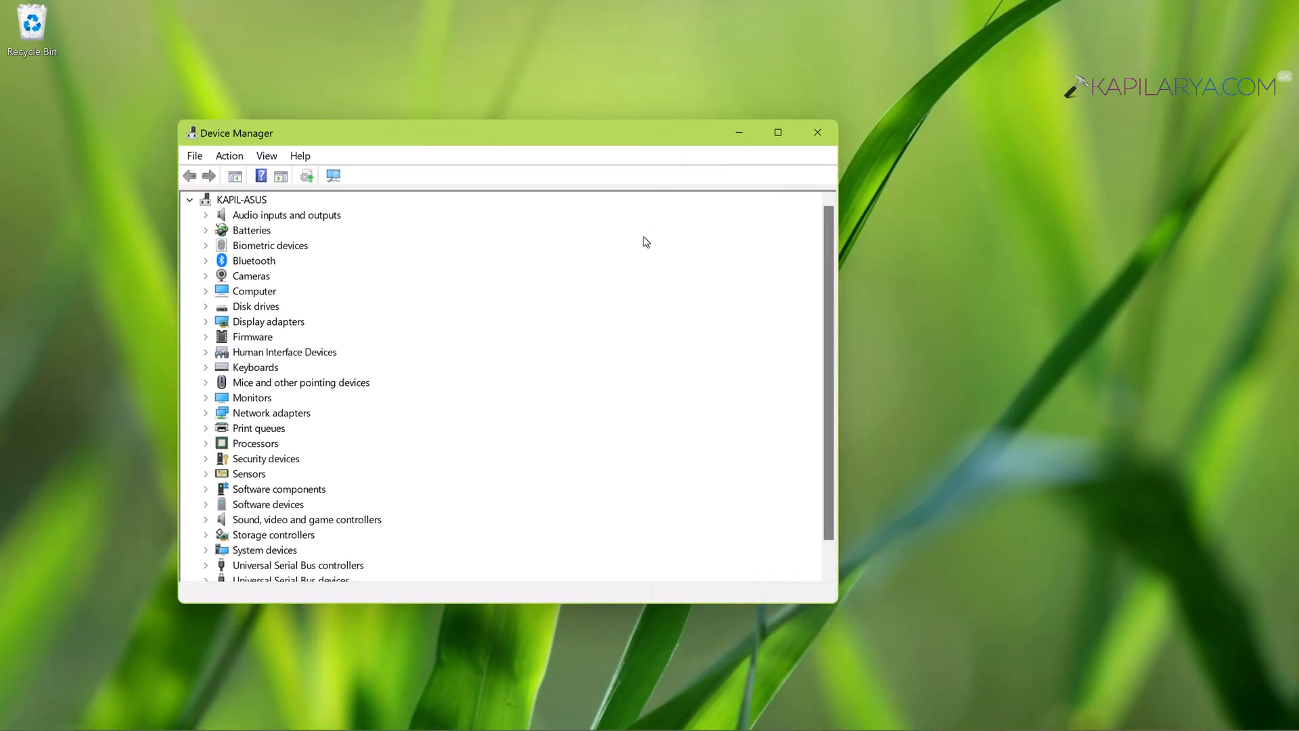
mouse_move(421, 300)
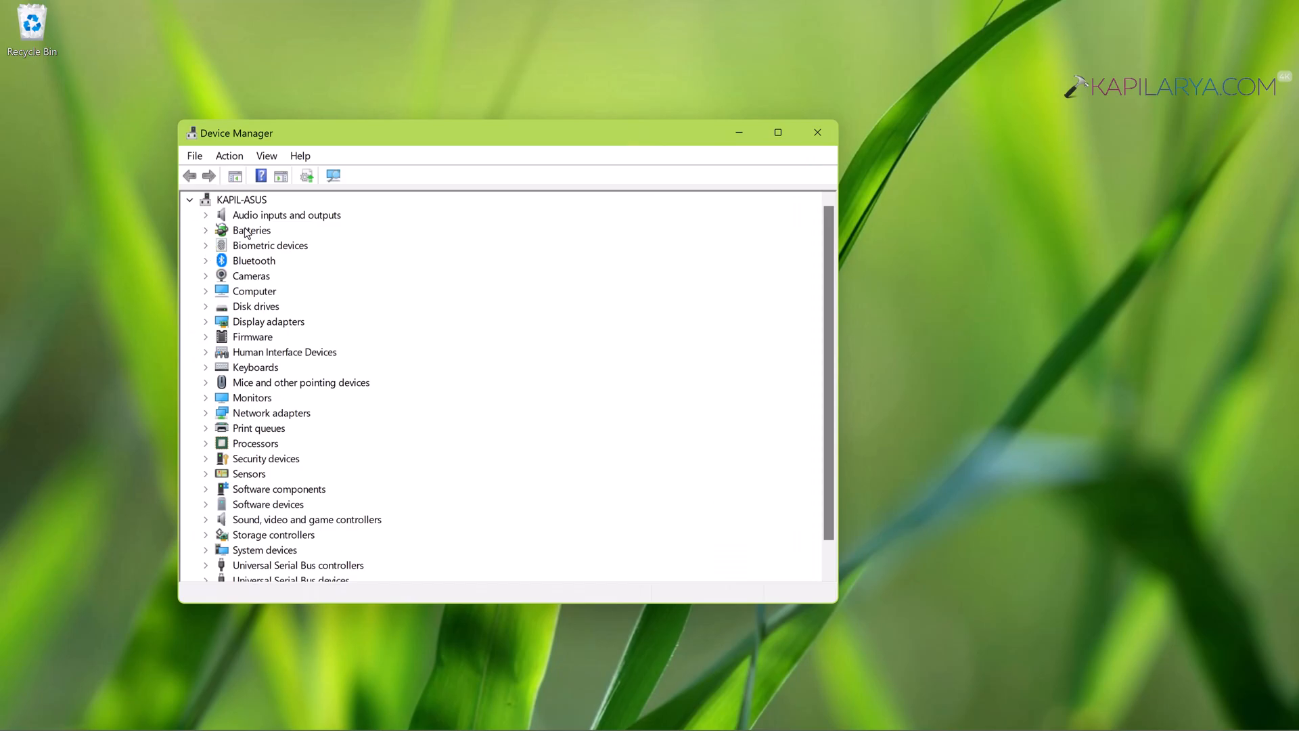
left_click(270, 245)
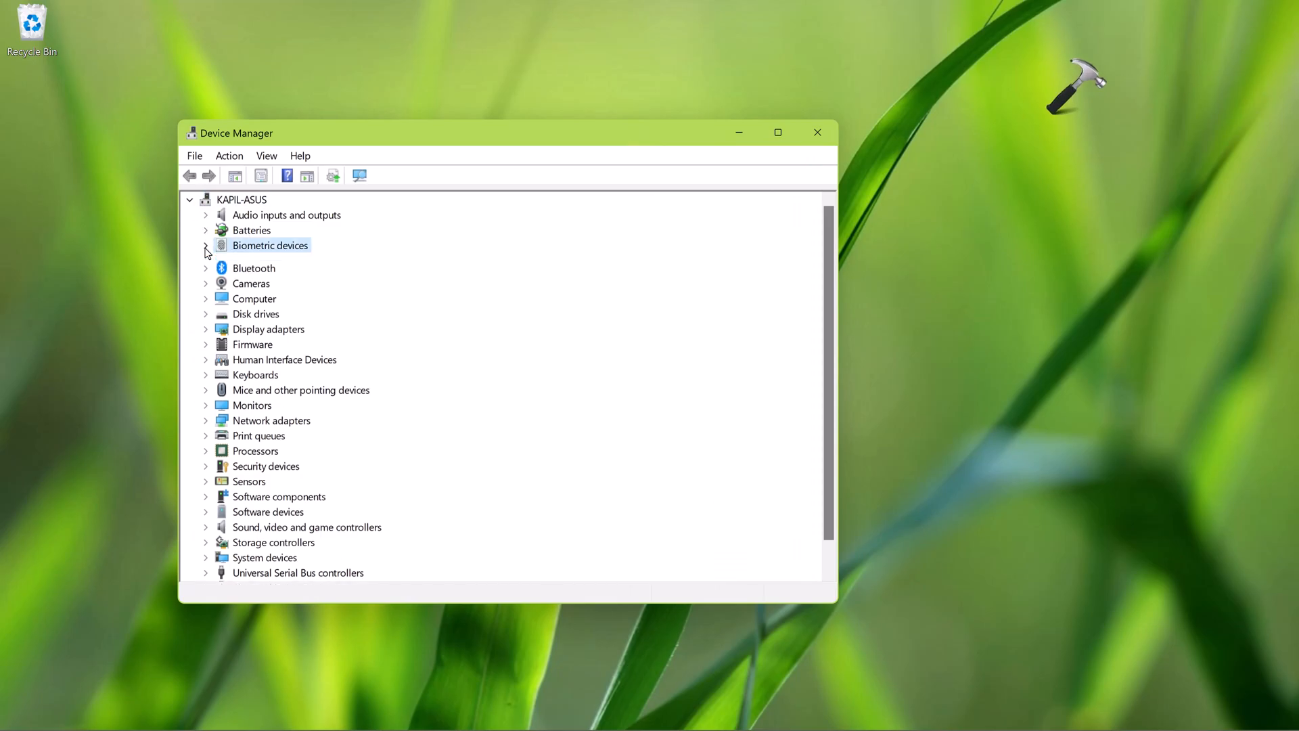
left_click(206, 244)
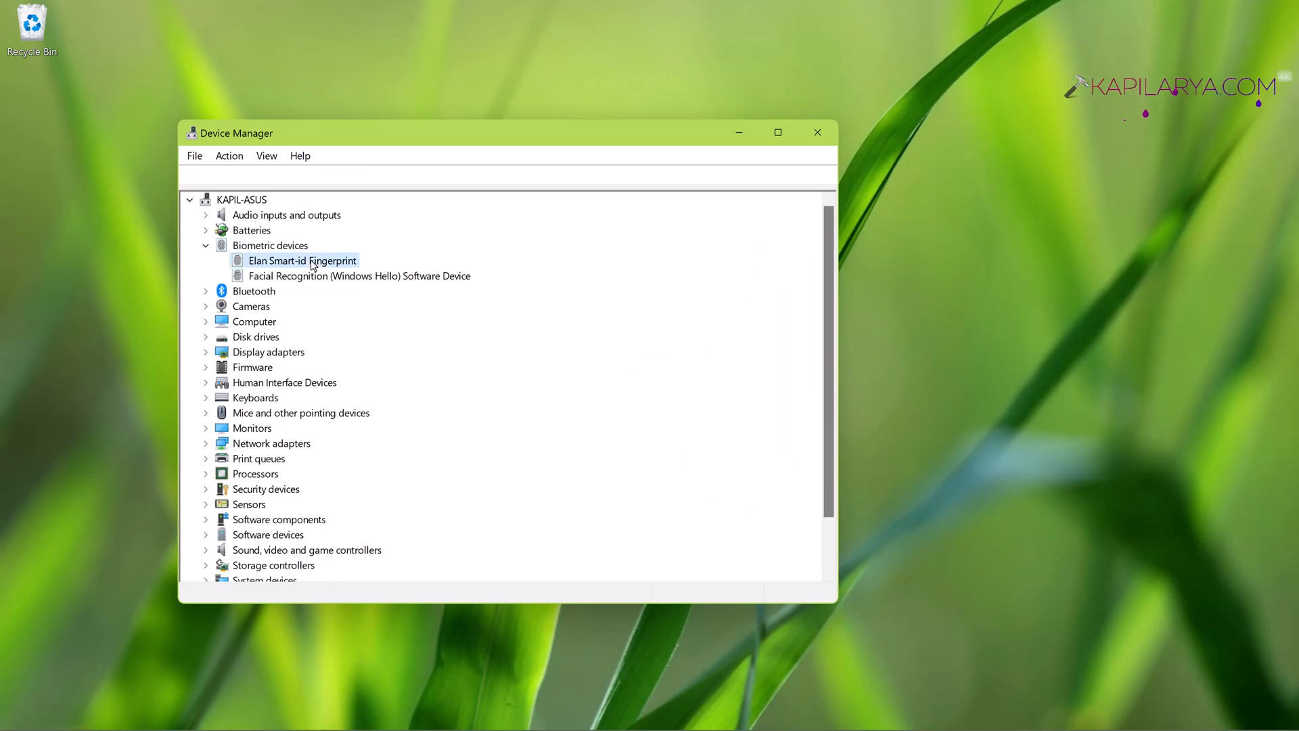
double_click(301, 260)
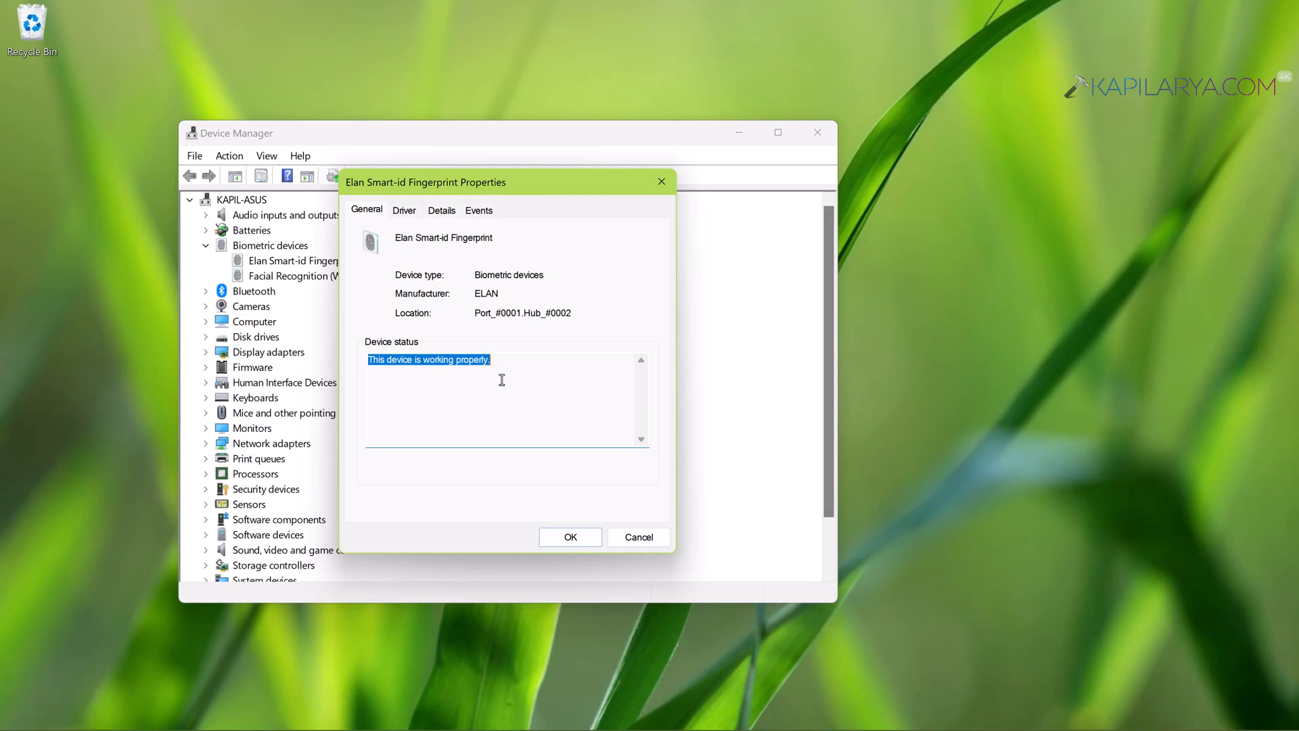
mouse_move(550, 440)
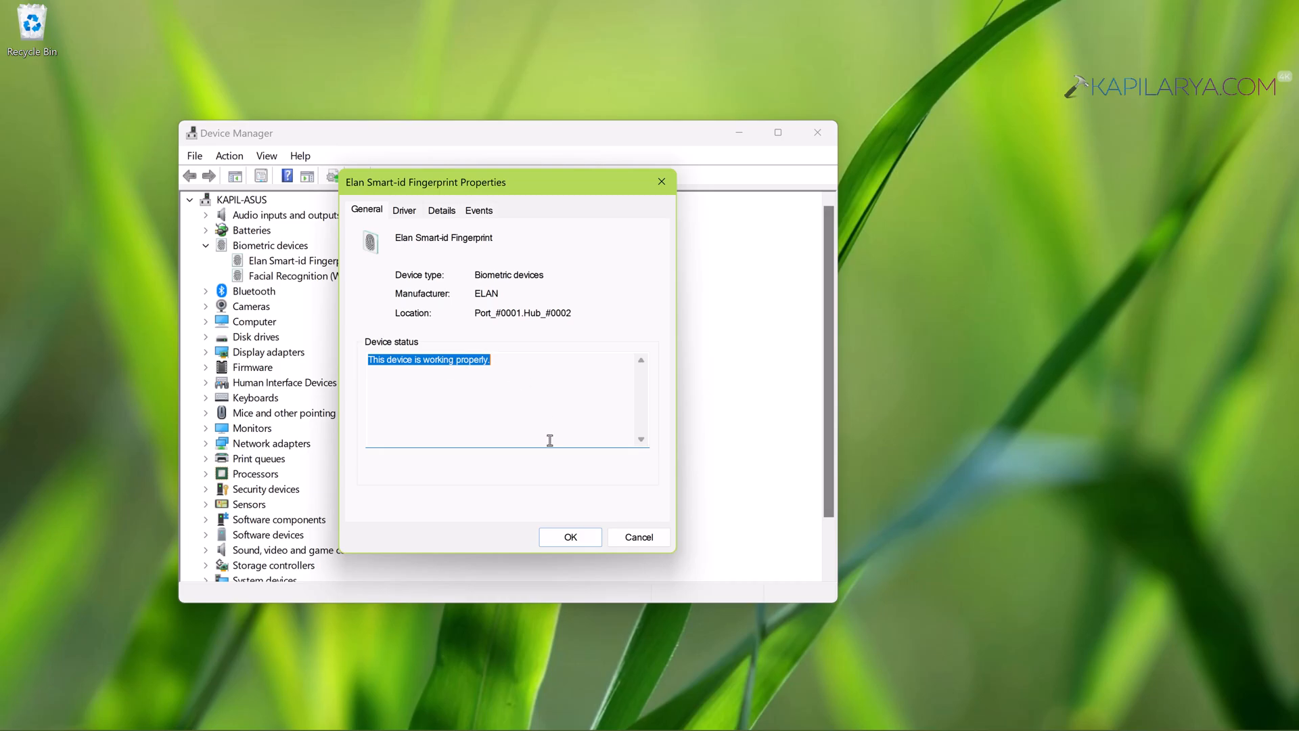
left_click(570, 537)
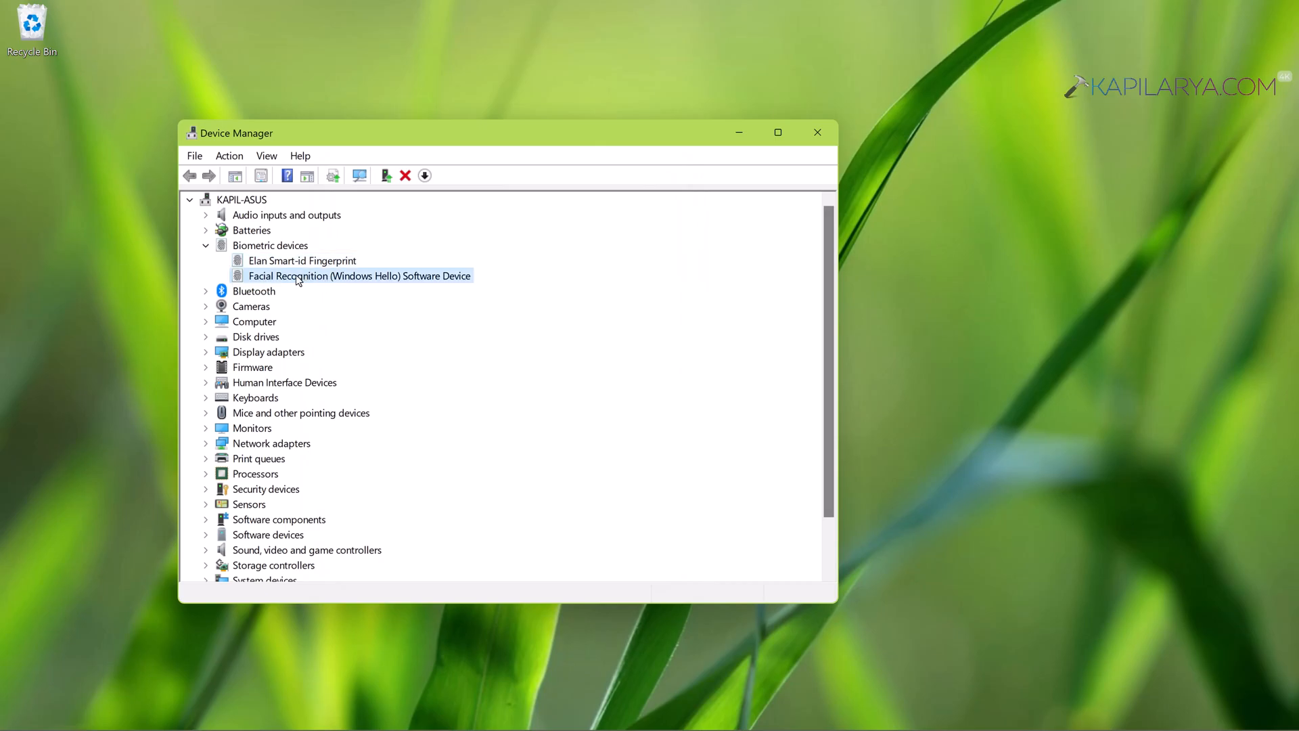
Step: Confirm the Facial Recognition (Windows Hello) device reports 'This device is working properly', then cancel
double_click(359, 275)
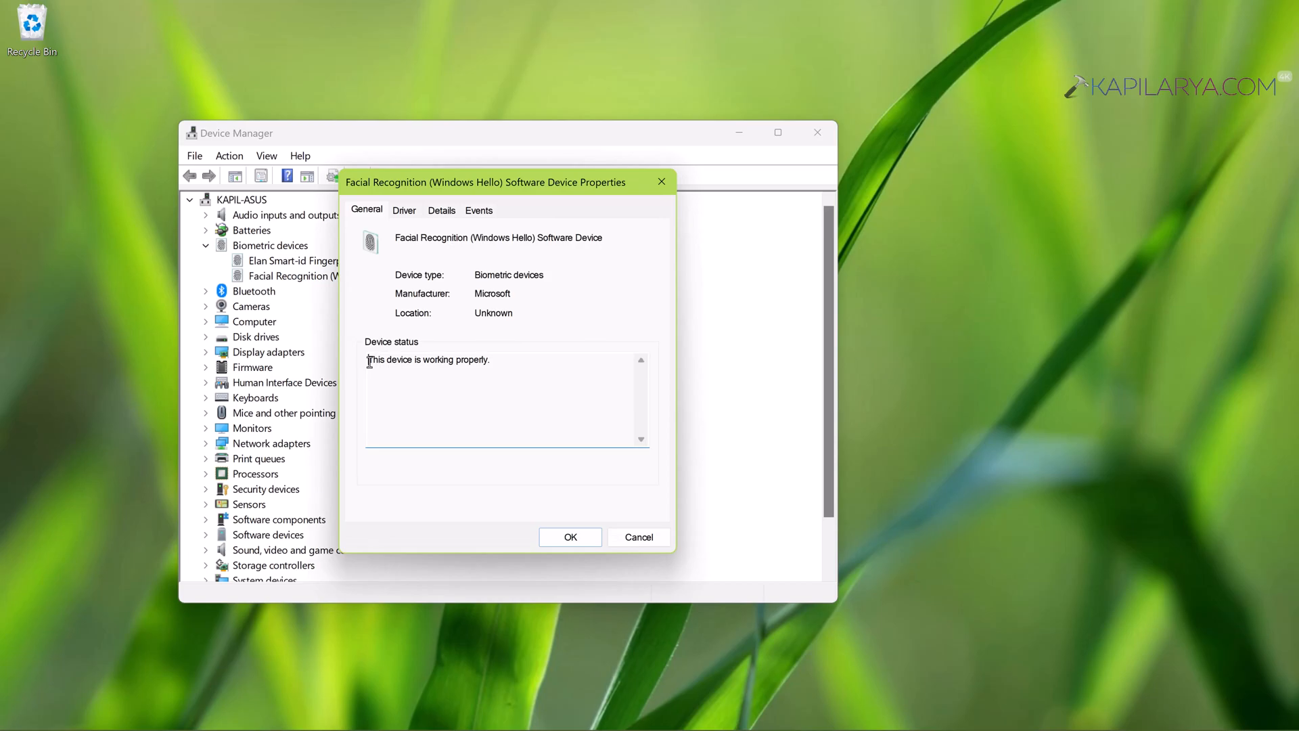
triple_click(428, 360)
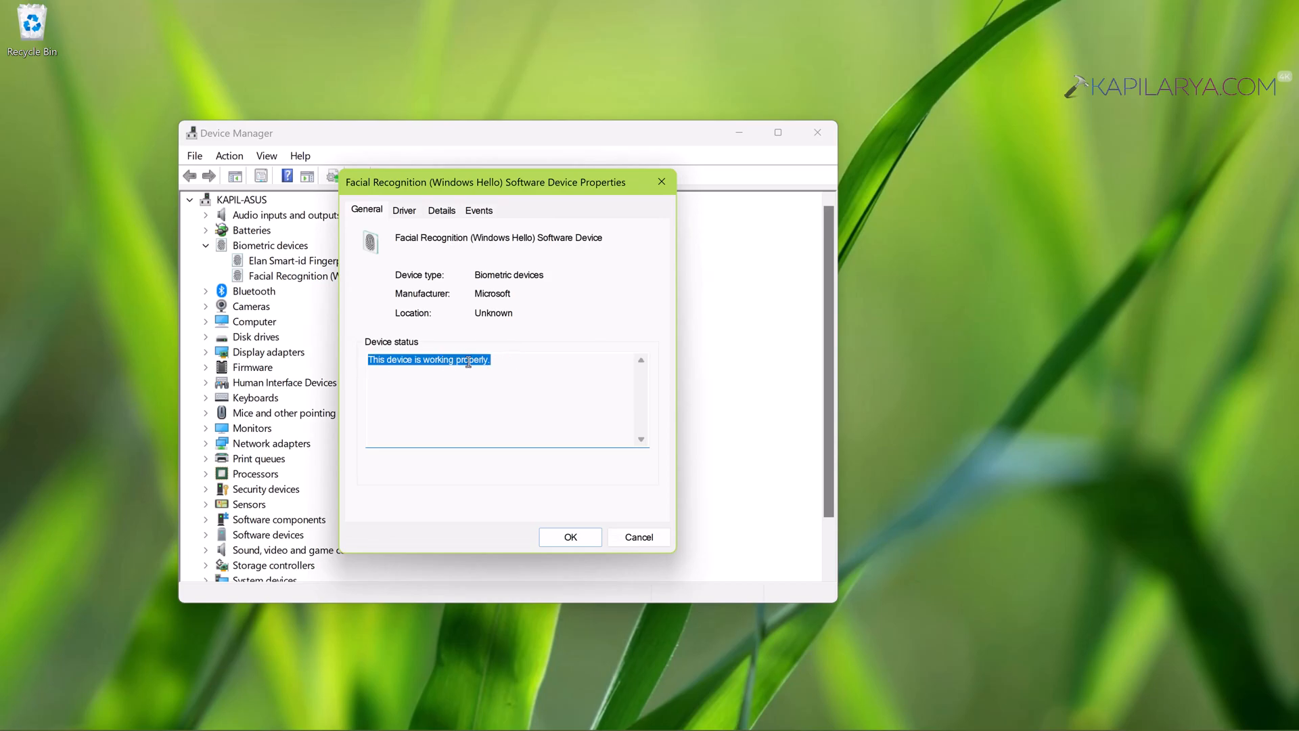
mouse_move(500, 368)
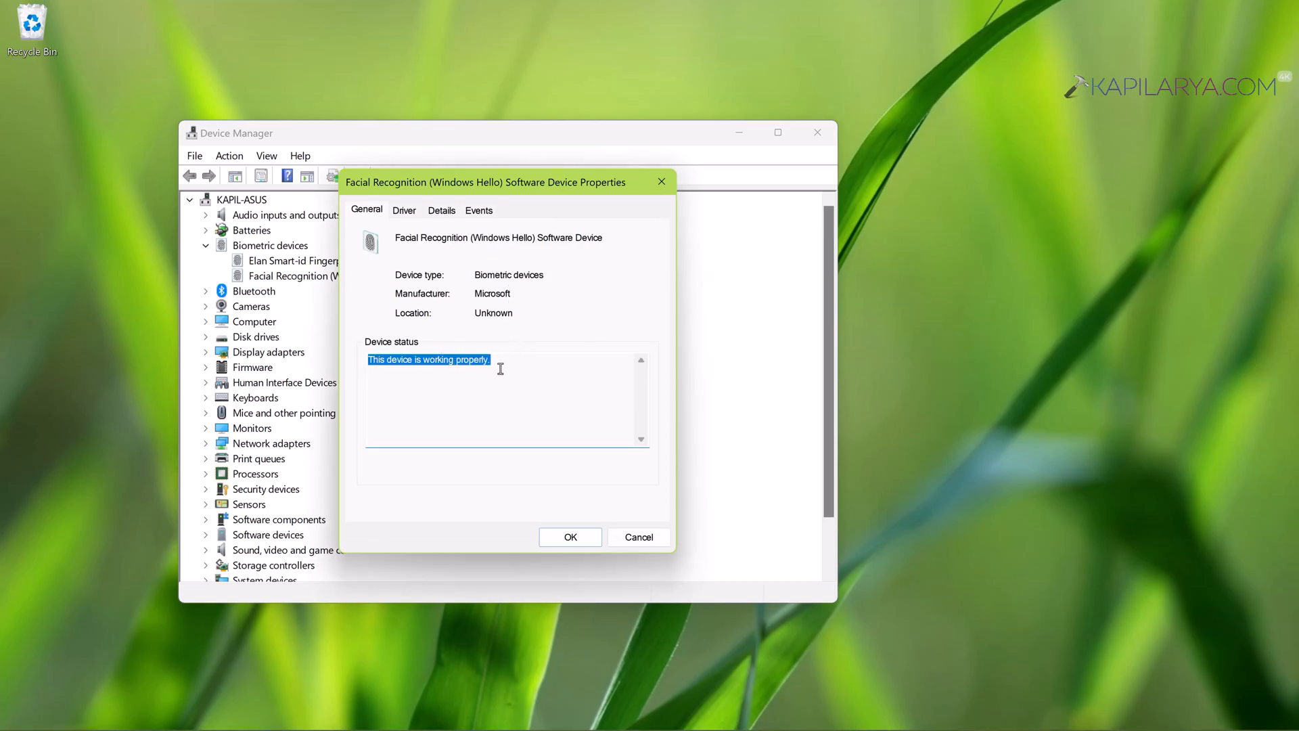
left_click(633, 537)
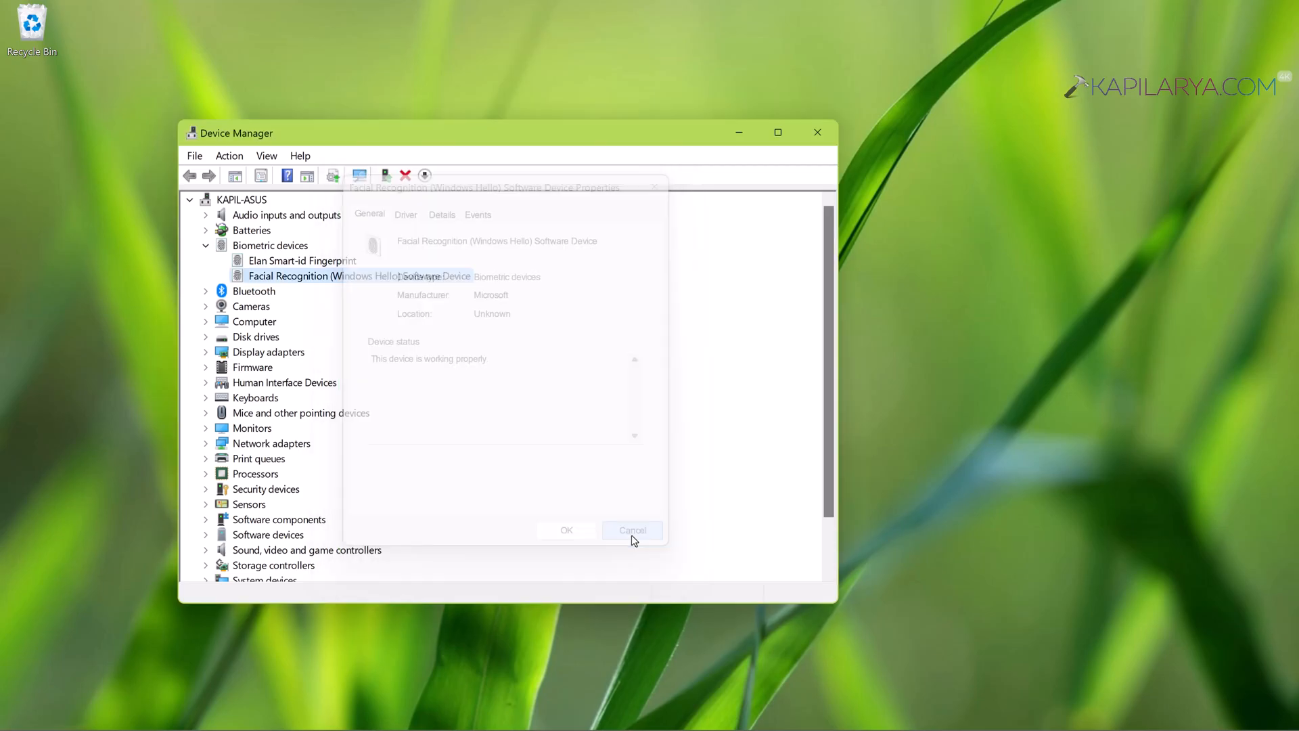
left_click(632, 530)
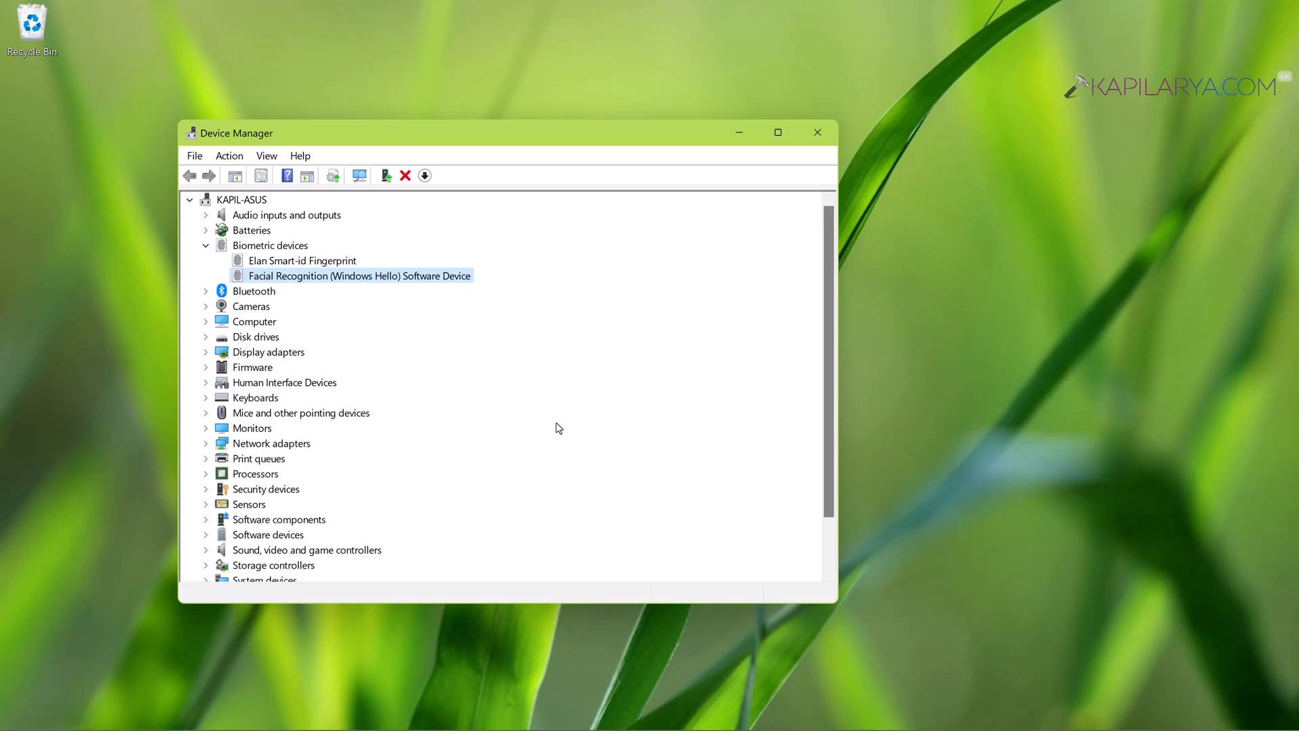
mouse_move(526, 444)
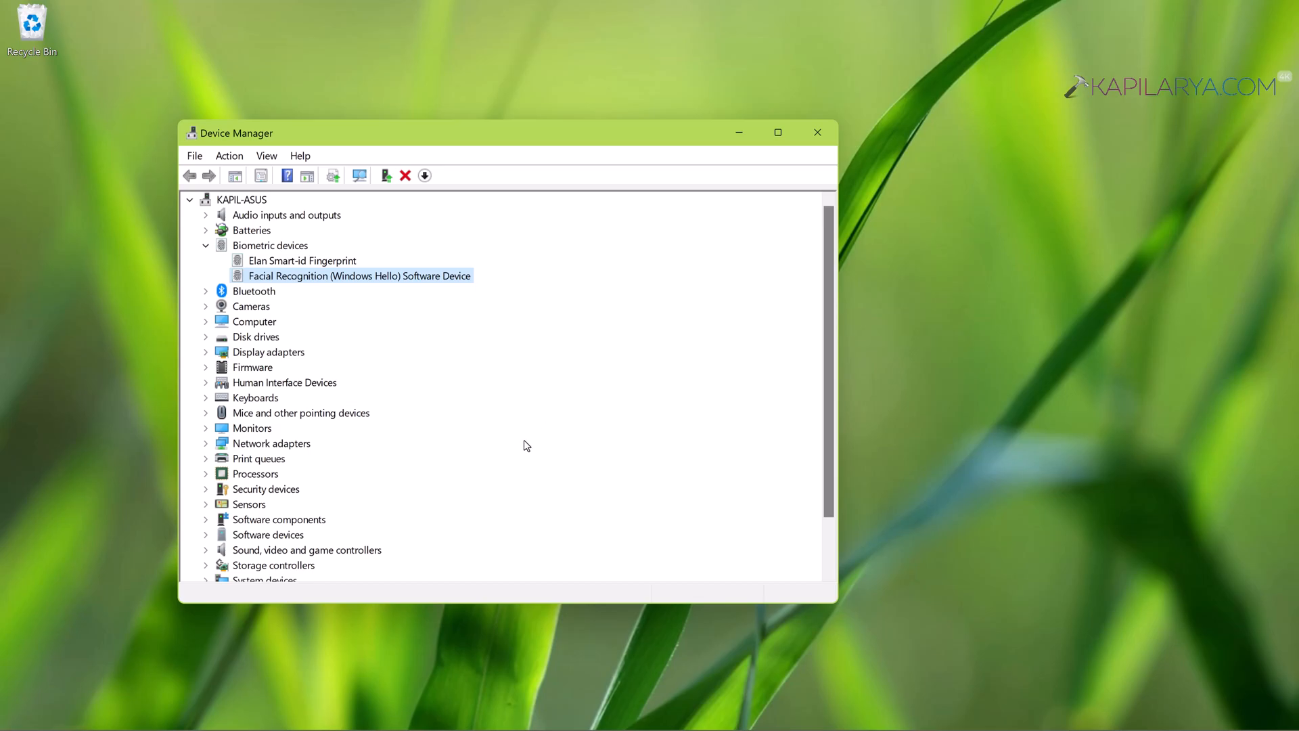
mouse_move(398, 336)
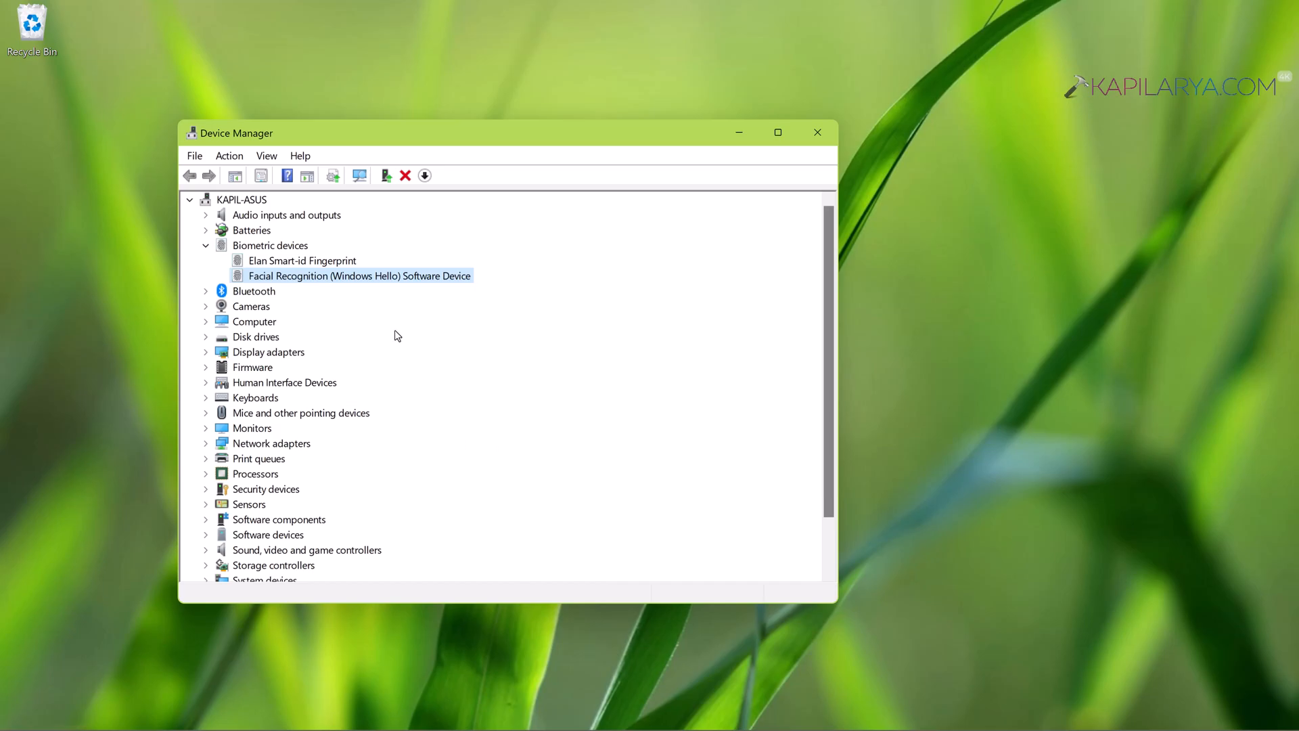
left_click(302, 261)
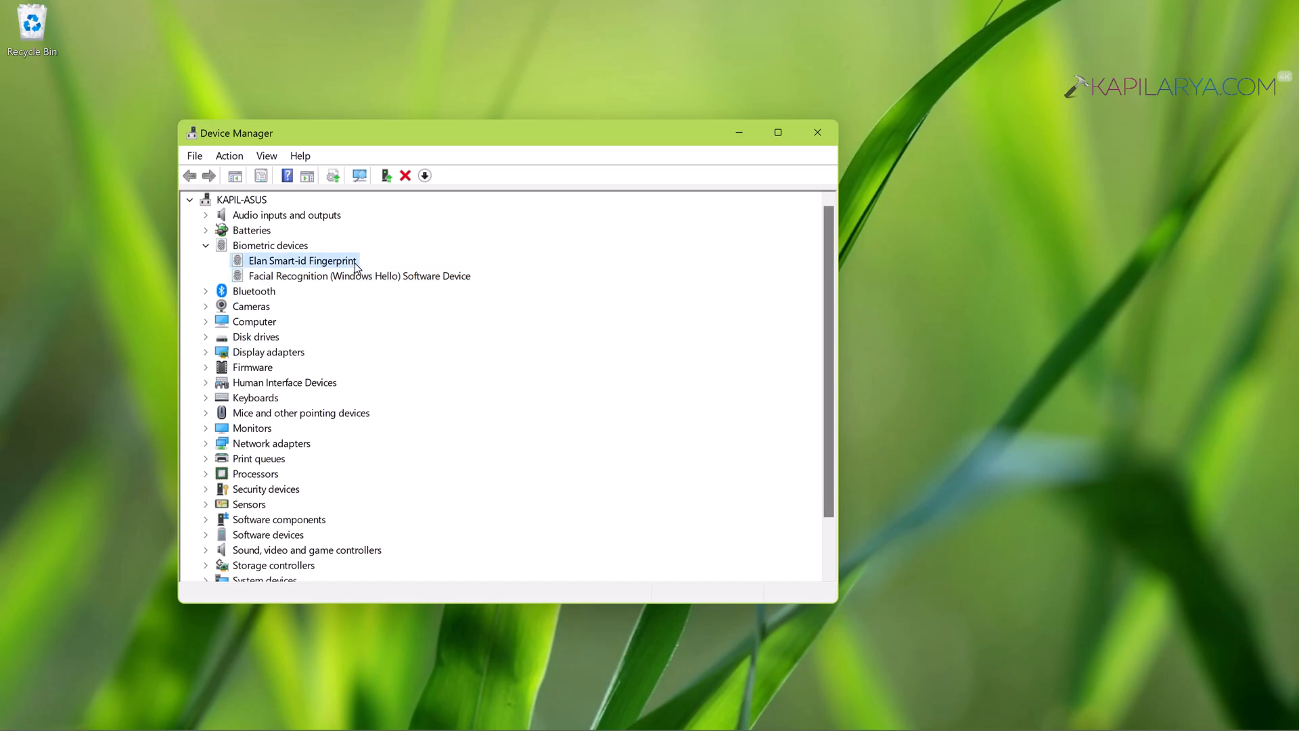
Step: Search automatically for a driver for the Elan fingerprint device and dismiss the result
right_click(303, 260)
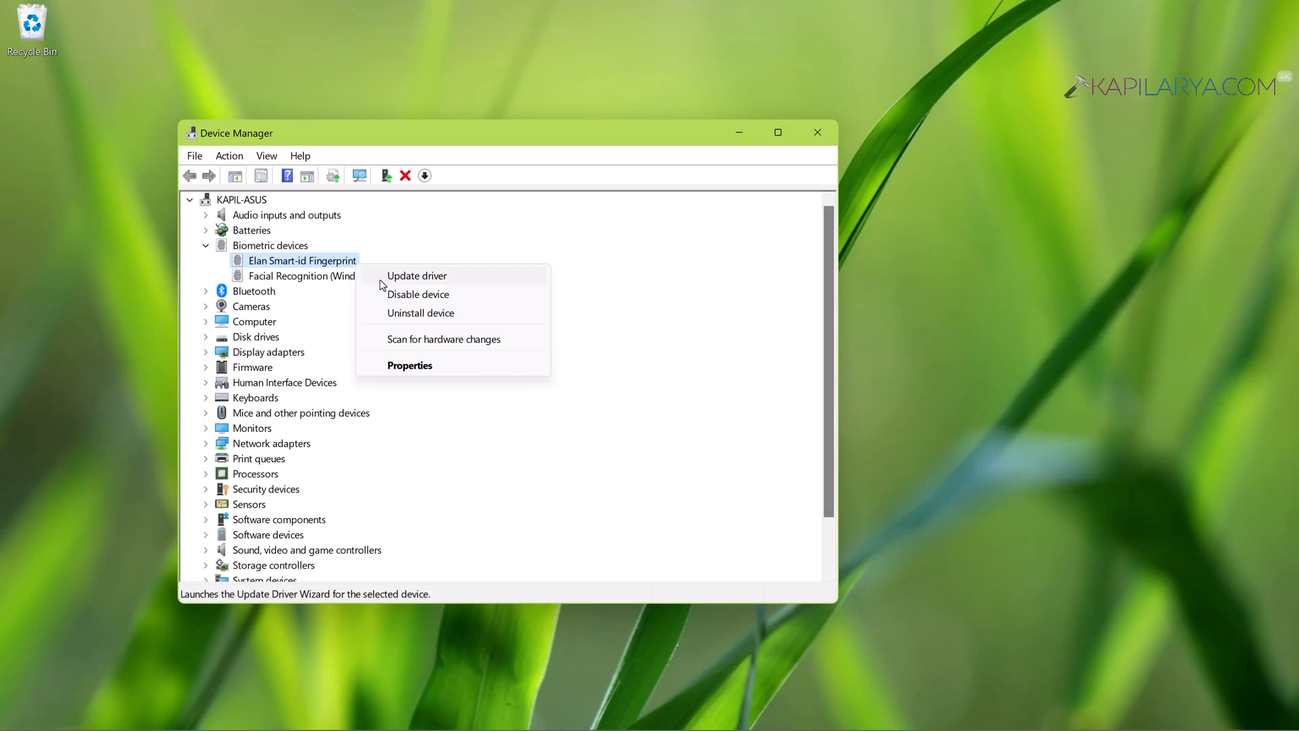
left_click(416, 275)
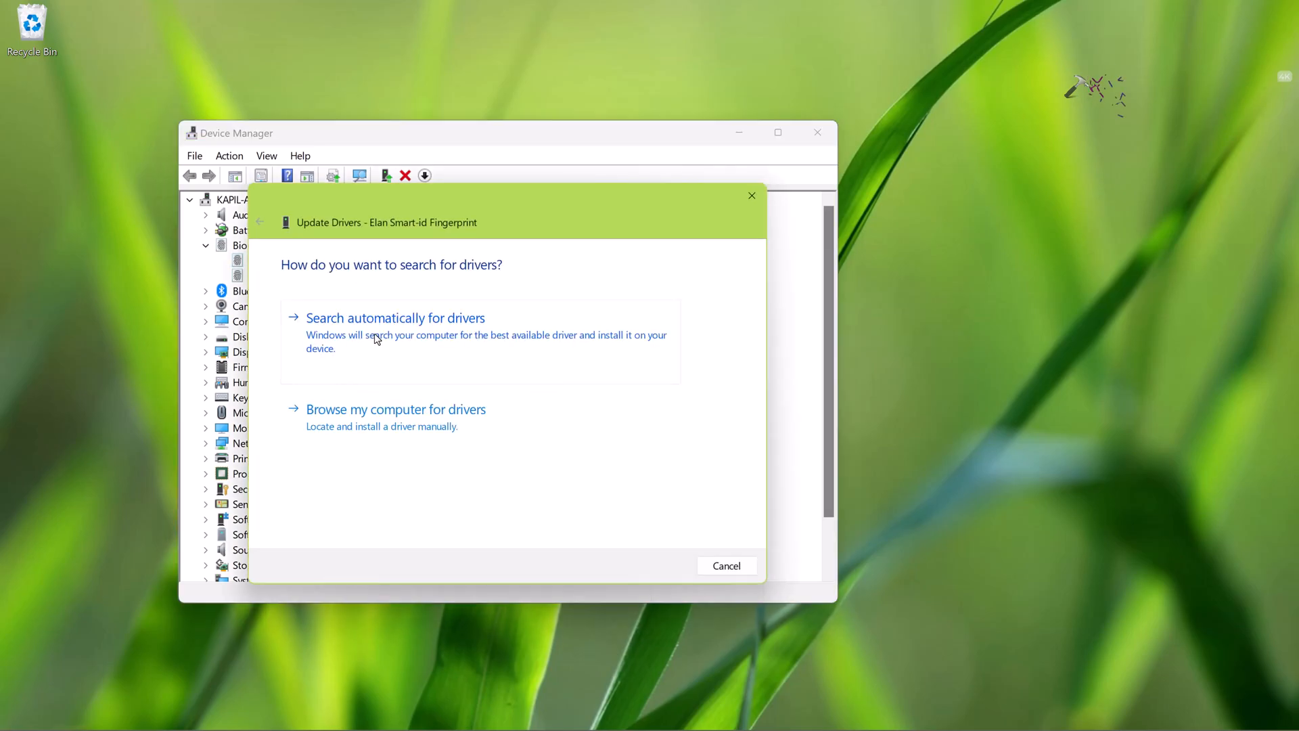
left_click(395, 318)
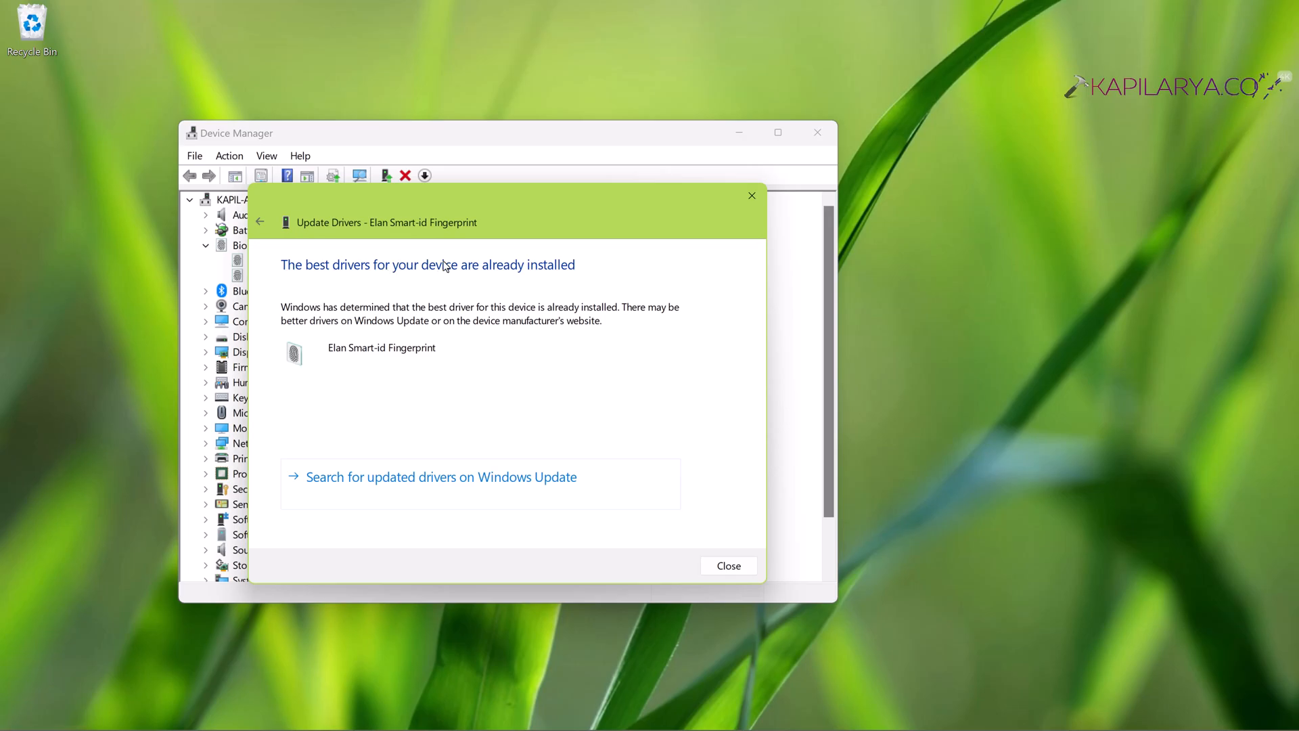
mouse_move(567, 271)
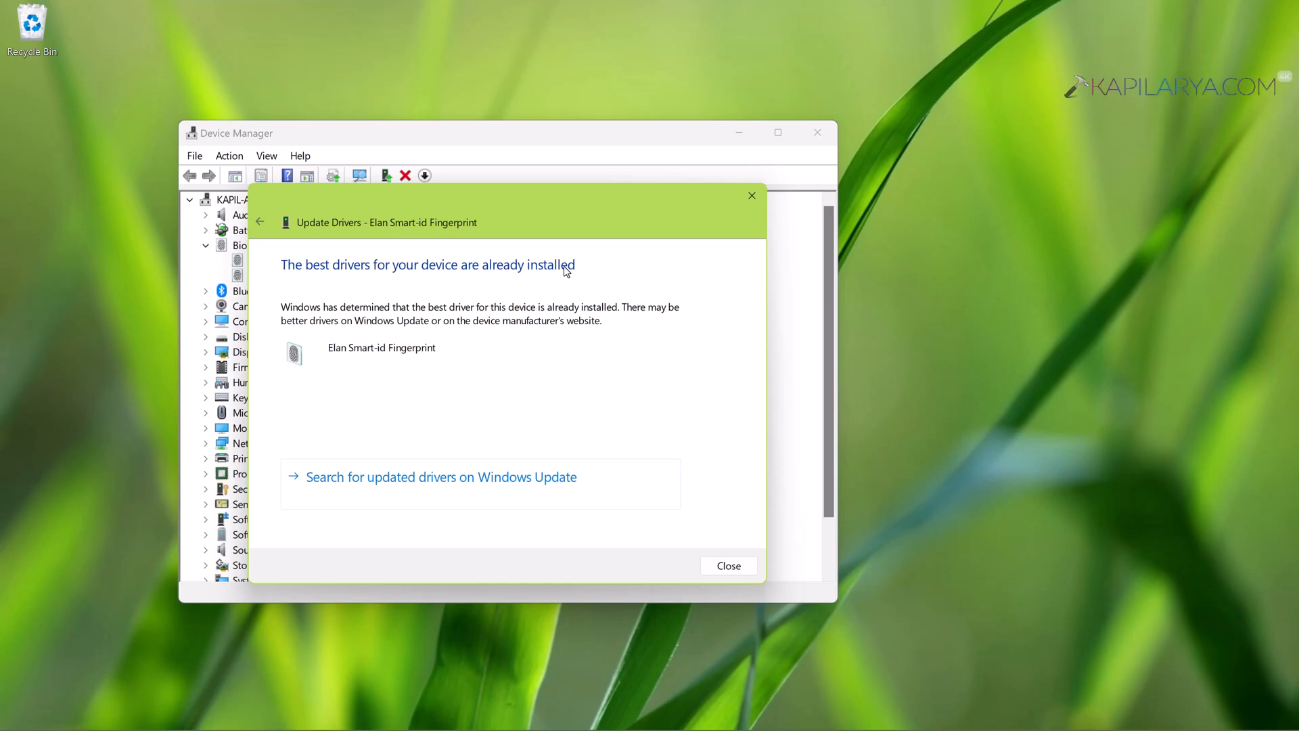
mouse_move(632, 435)
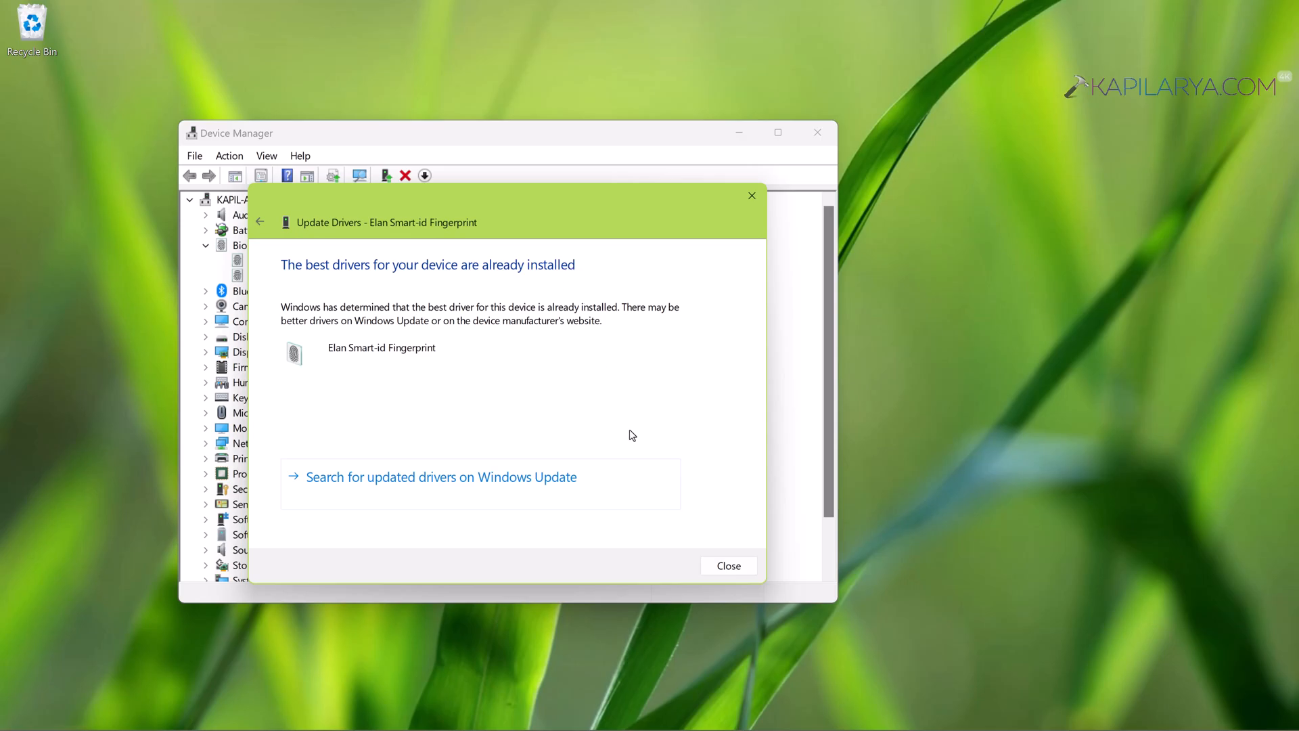
mouse_move(474, 493)
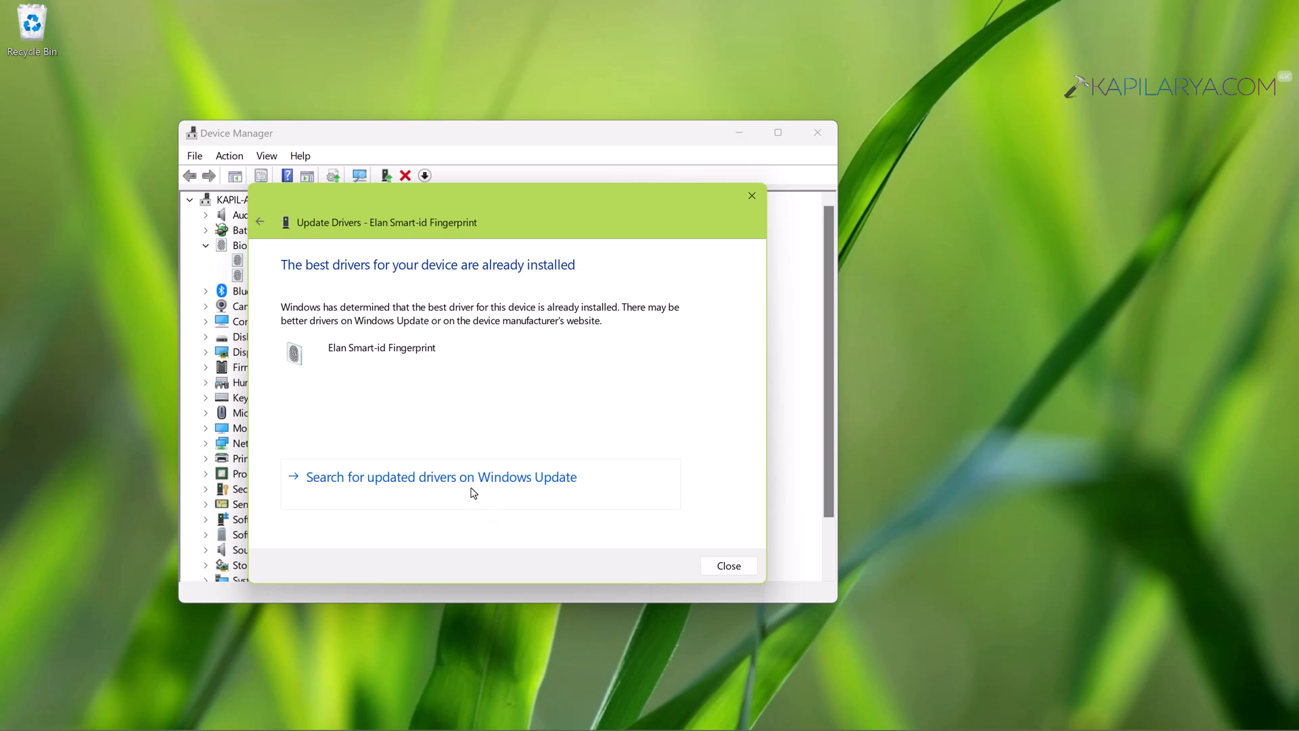
mouse_move(707, 571)
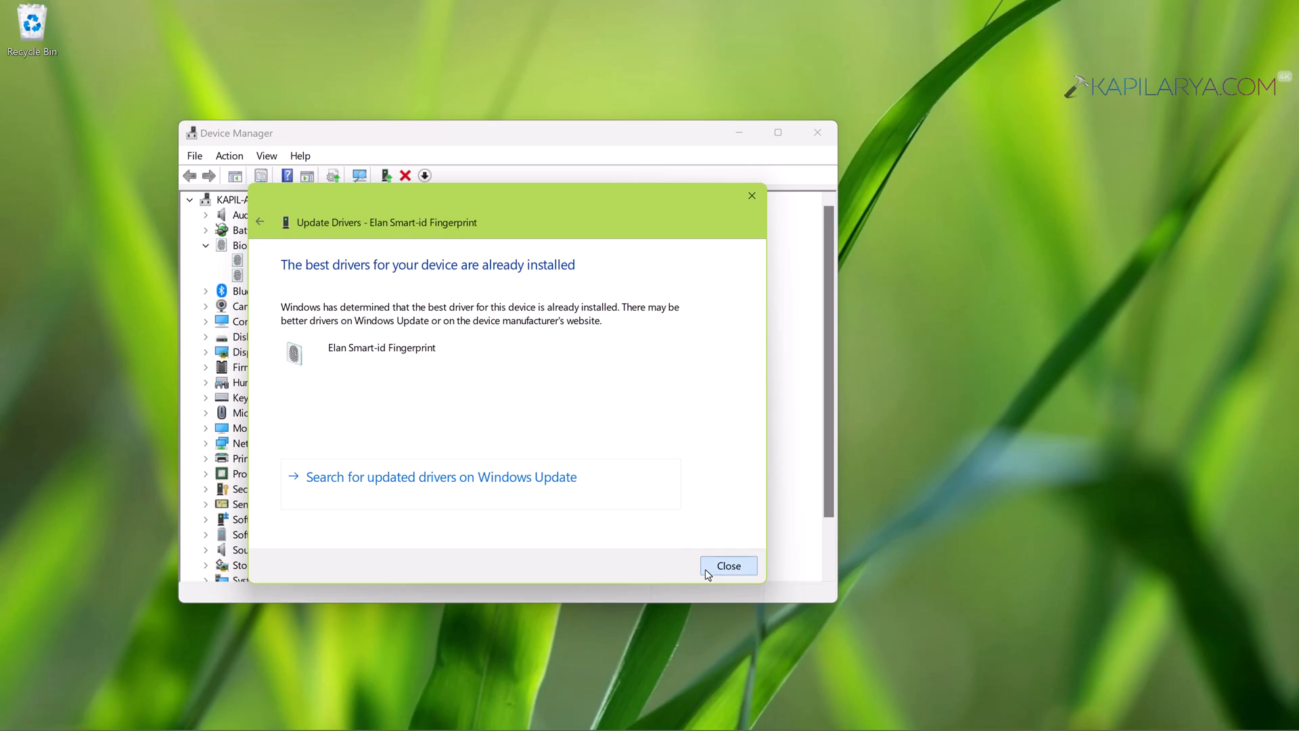
left_click(729, 565)
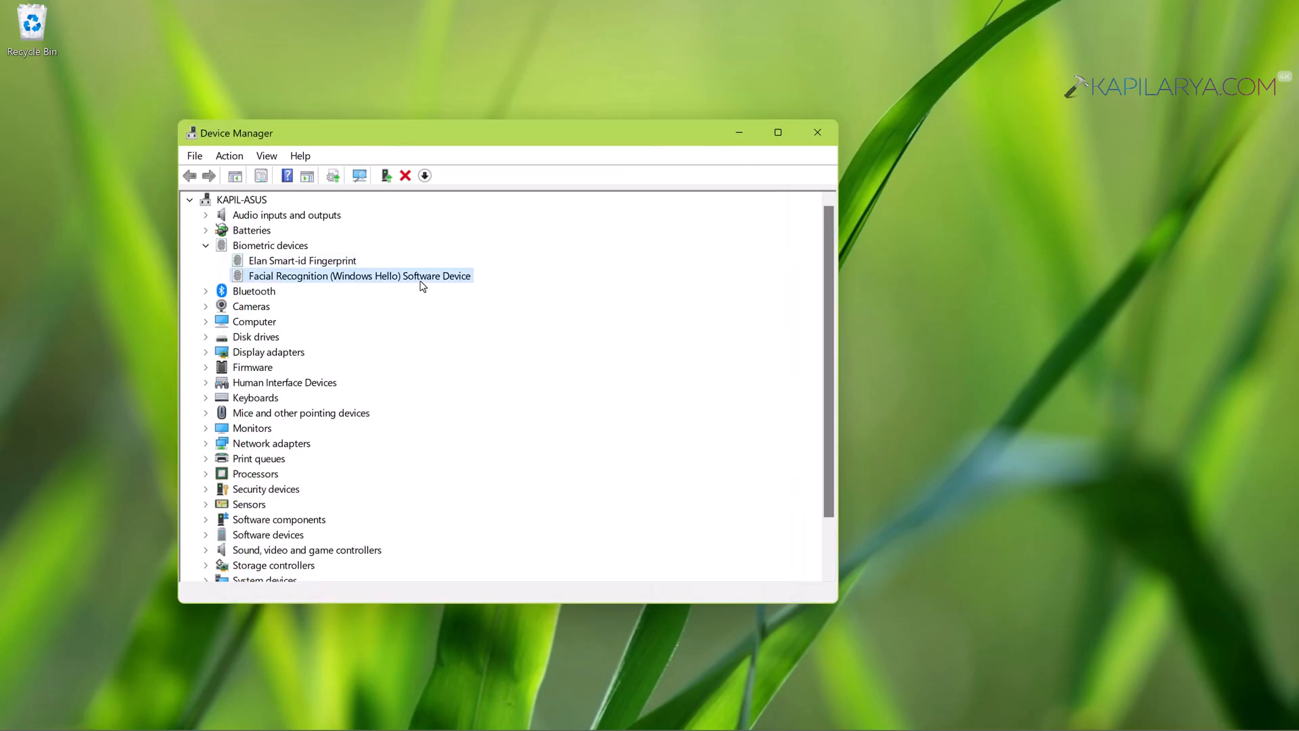
Step: Search for a facial recognition device driver, check Windows Update, then close Settings
right_click(358, 275)
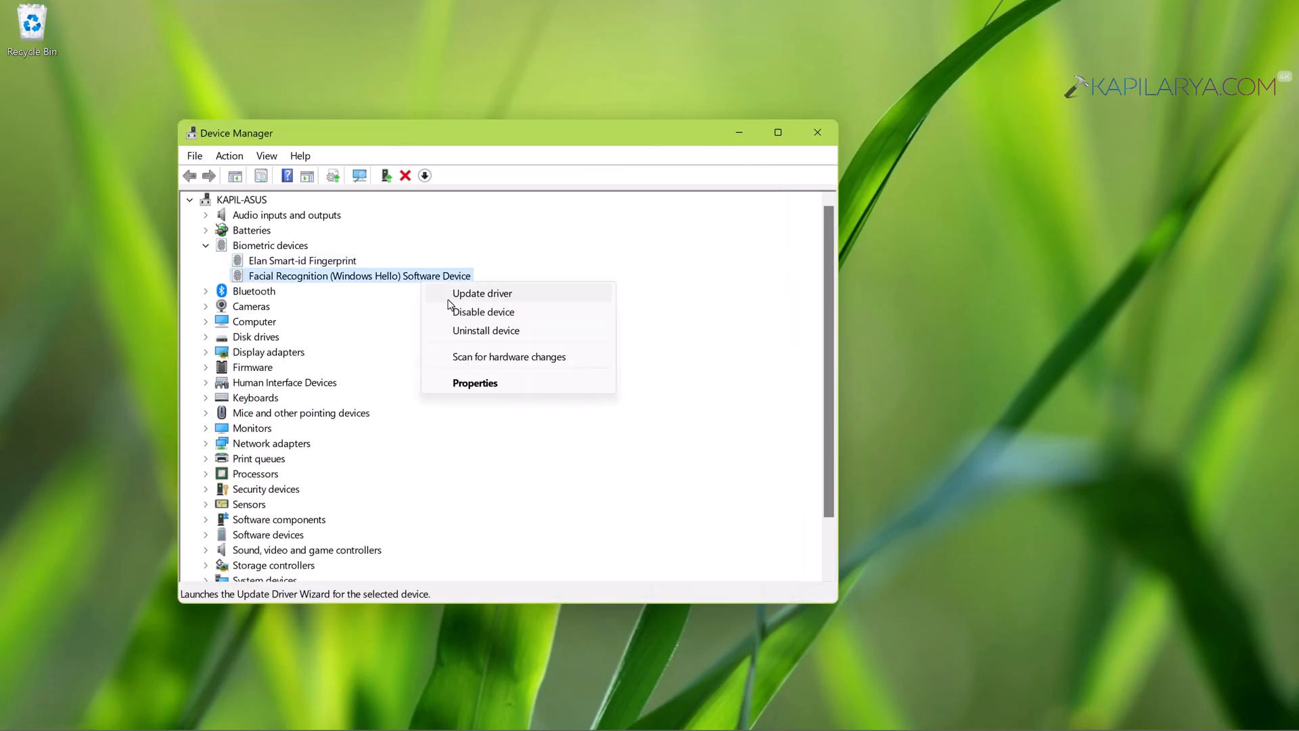
left_click(482, 293)
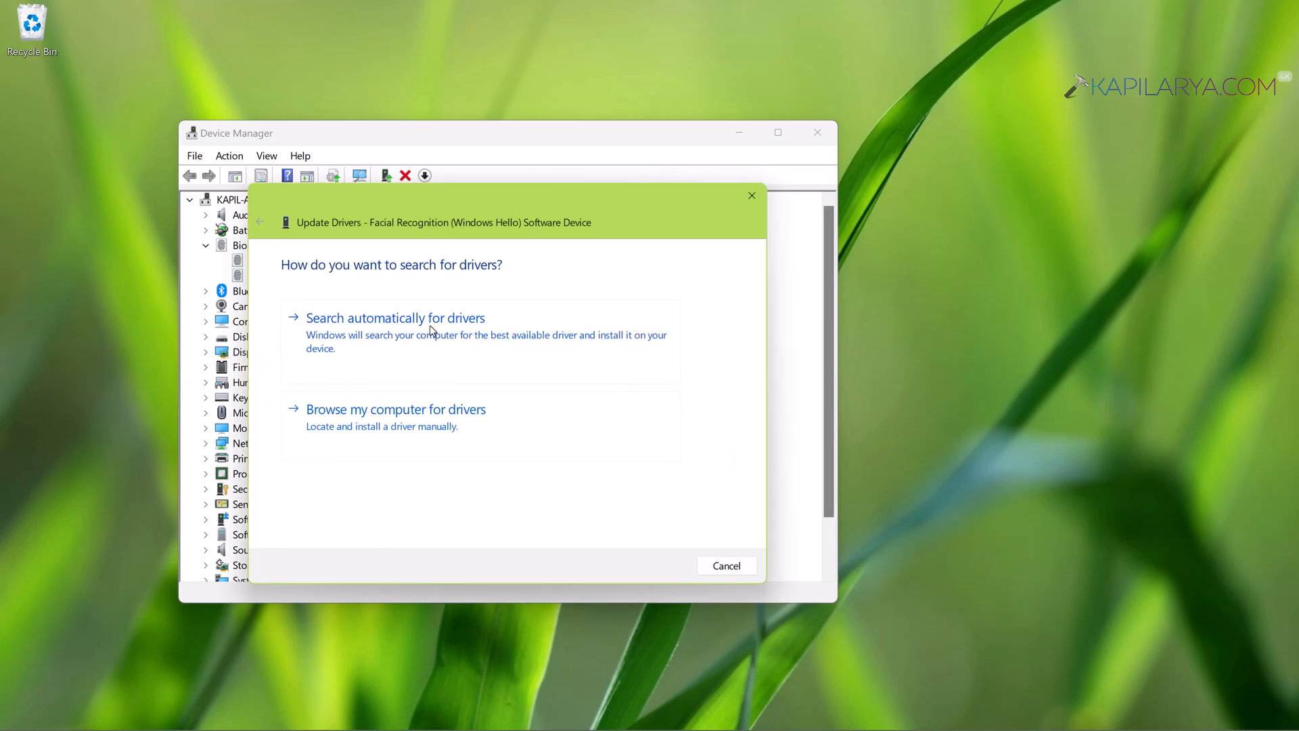
left_click(395, 318)
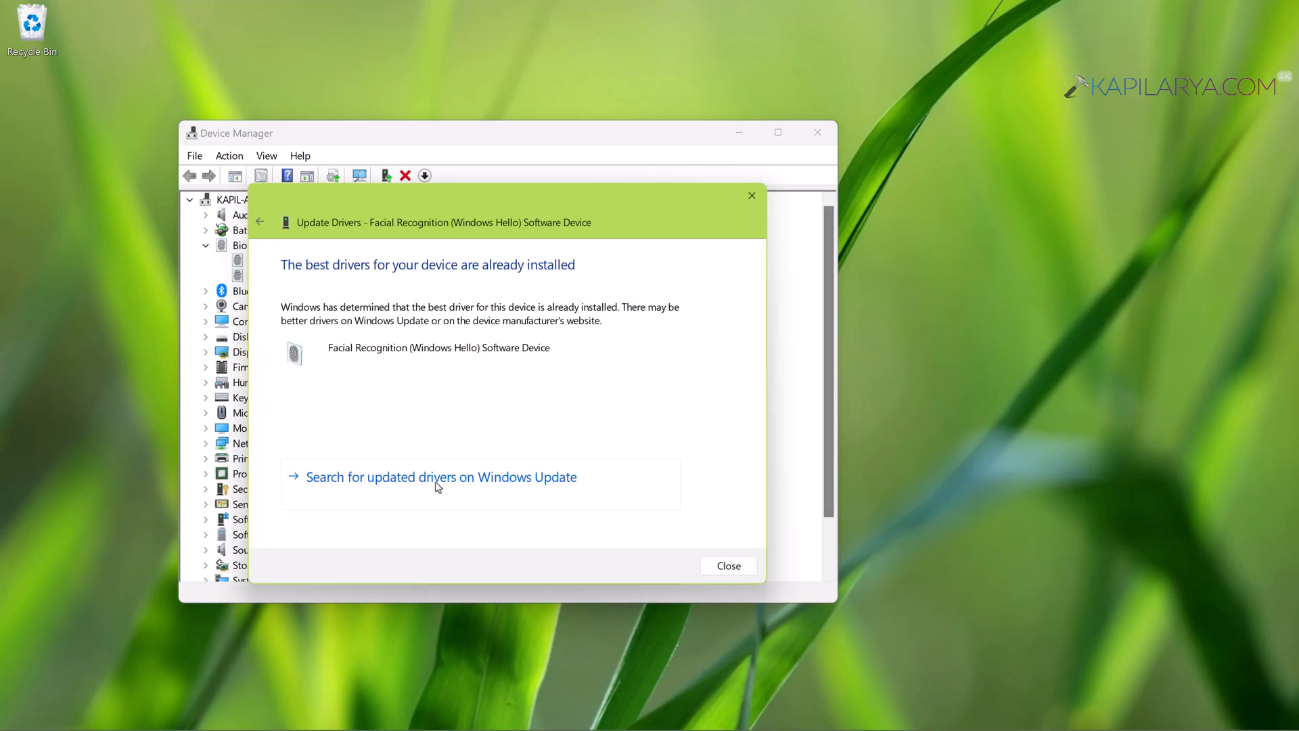
left_click(441, 477)
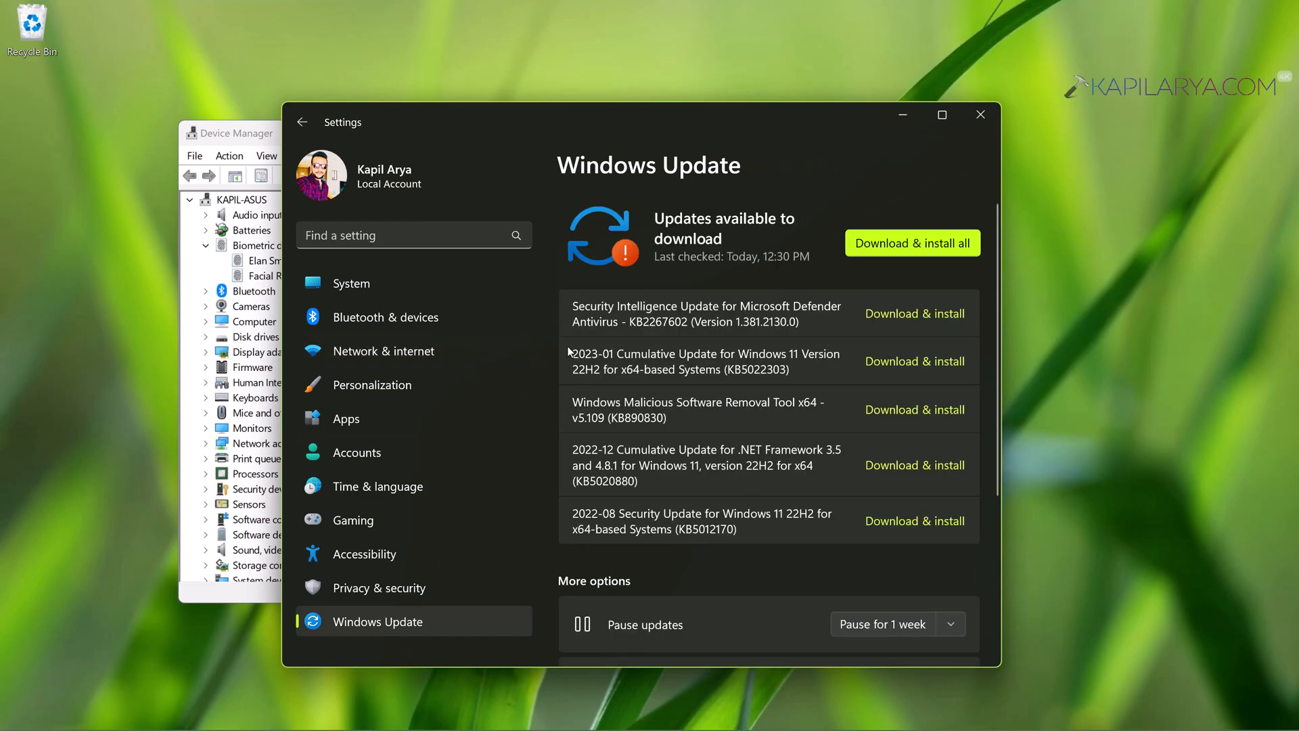
mouse_move(908, 260)
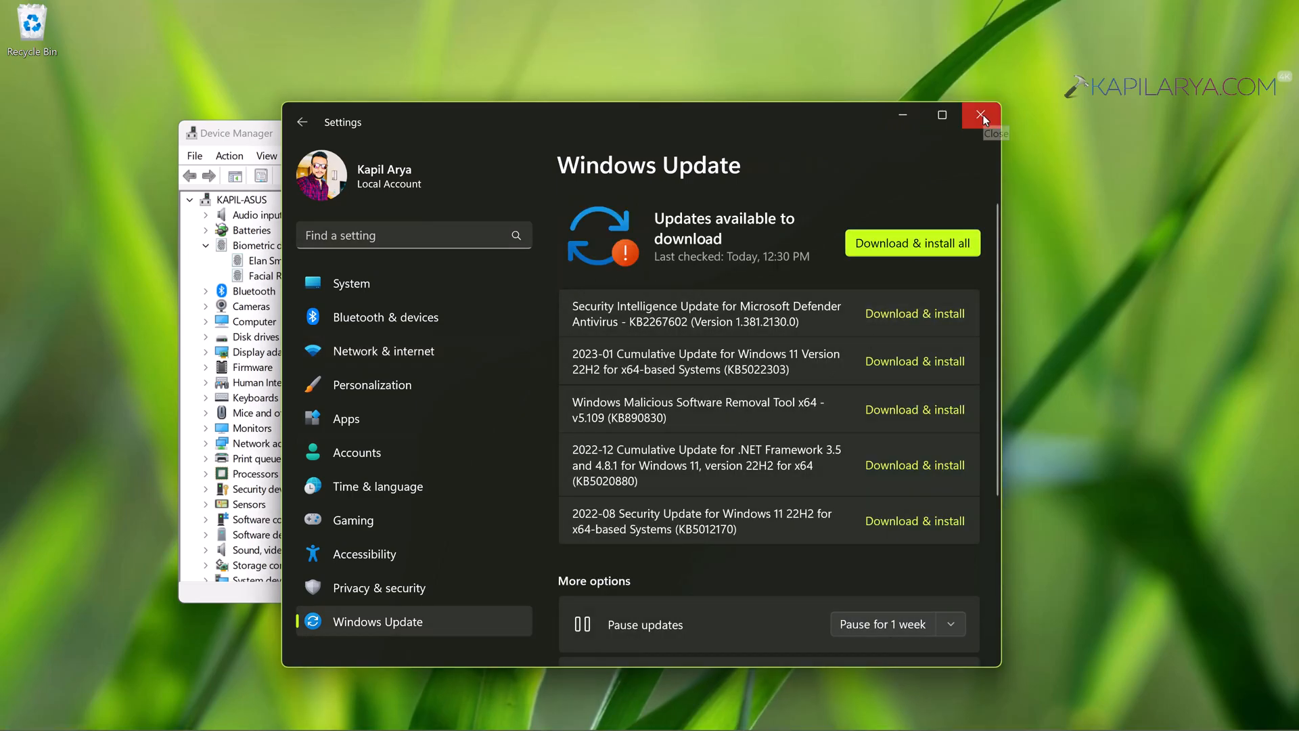
left_click(980, 115)
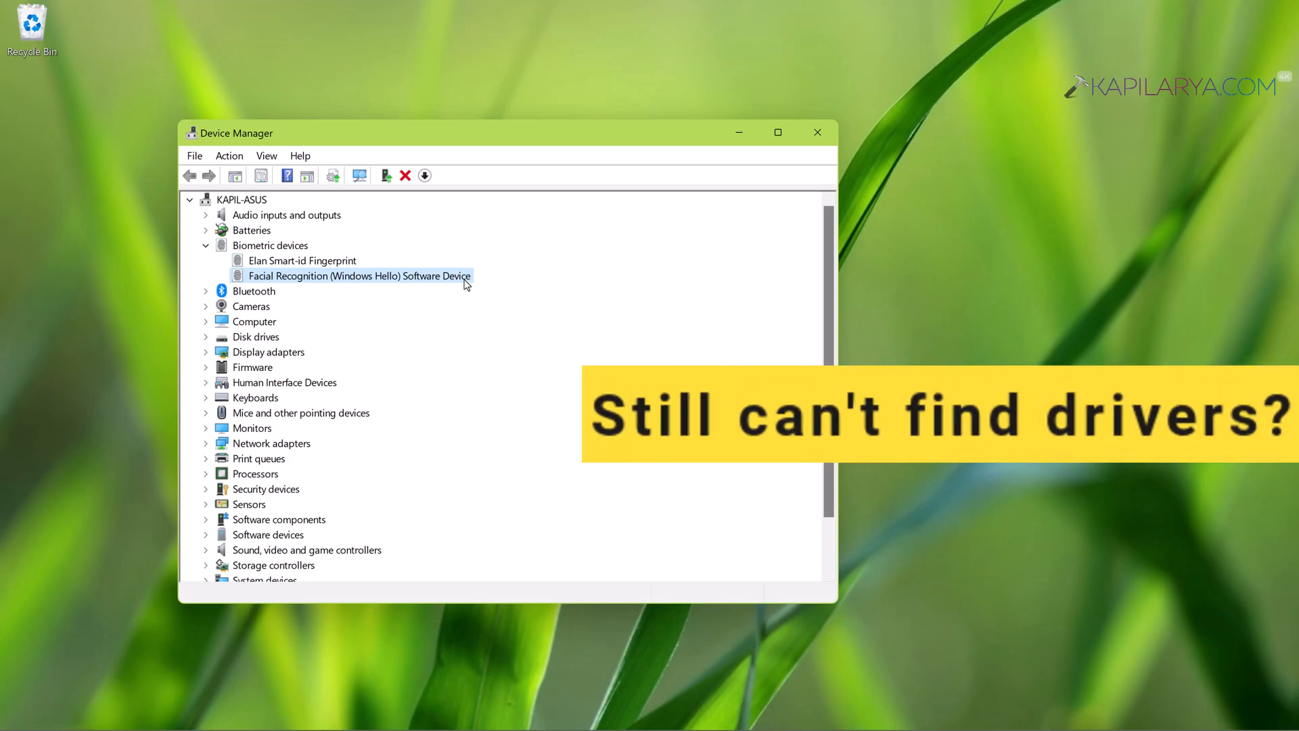
mouse_move(470, 287)
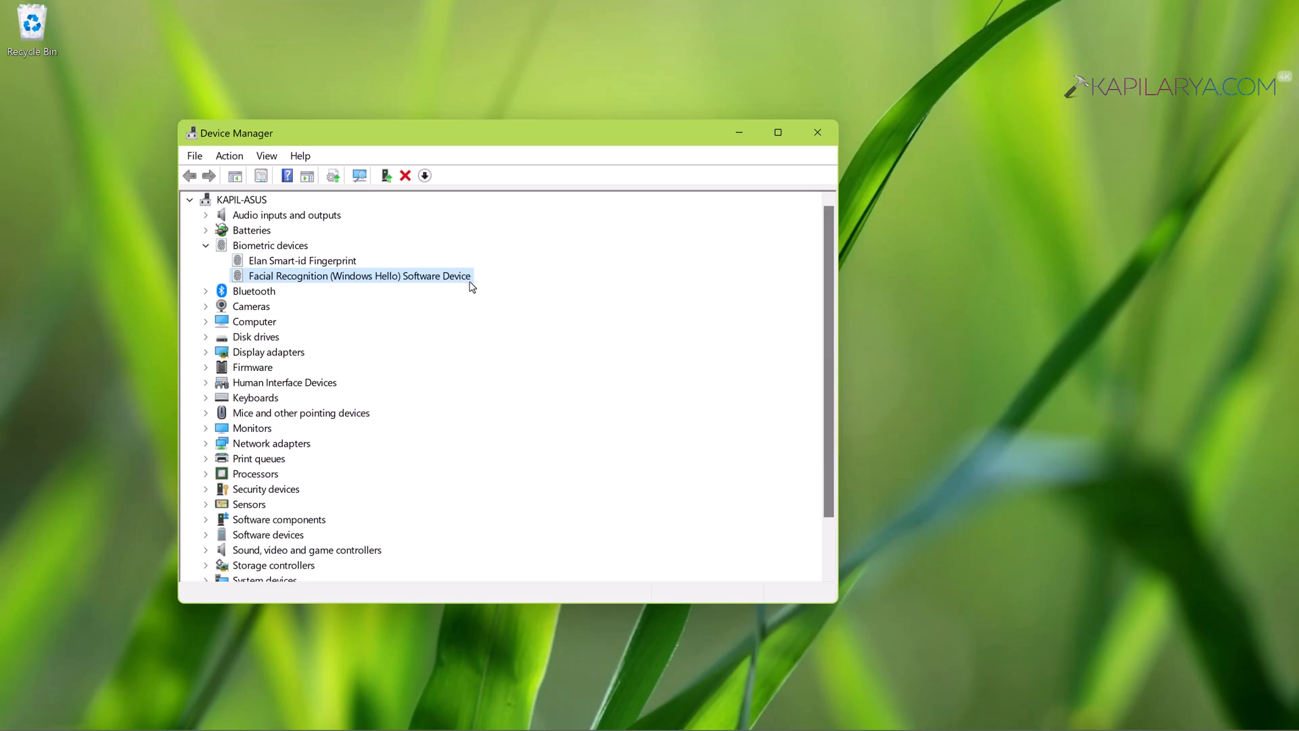
mouse_move(475, 89)
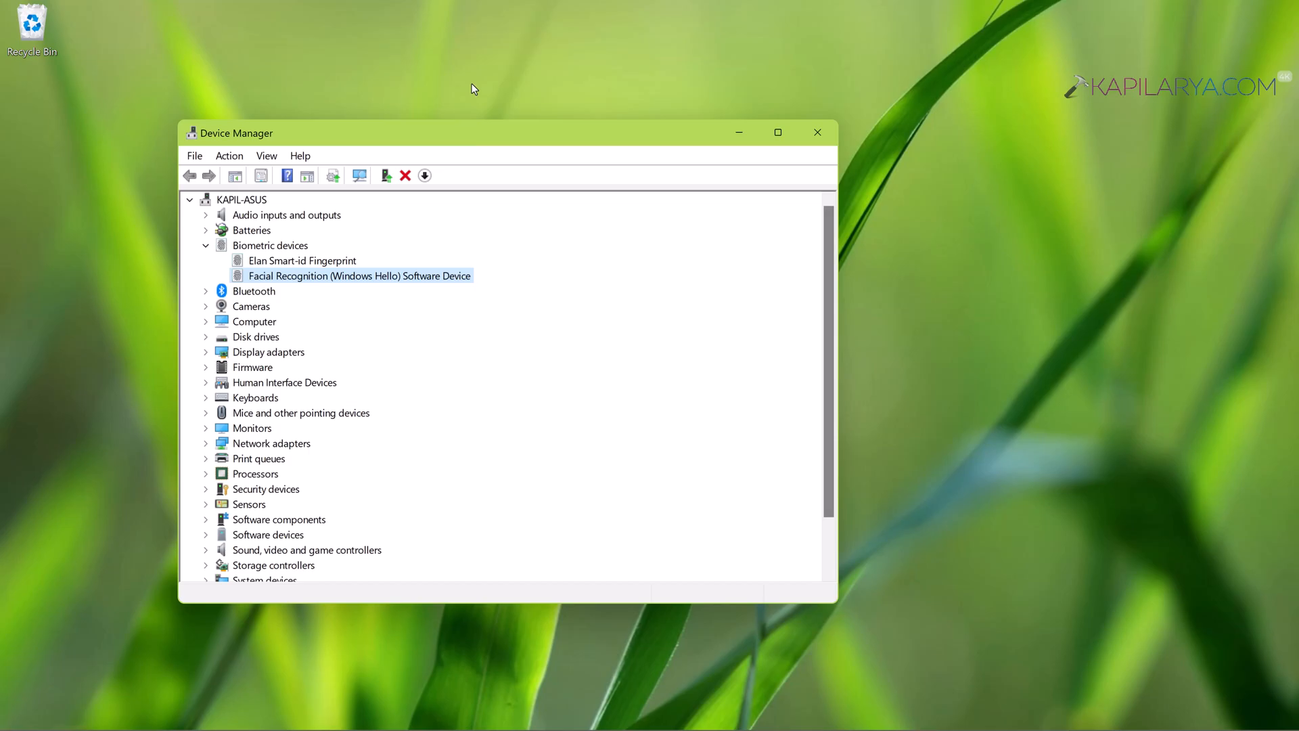
mouse_move(478, 231)
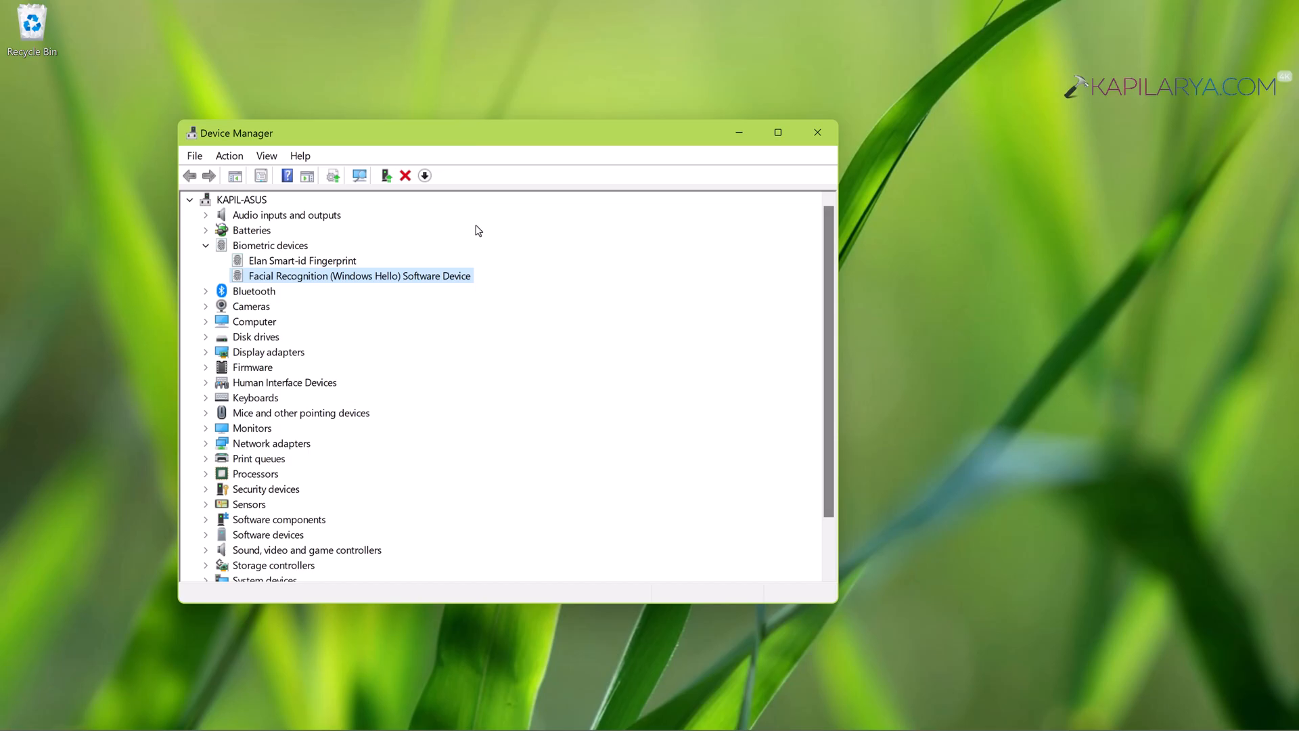